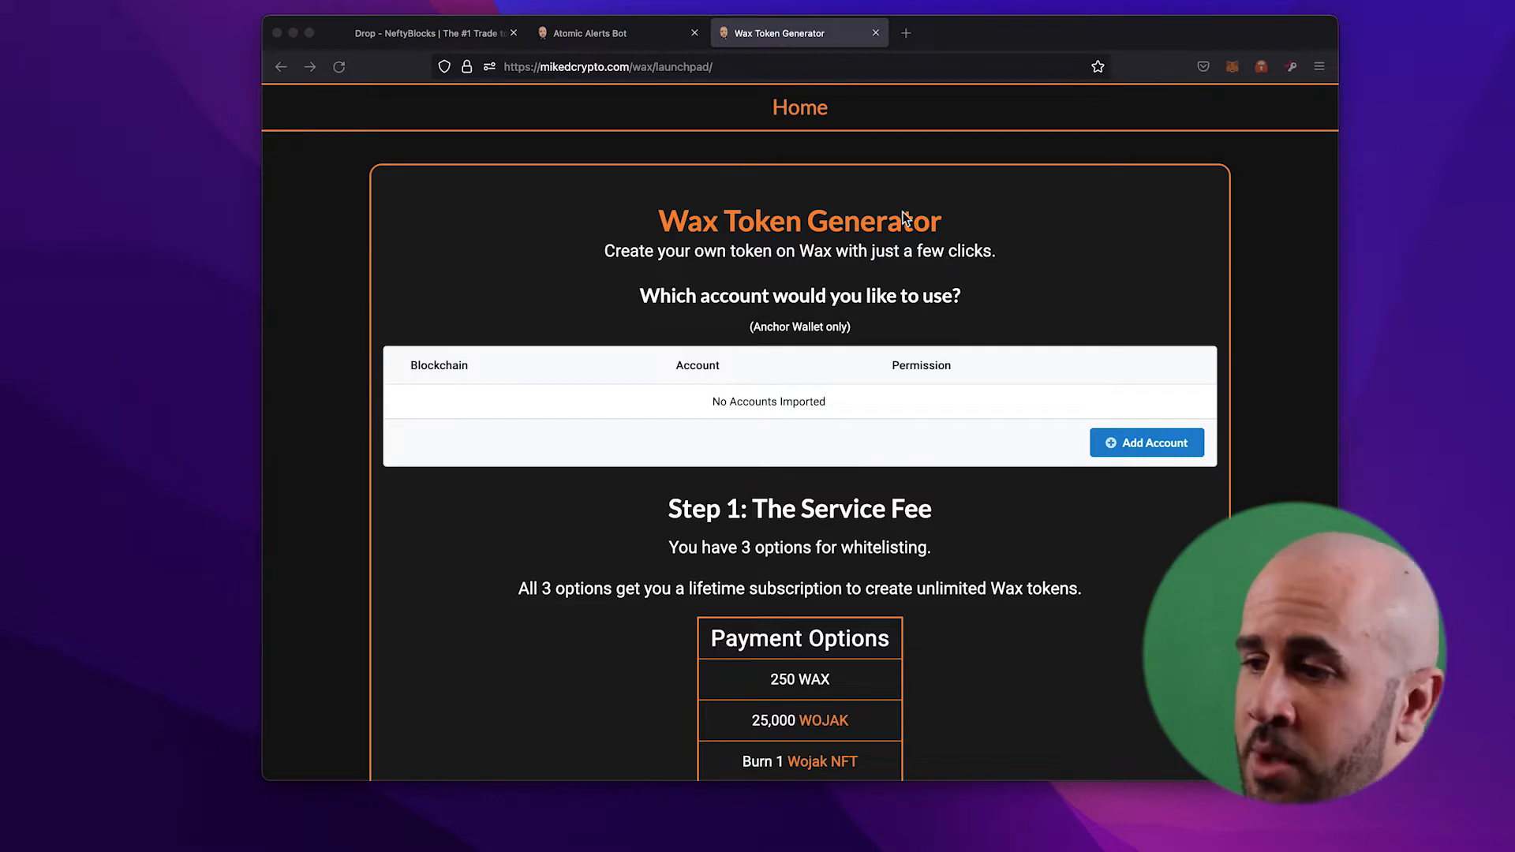
Step: Log in to the site with an Anchor Wallet account
{"action": "scroll", "scroll_direction": "down", "scroll_amount": 3}
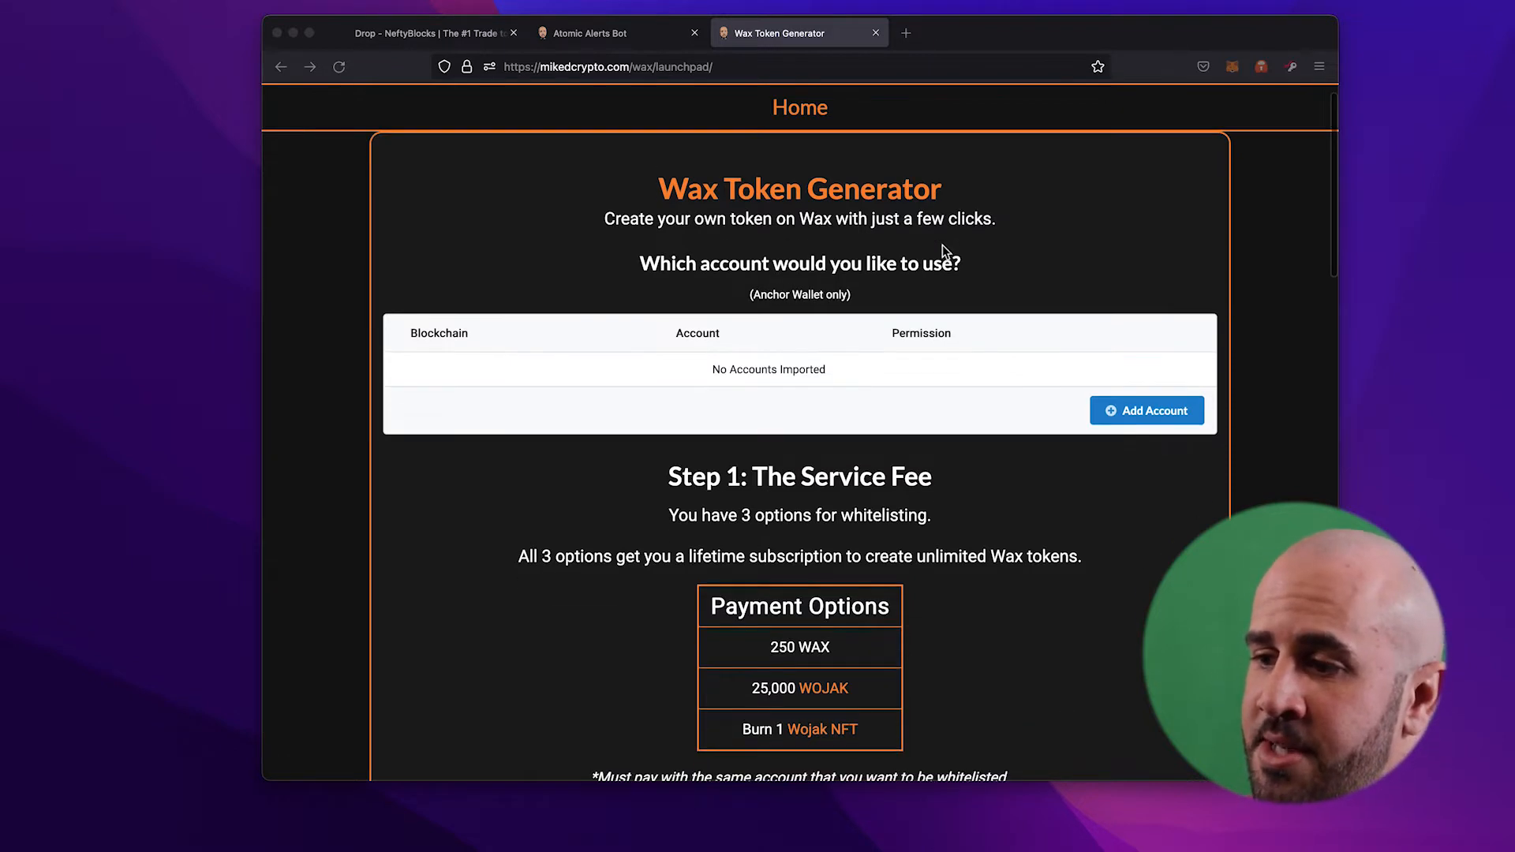
{"action": "scroll", "scroll_direction": "down", "scroll_amount": 3}
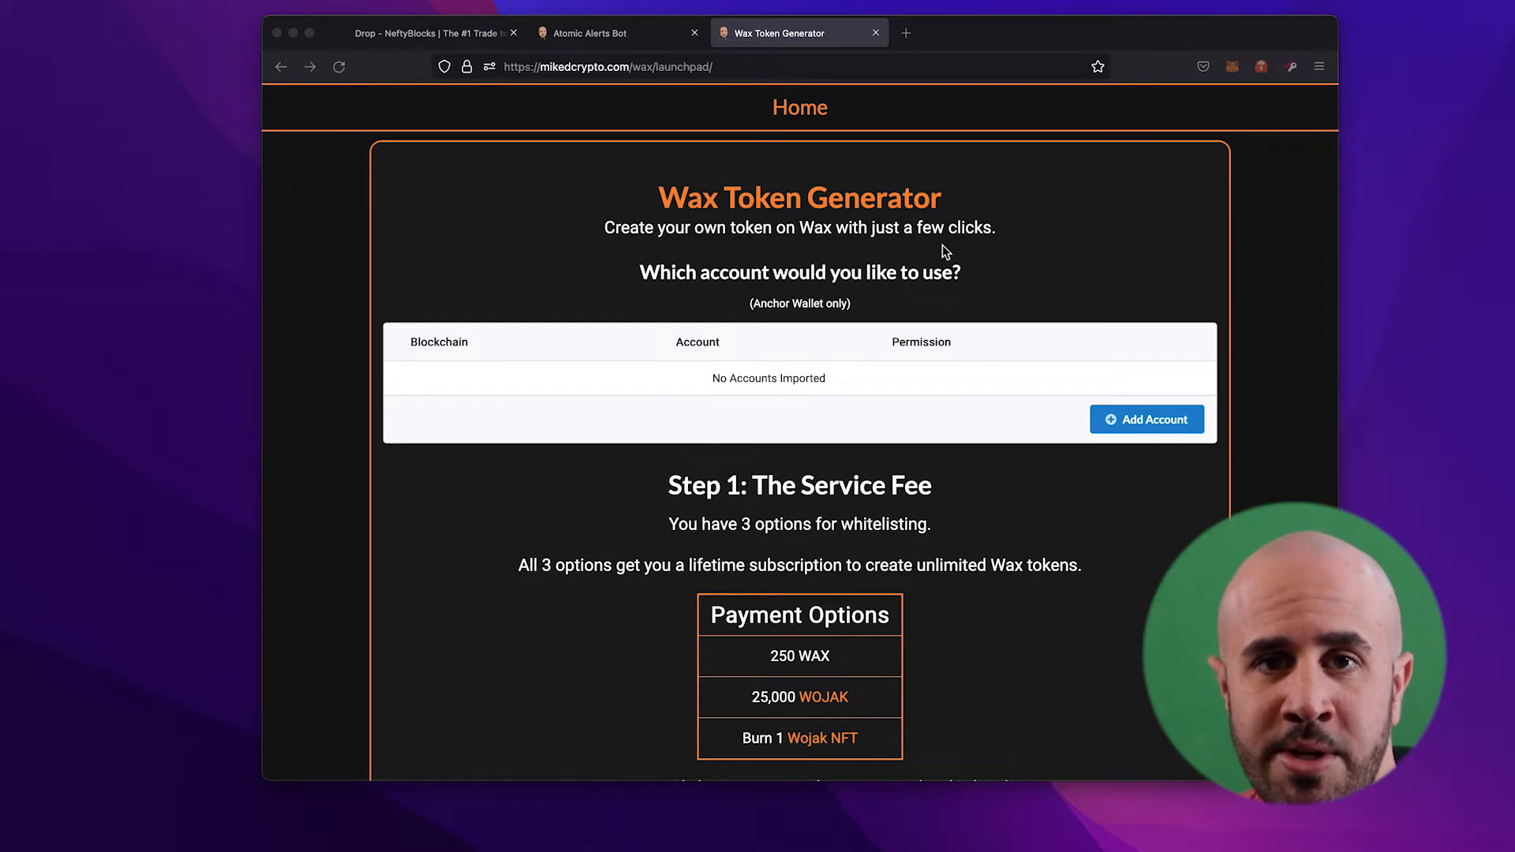
{"action": "mouse_move", "coordinate": [933, 247]}
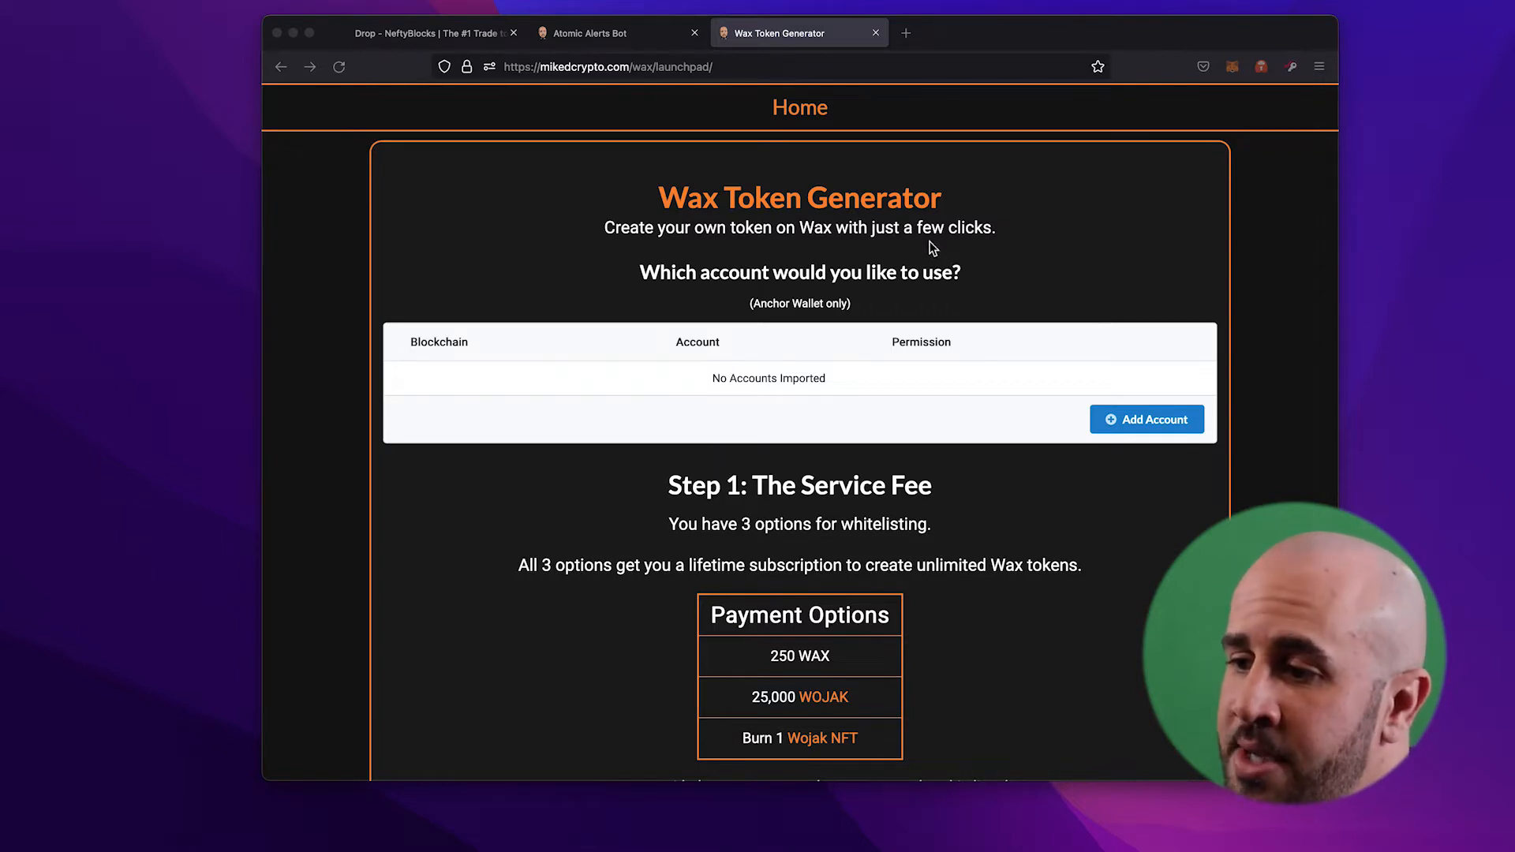
{"action": "scroll", "scroll_direction": "down", "scroll_amount": 3}
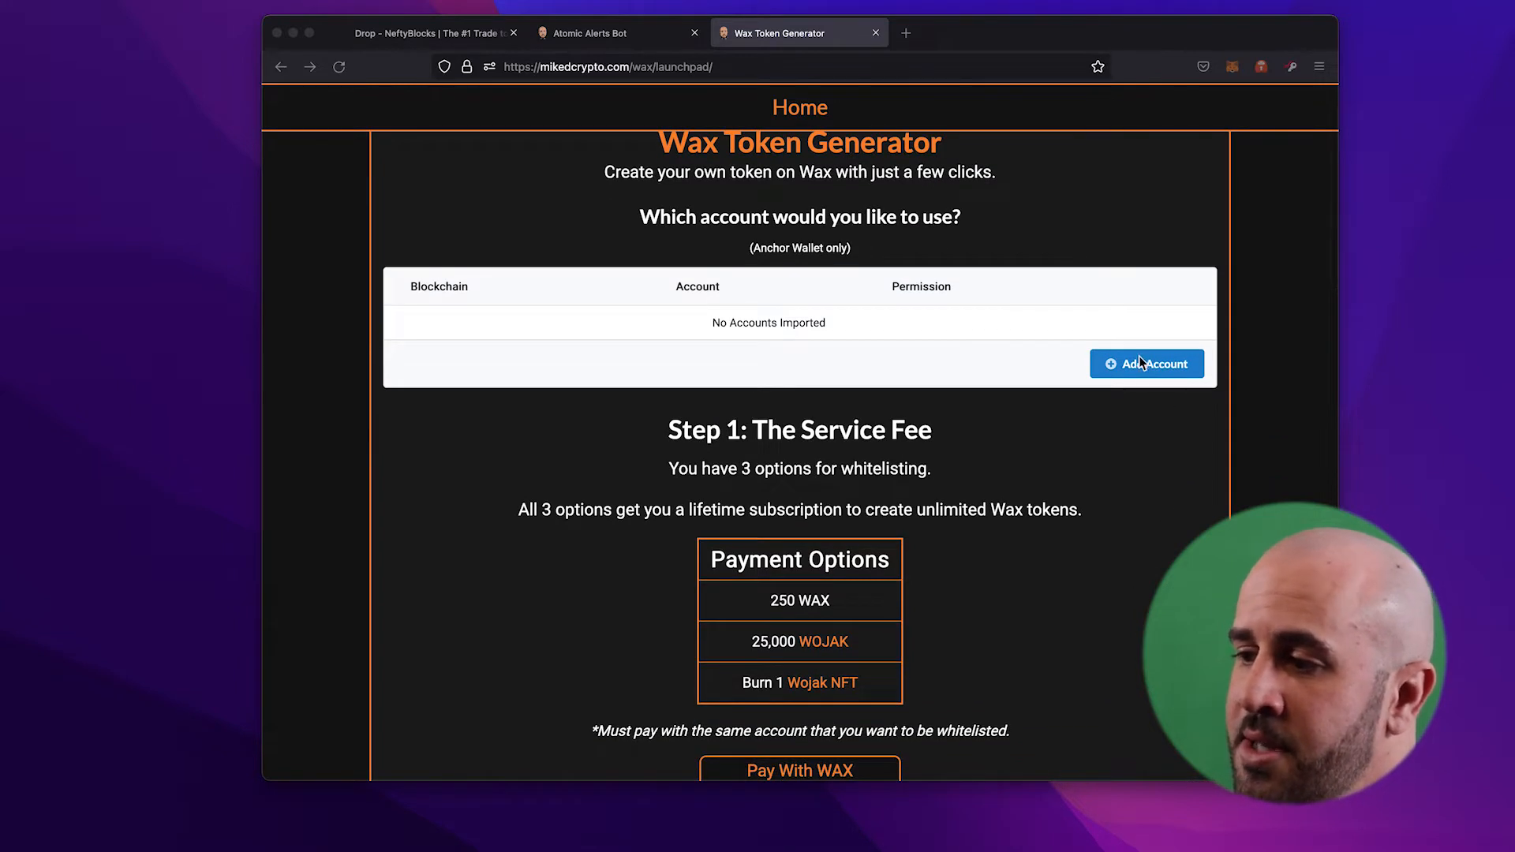
{"action": "left_click", "coordinate": [1146, 363]}
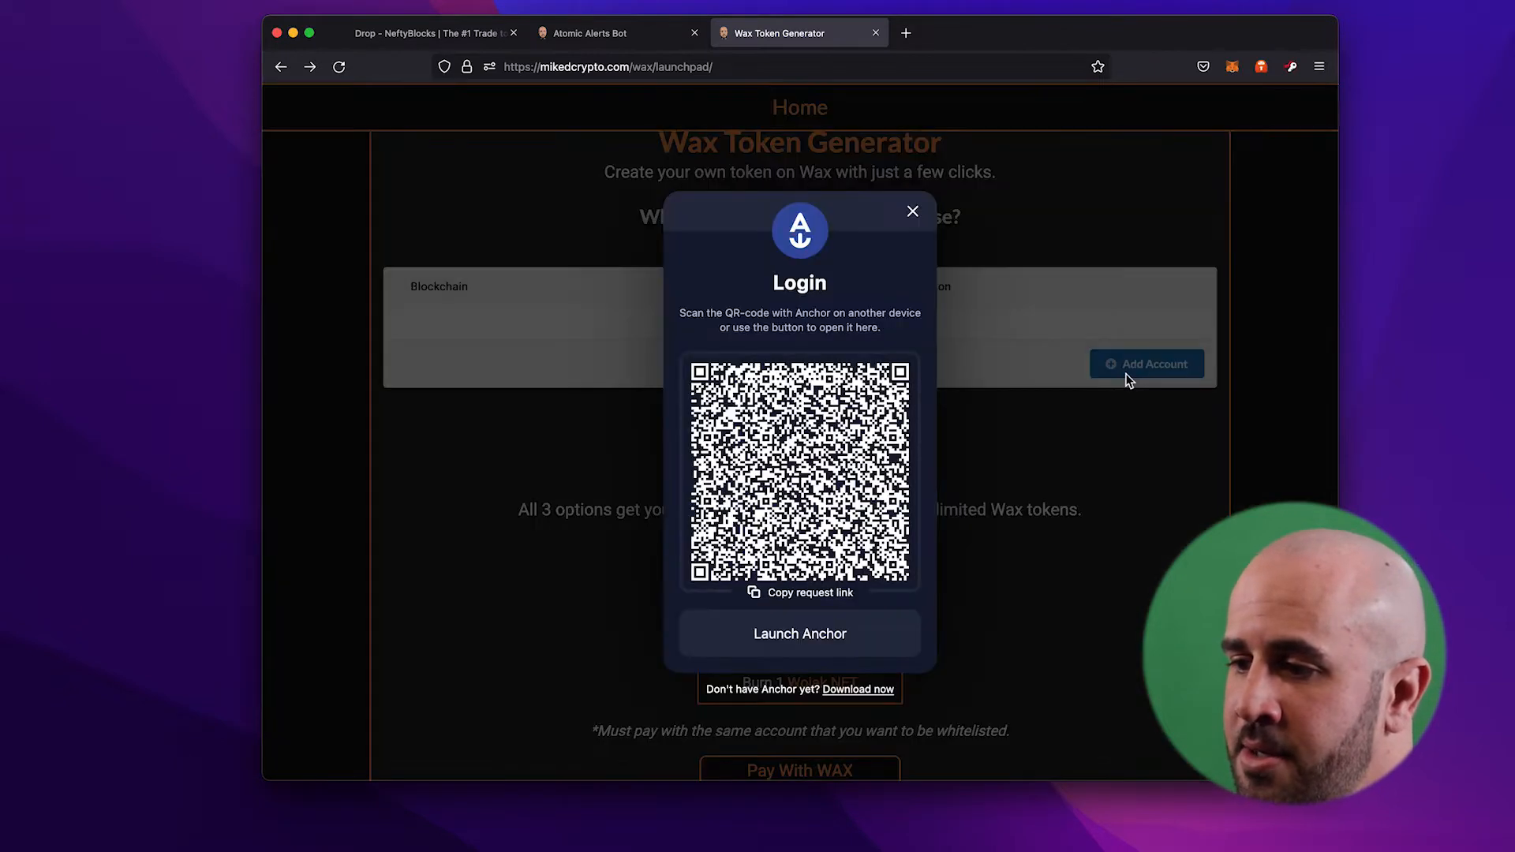
{"action": "left_click", "coordinate": [799, 633]}
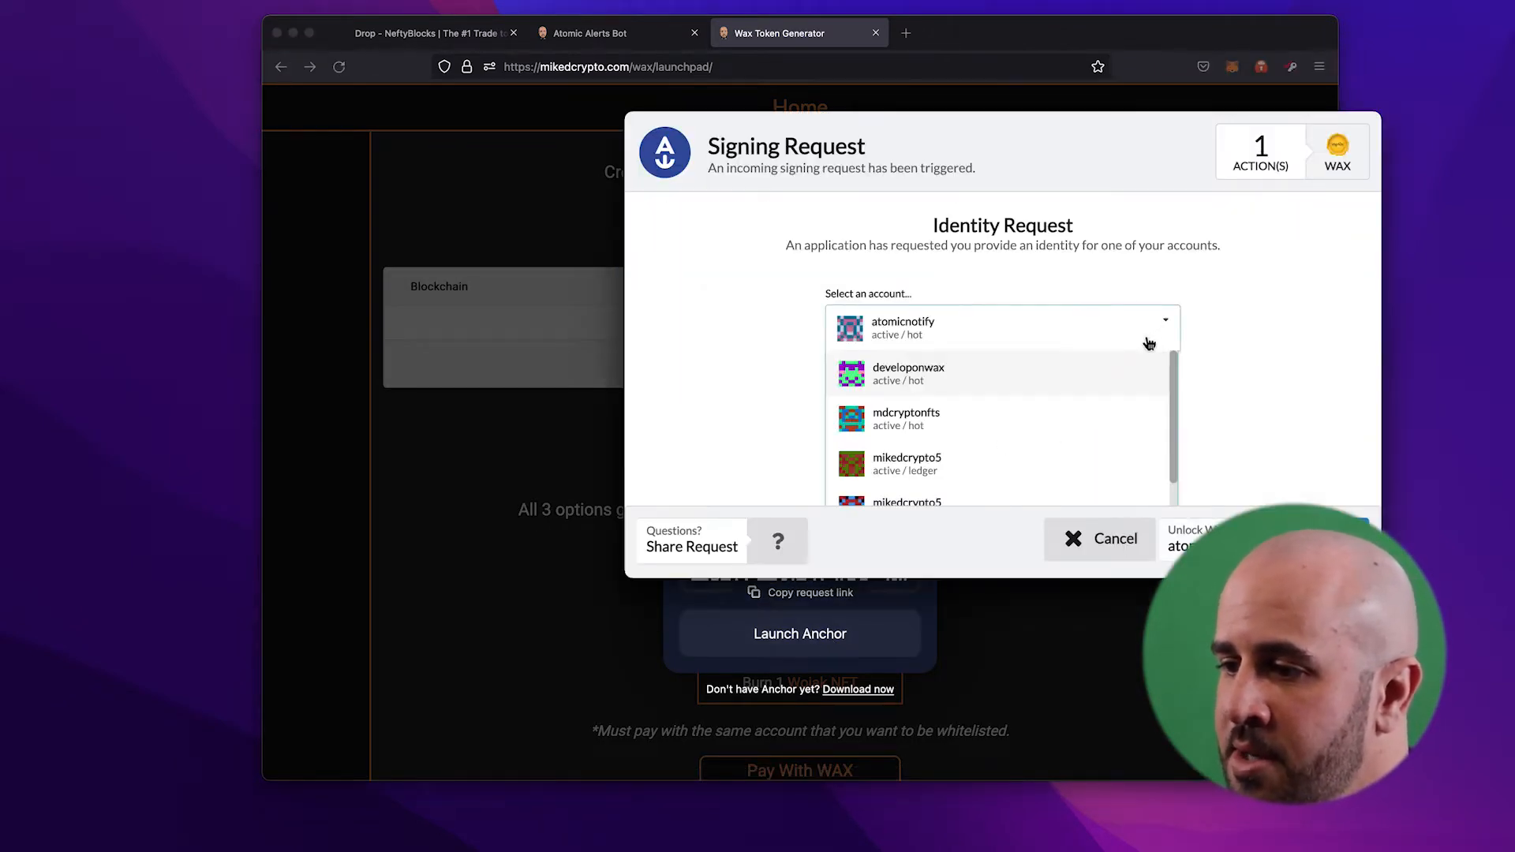
{"action": "left_click", "coordinate": [1098, 538]}
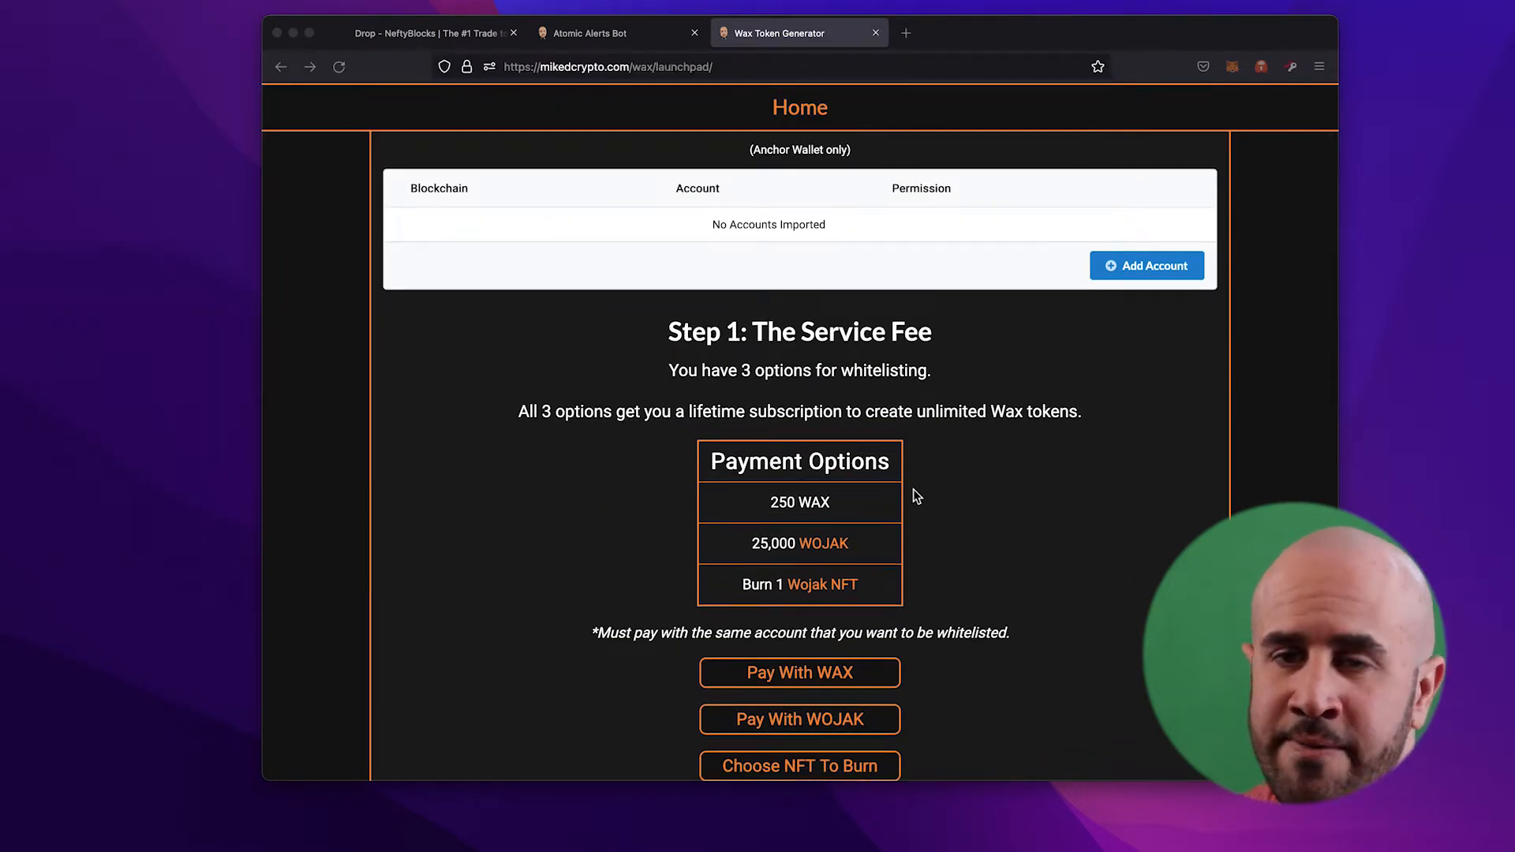
Step: Start the 250 WAX whitelisting fee payment, then cancel the signing request
{"action": "scroll", "scroll_direction": "down", "scroll_amount": 3}
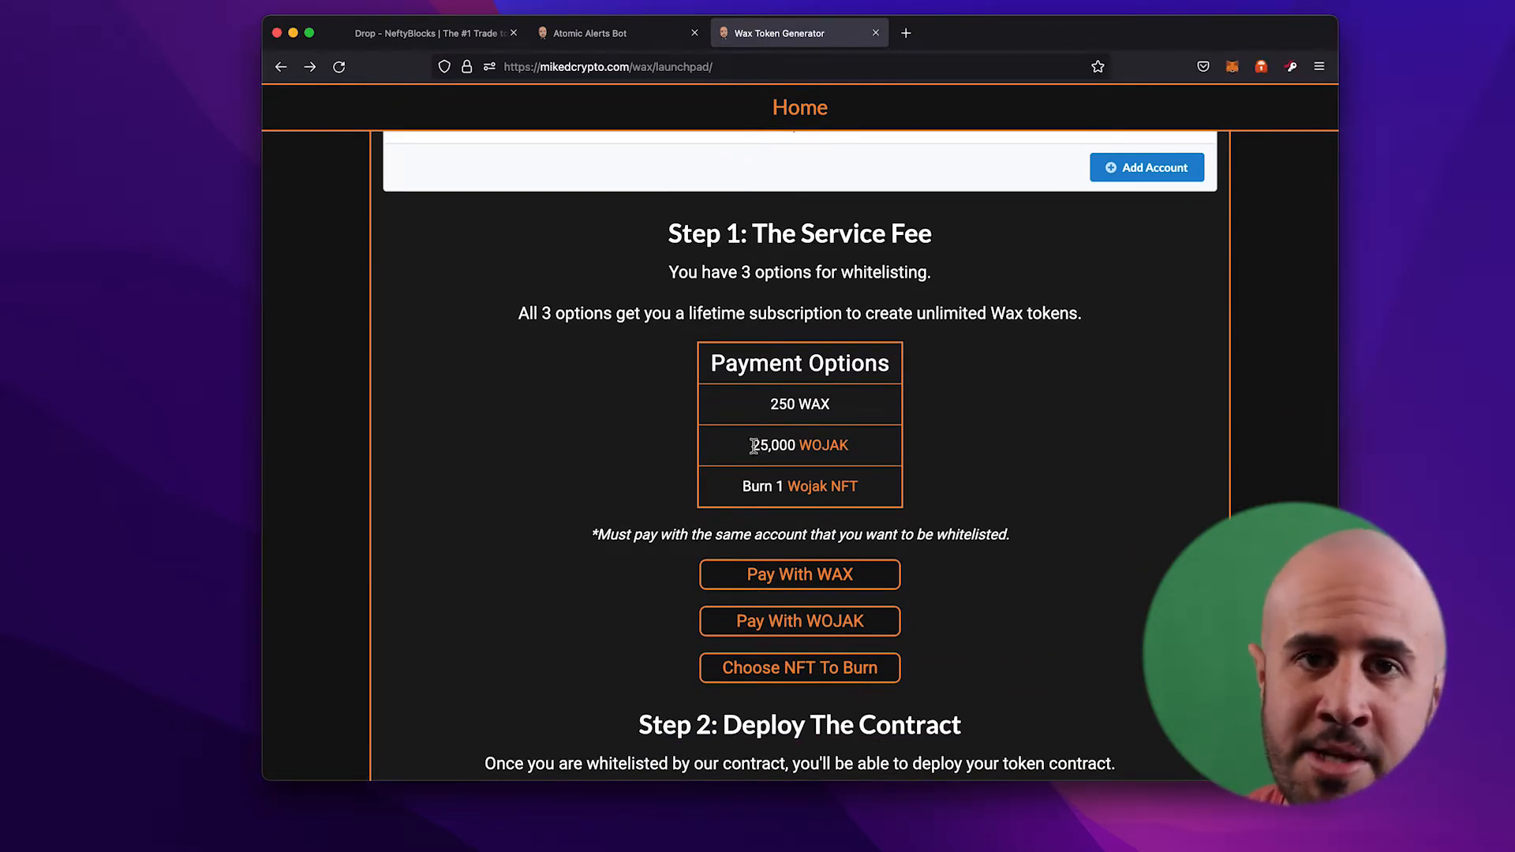
{"action": "scroll", "scroll_direction": "down", "scroll_amount": 3}
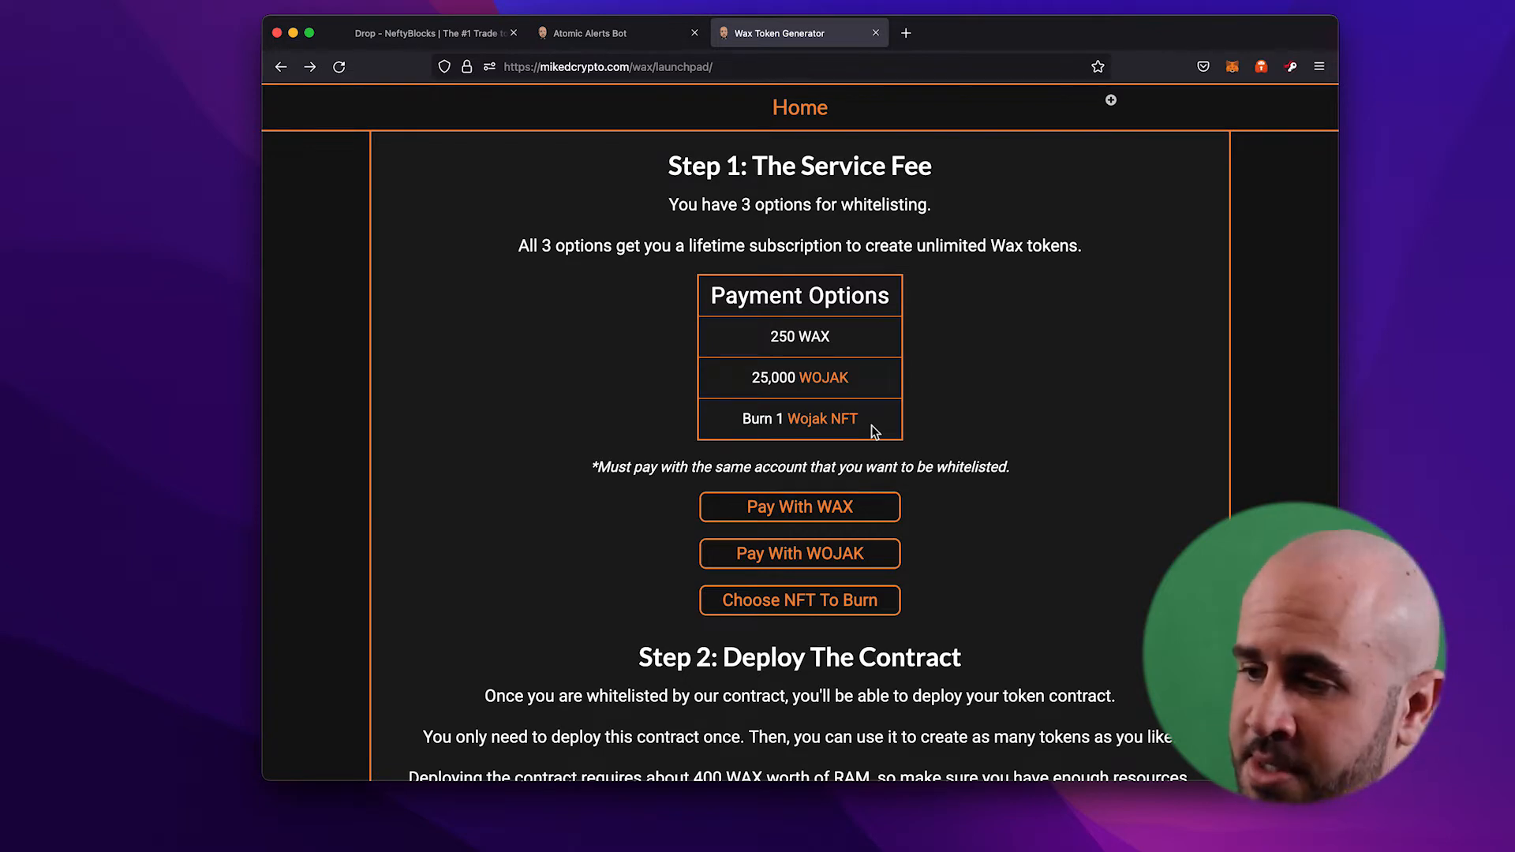
{"action": "scroll", "scroll_direction": "down", "scroll_amount": 3}
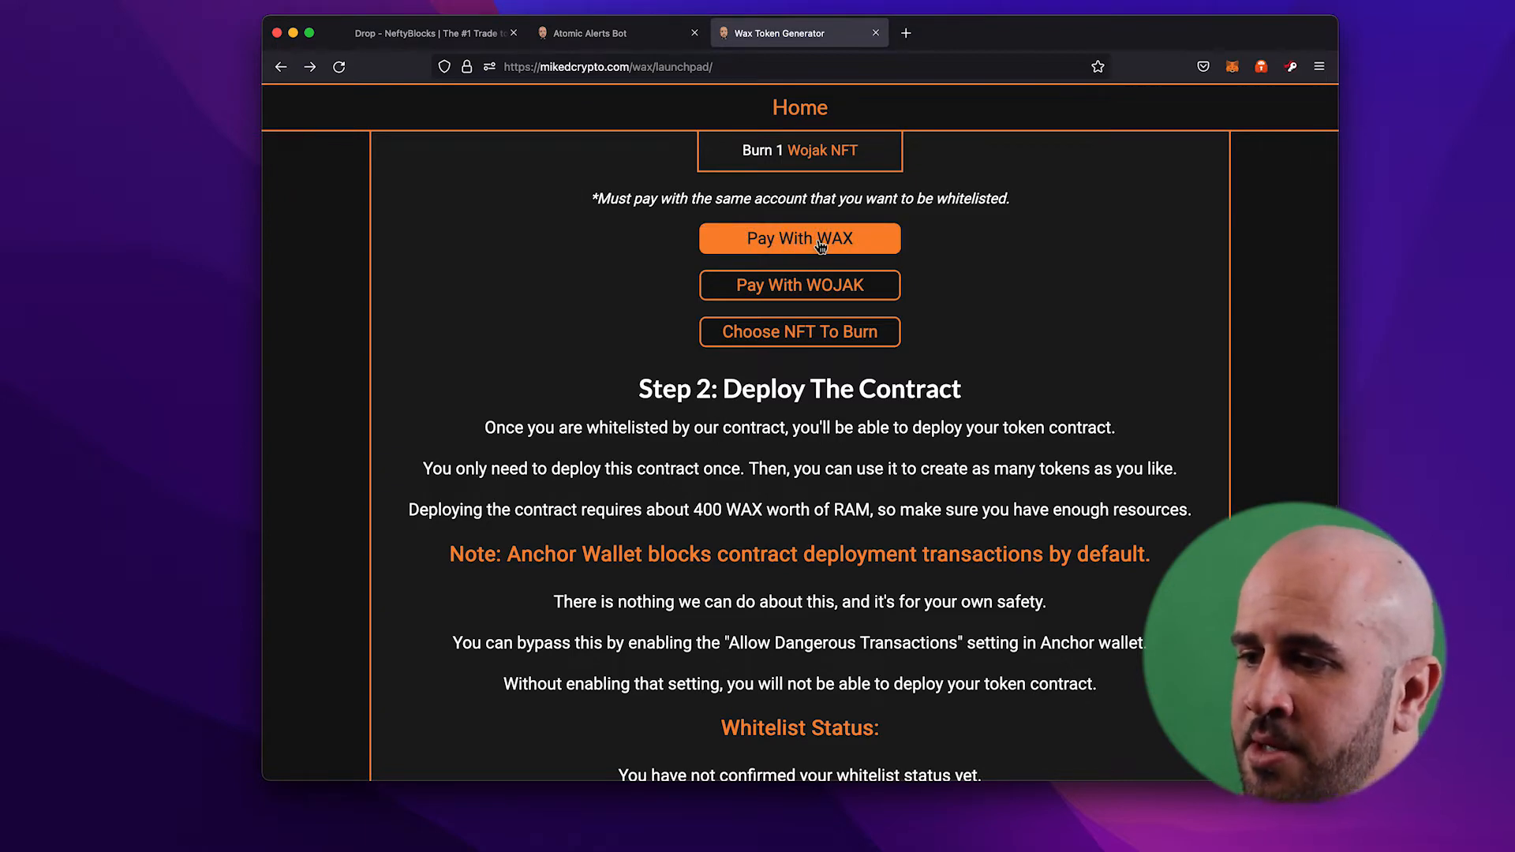
{"action": "left_click", "coordinate": [799, 239]}
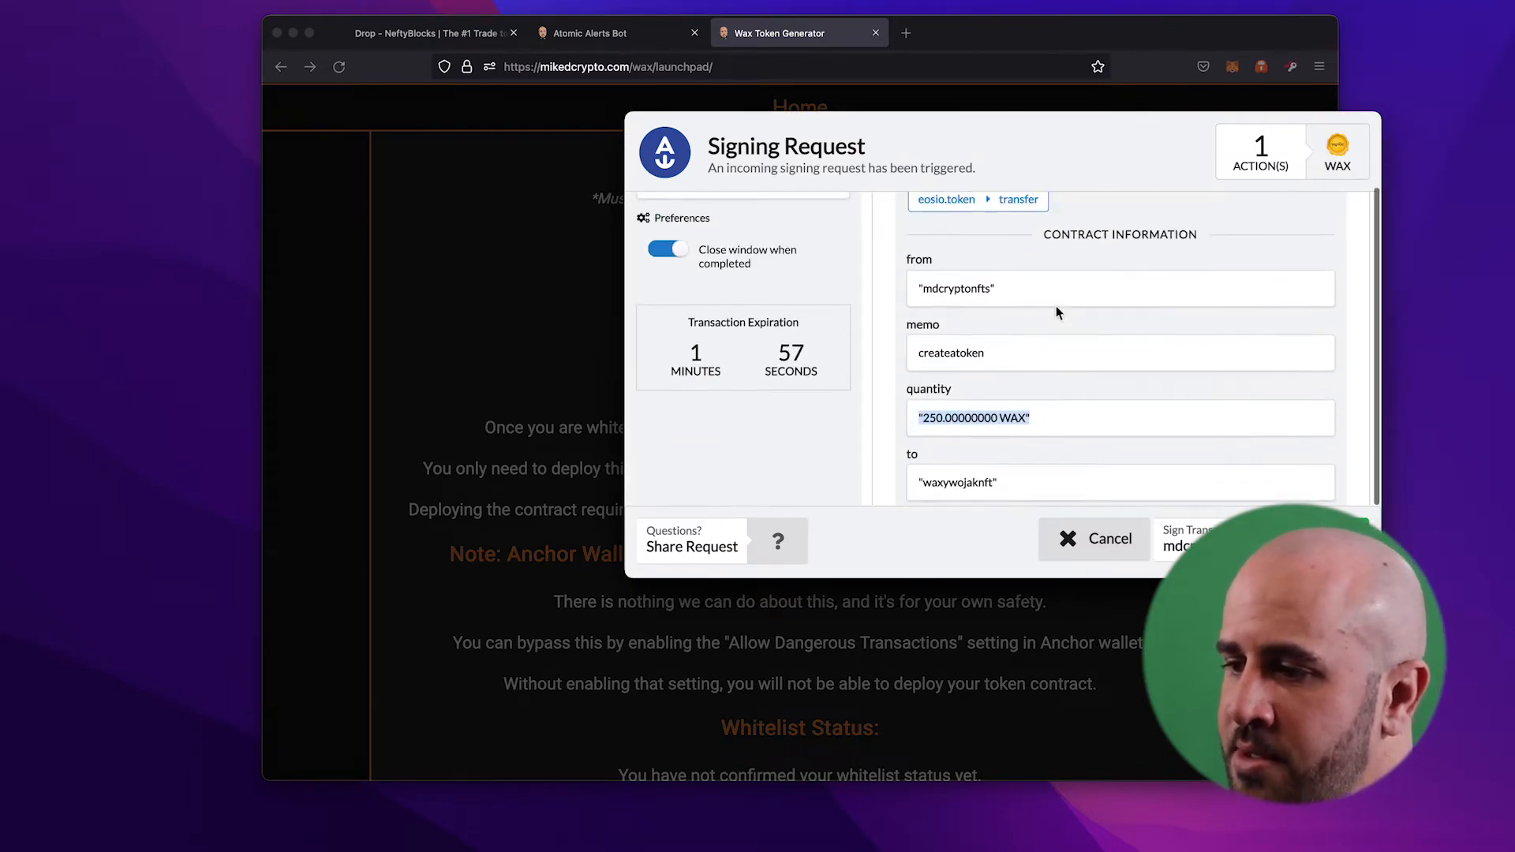
{"action": "left_click", "coordinate": [1093, 538]}
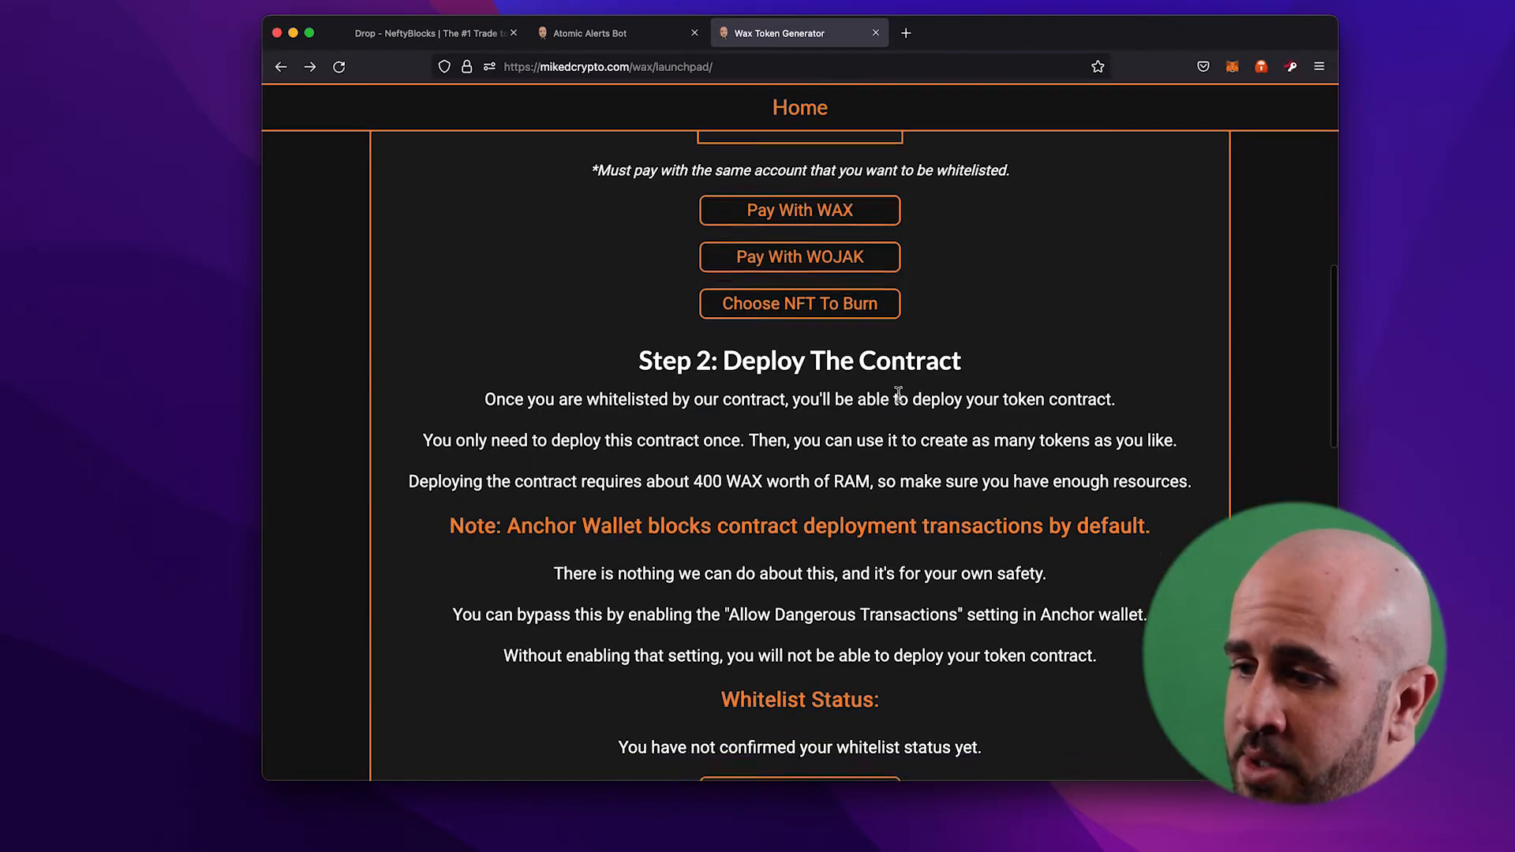
Step: Choose to burn an NFT instead and open the Burn Asset Now form
{"action": "left_click", "coordinate": [800, 303]}
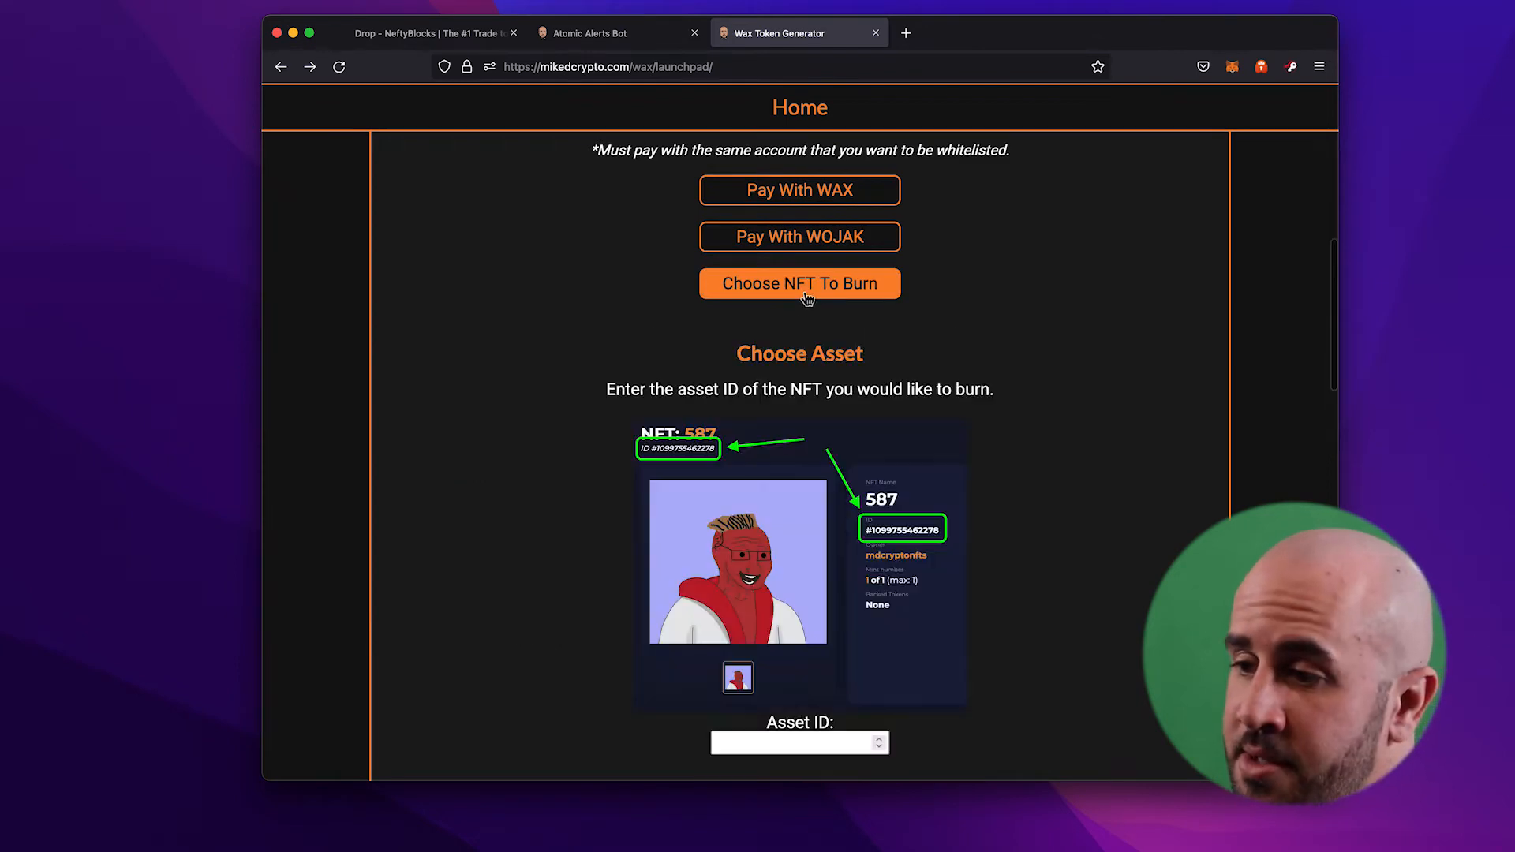
{"action": "scroll", "scroll_direction": "down", "scroll_amount": 3}
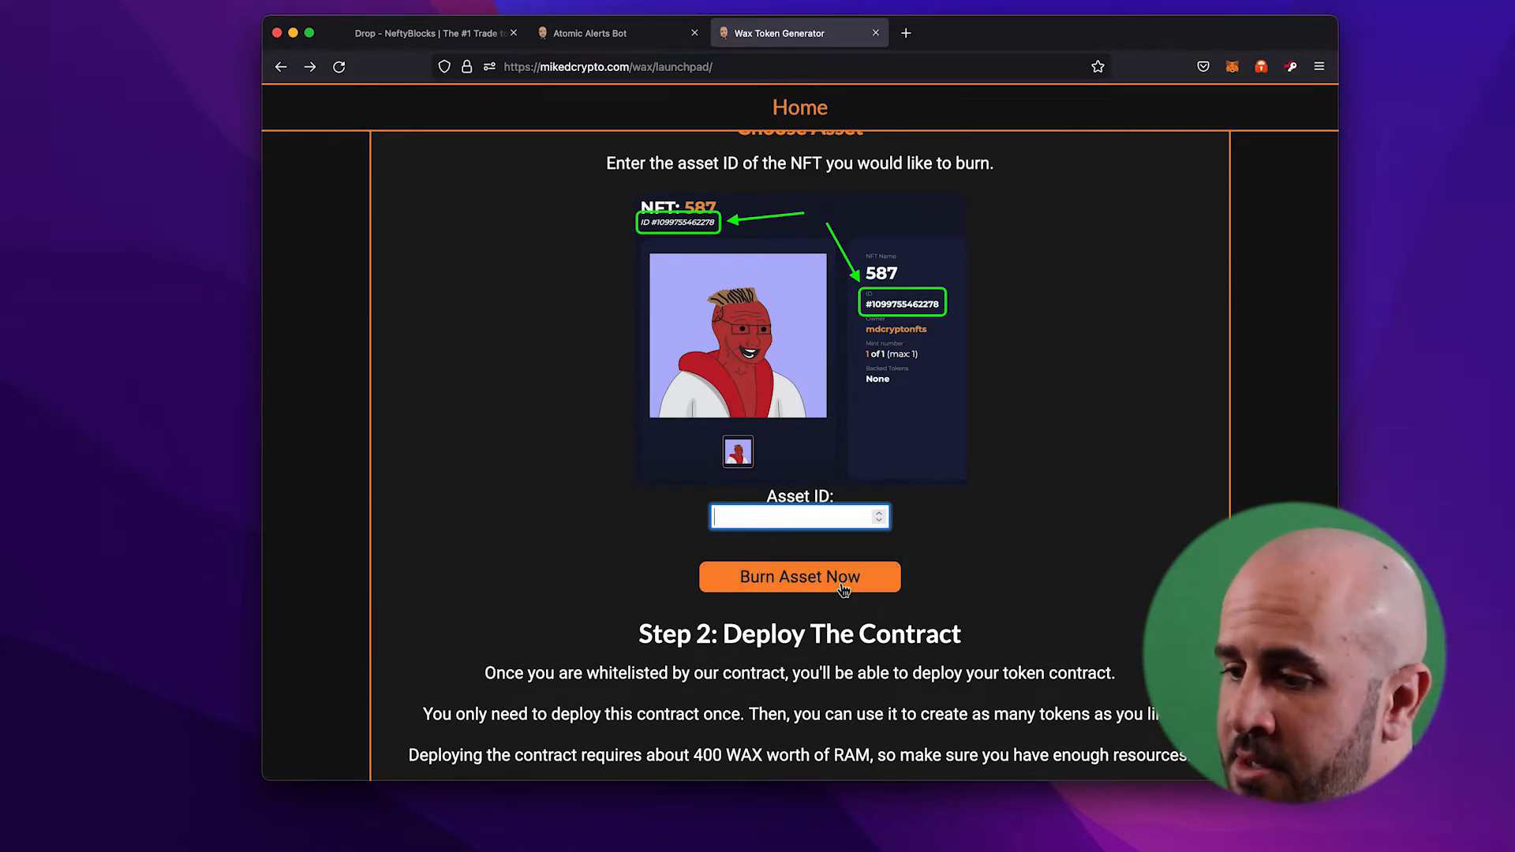
{"action": "left_click", "coordinate": [799, 577]}
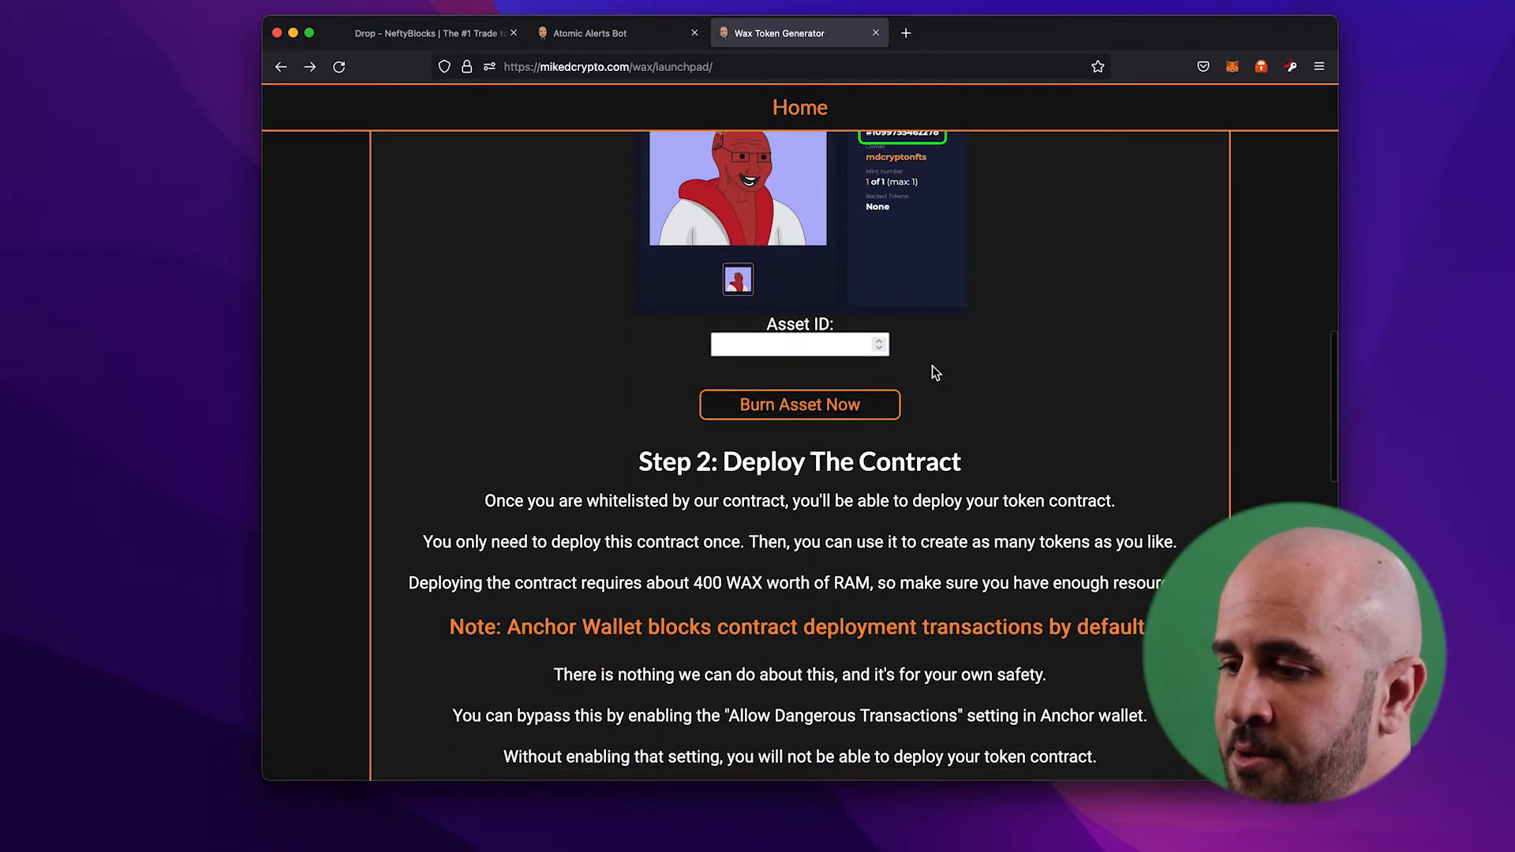
Step: Scroll through Step 2 down to the Anchor Wallet warning note
{"action": "scroll", "scroll_direction": "down", "scroll_amount": 3}
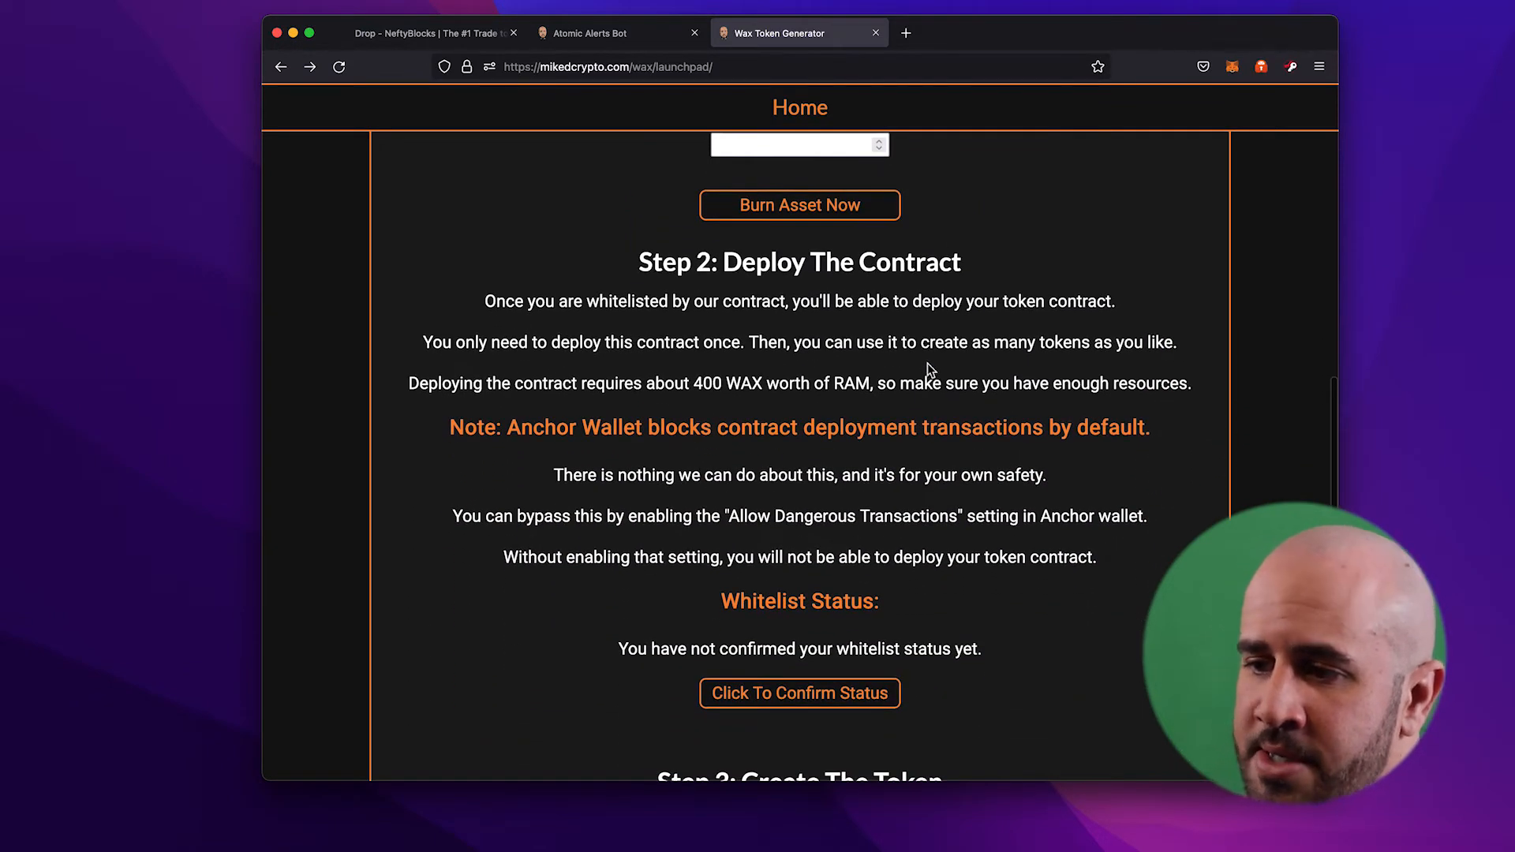
{"action": "scroll", "scroll_direction": "down", "scroll_amount": 3}
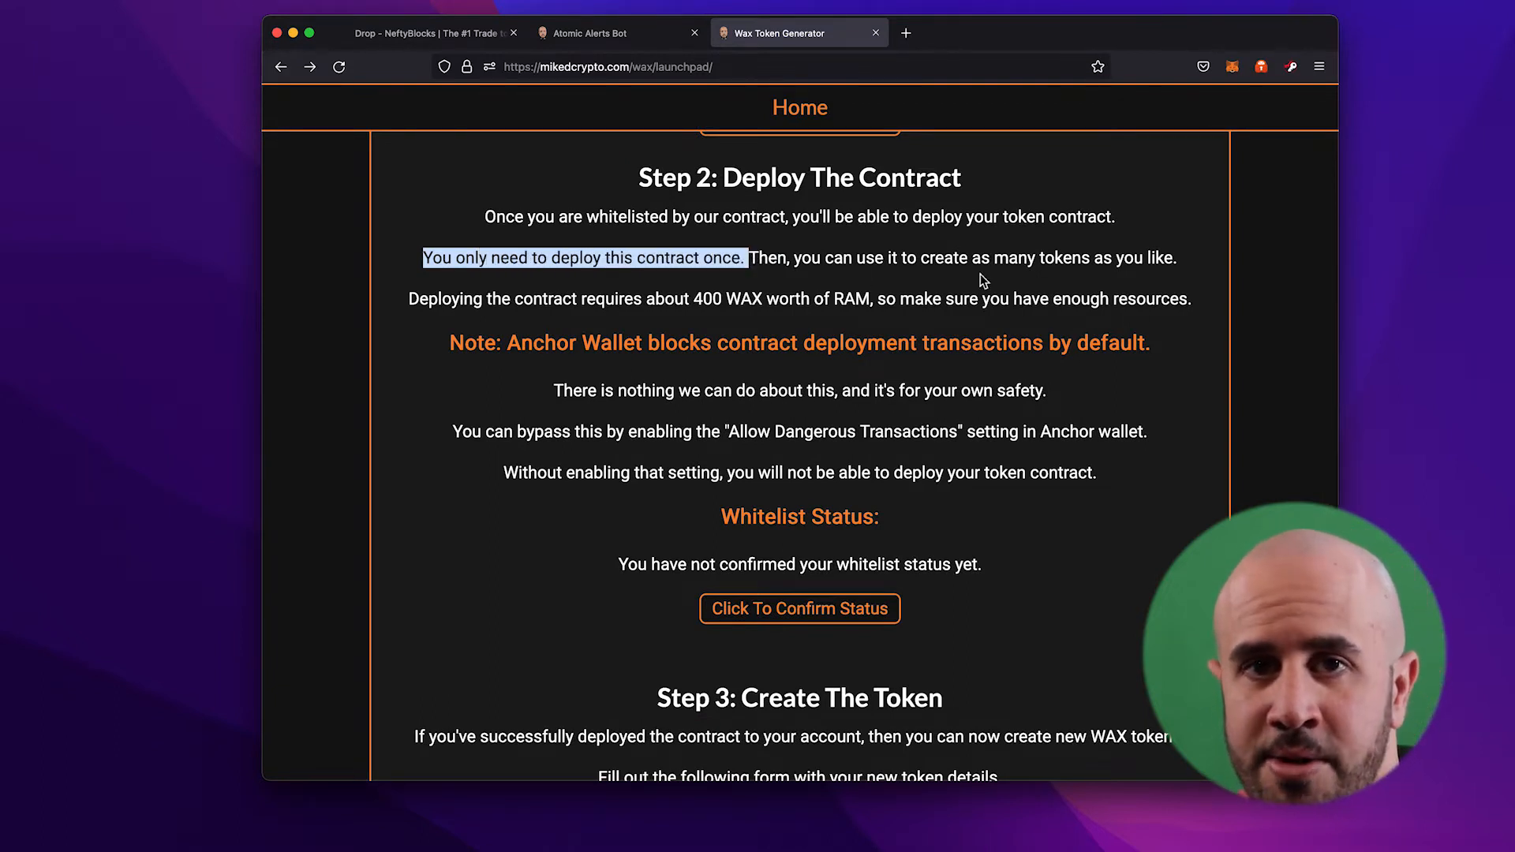
{"action": "scroll", "scroll_direction": "down", "scroll_amount": 3}
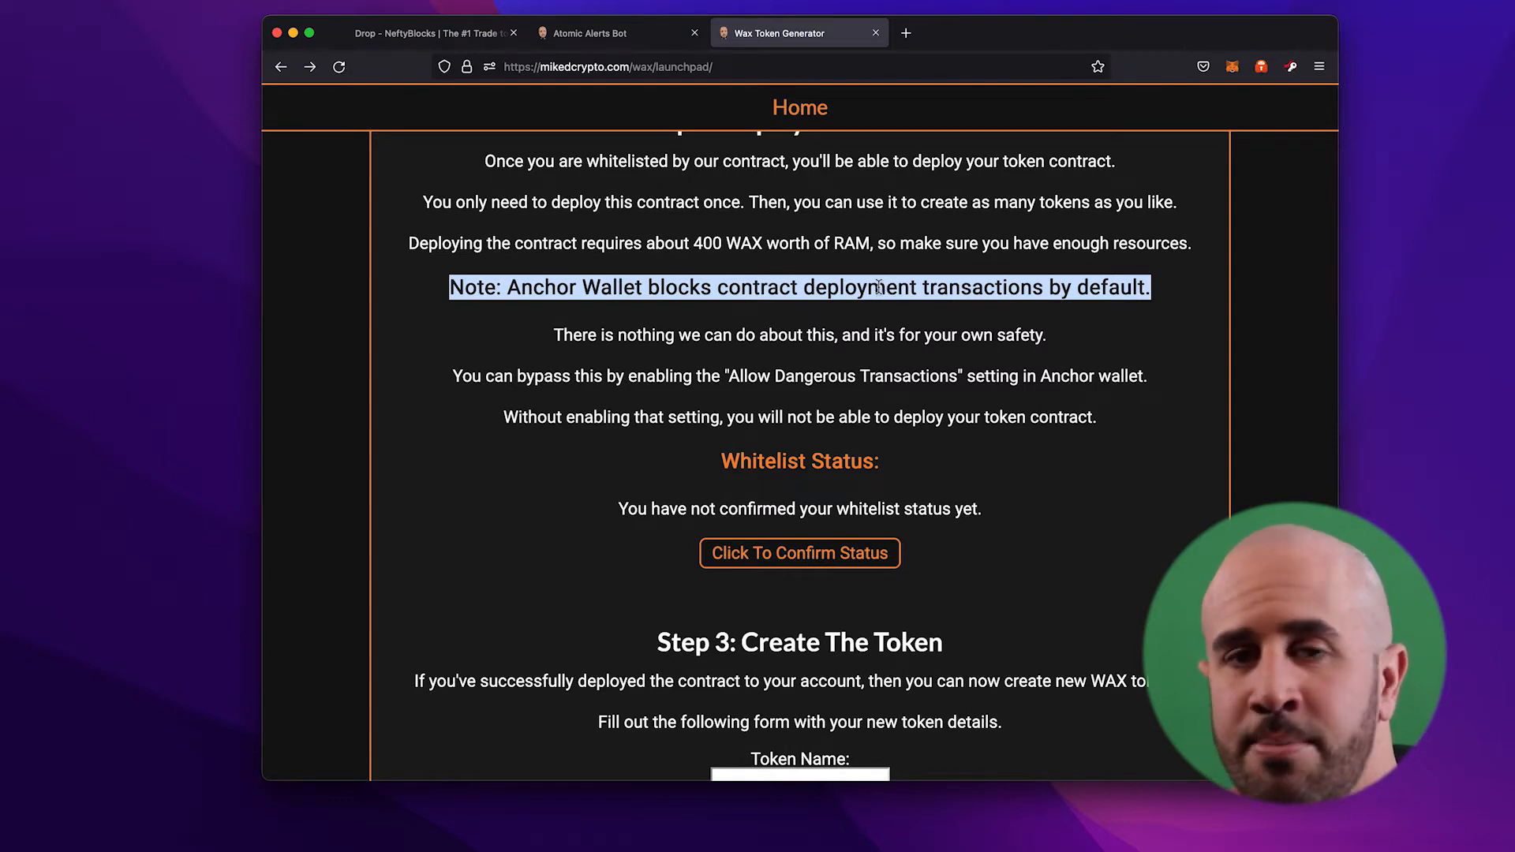
{"action": "scroll", "scroll_direction": "down", "scroll_amount": 3}
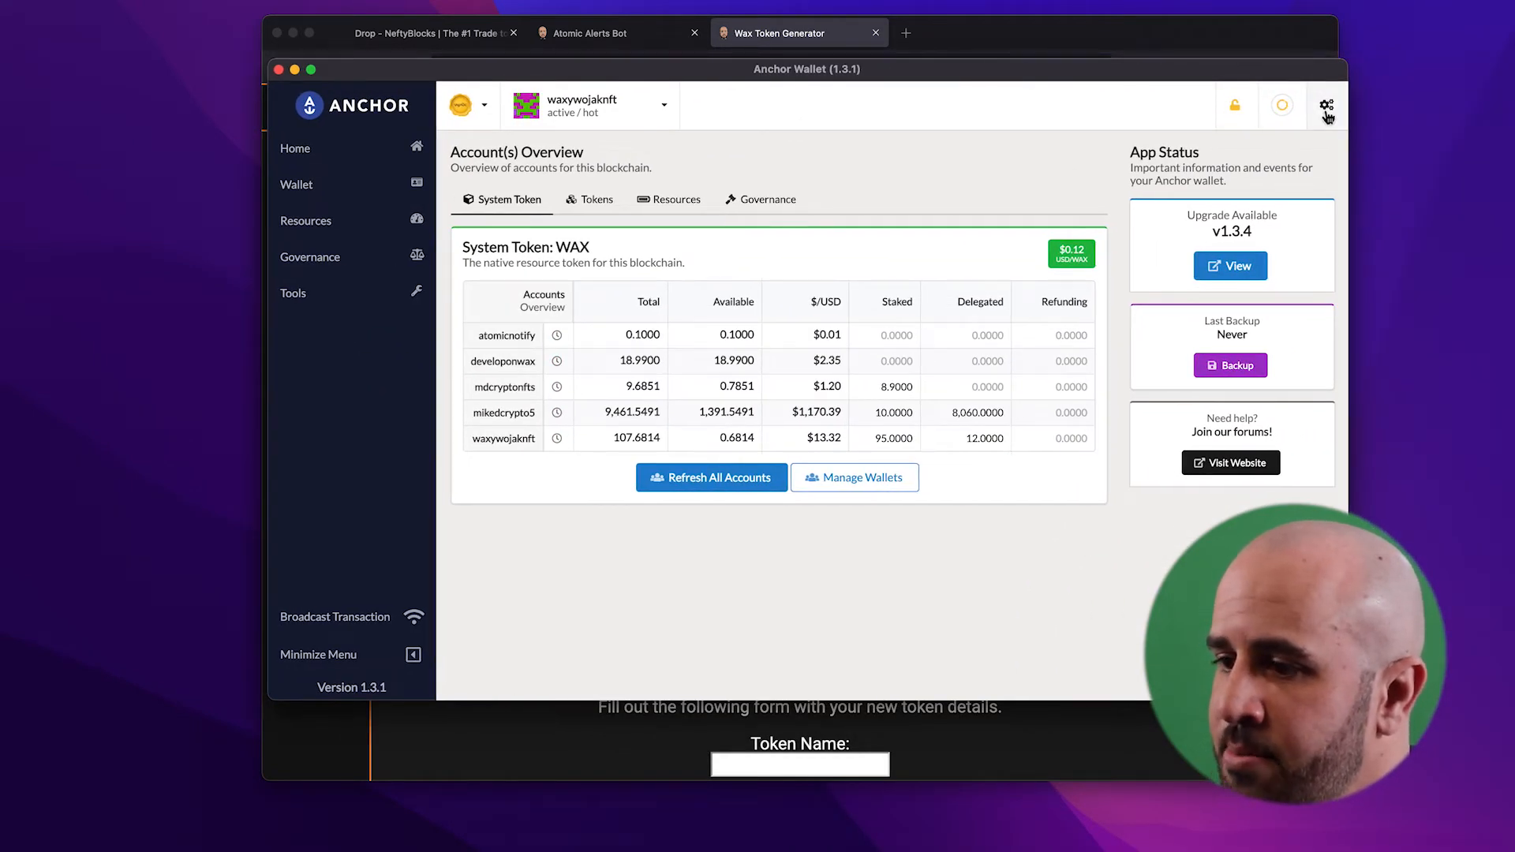
Step: Set Anchor's 'Allow dangerous transactions in URI signer' option to Allow
{"action": "left_click", "coordinate": [1325, 105]}
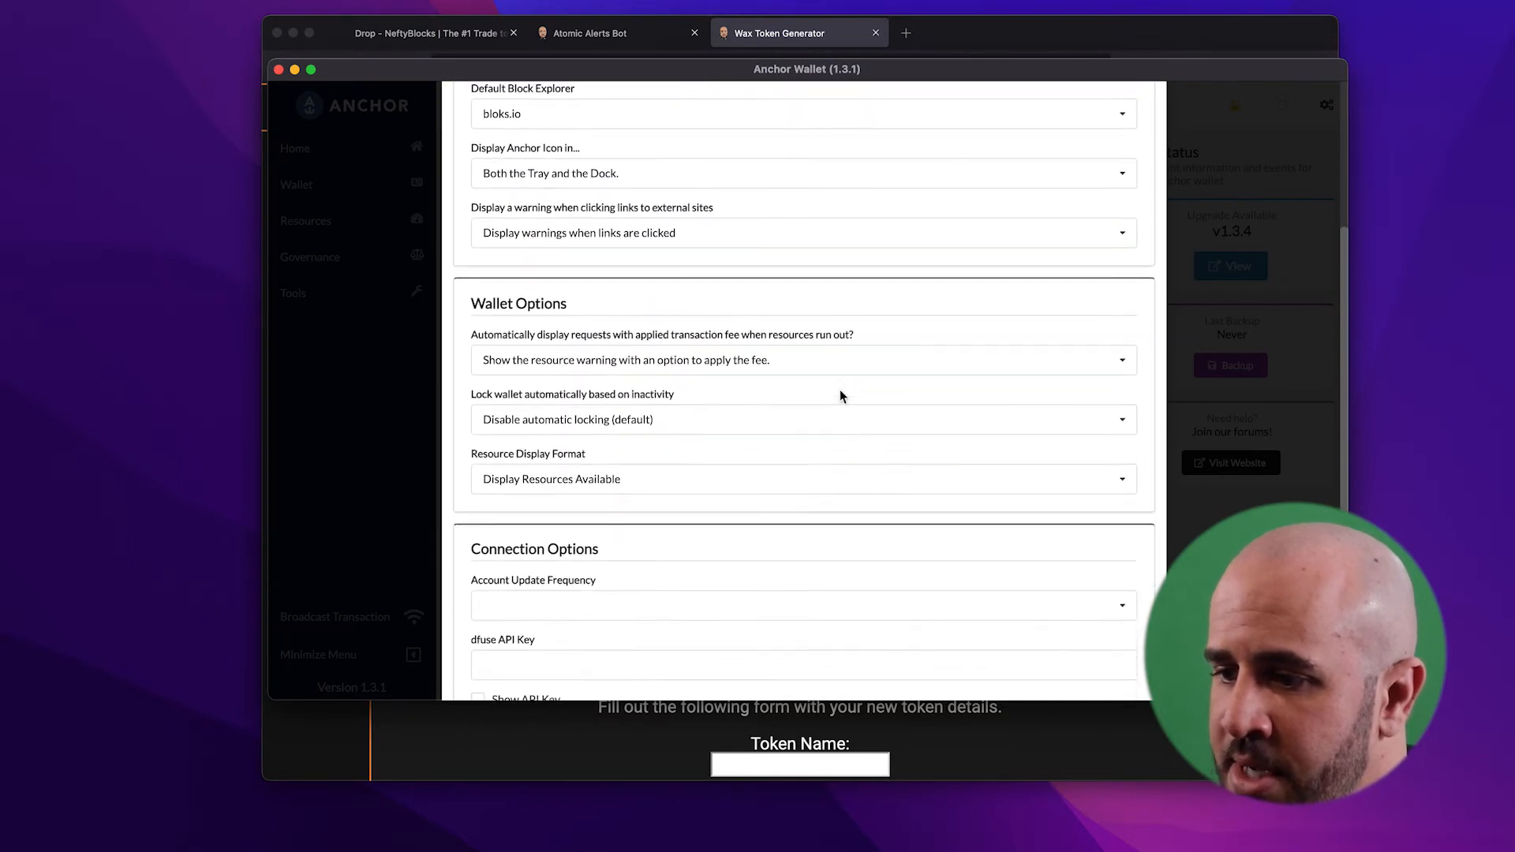
{"action": "scroll", "scroll_direction": "down", "scroll_amount": 3}
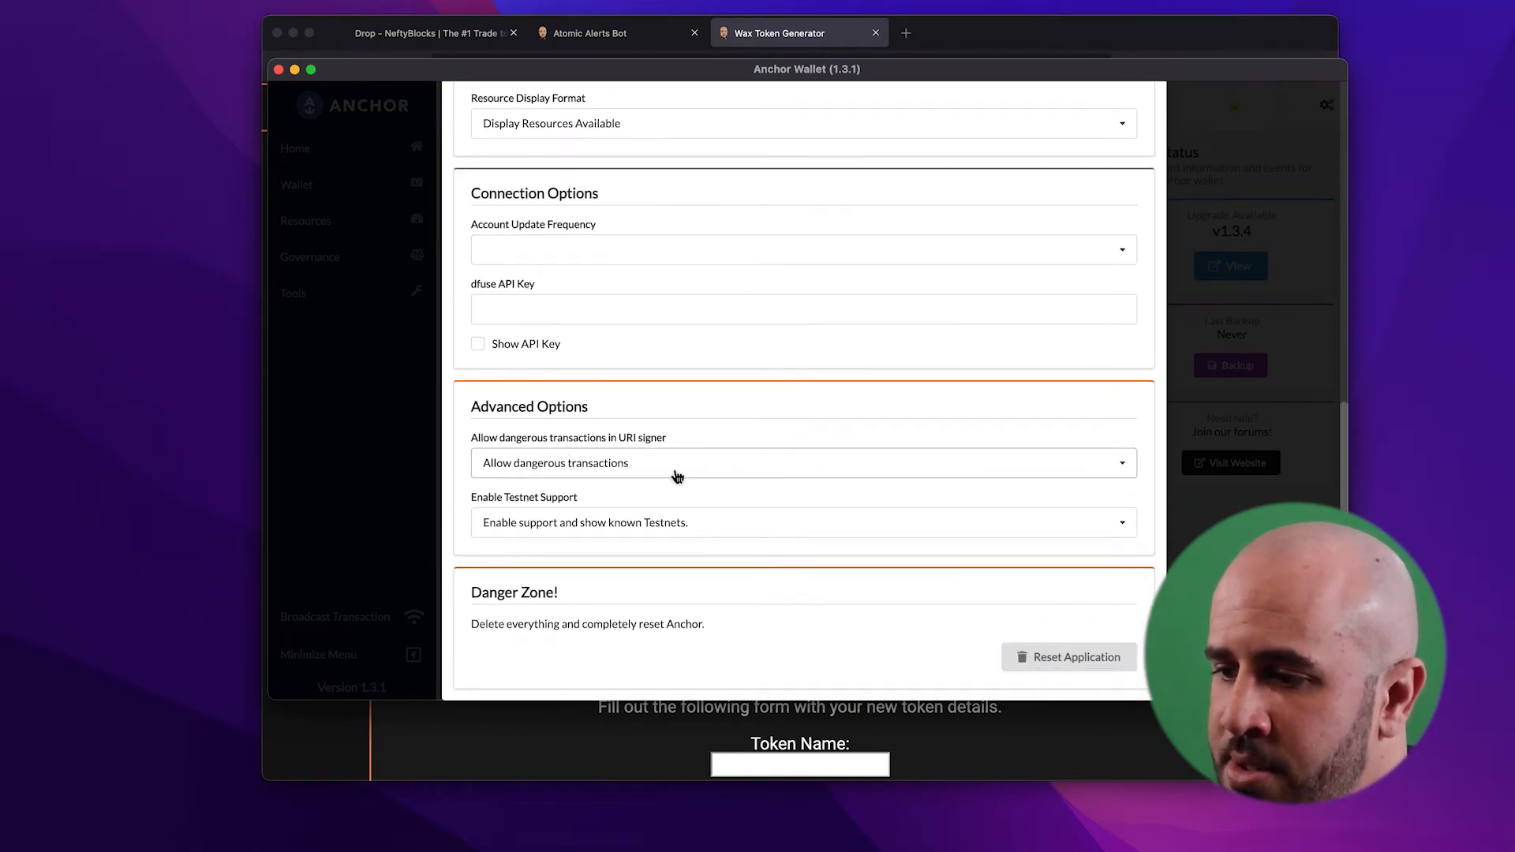
{"action": "left_click", "coordinate": [802, 462]}
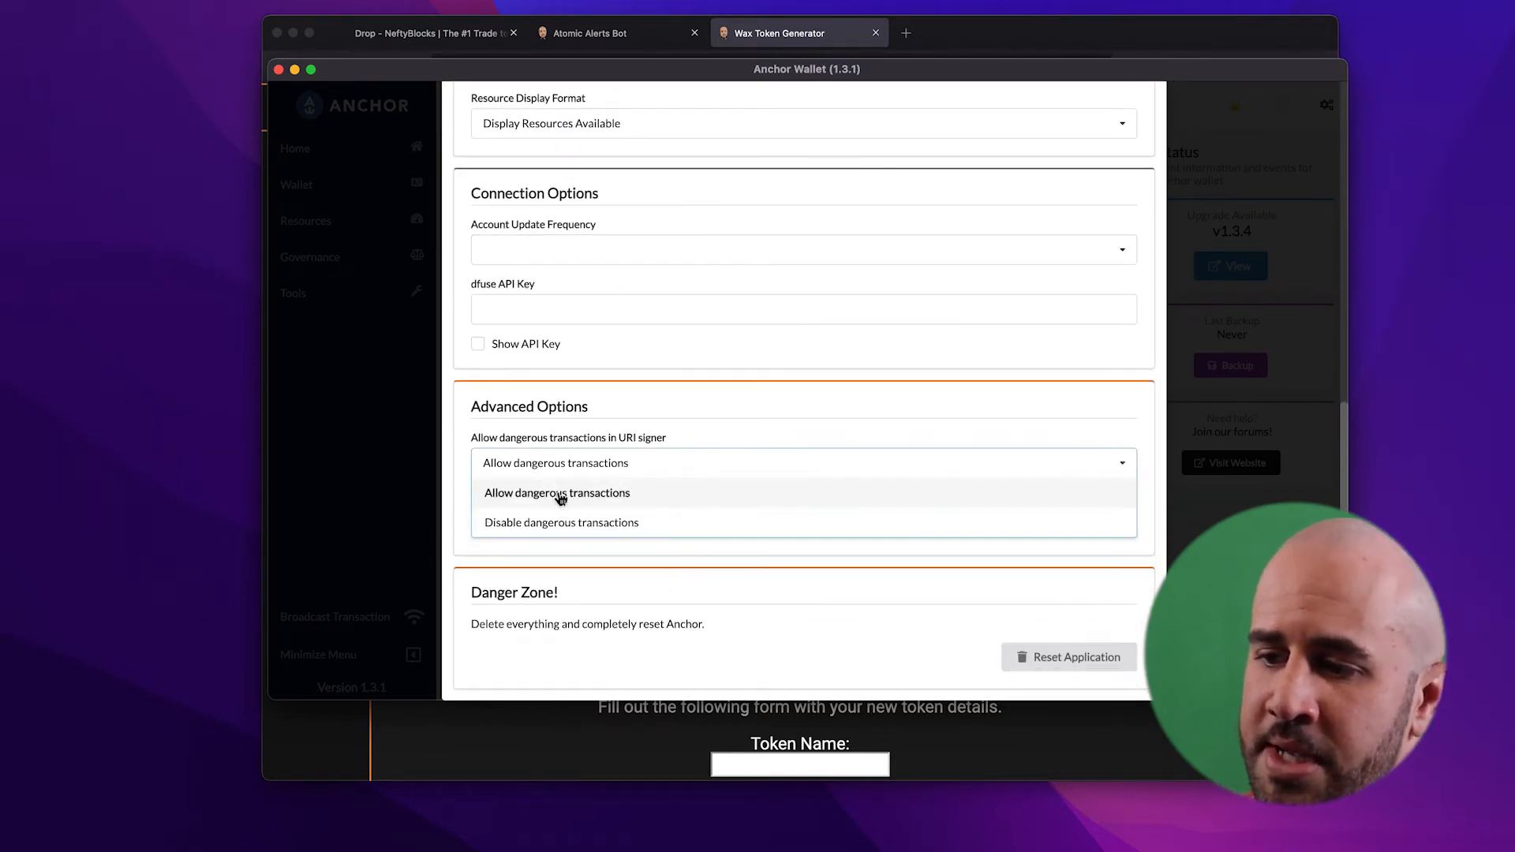
{"action": "left_click", "coordinate": [556, 493]}
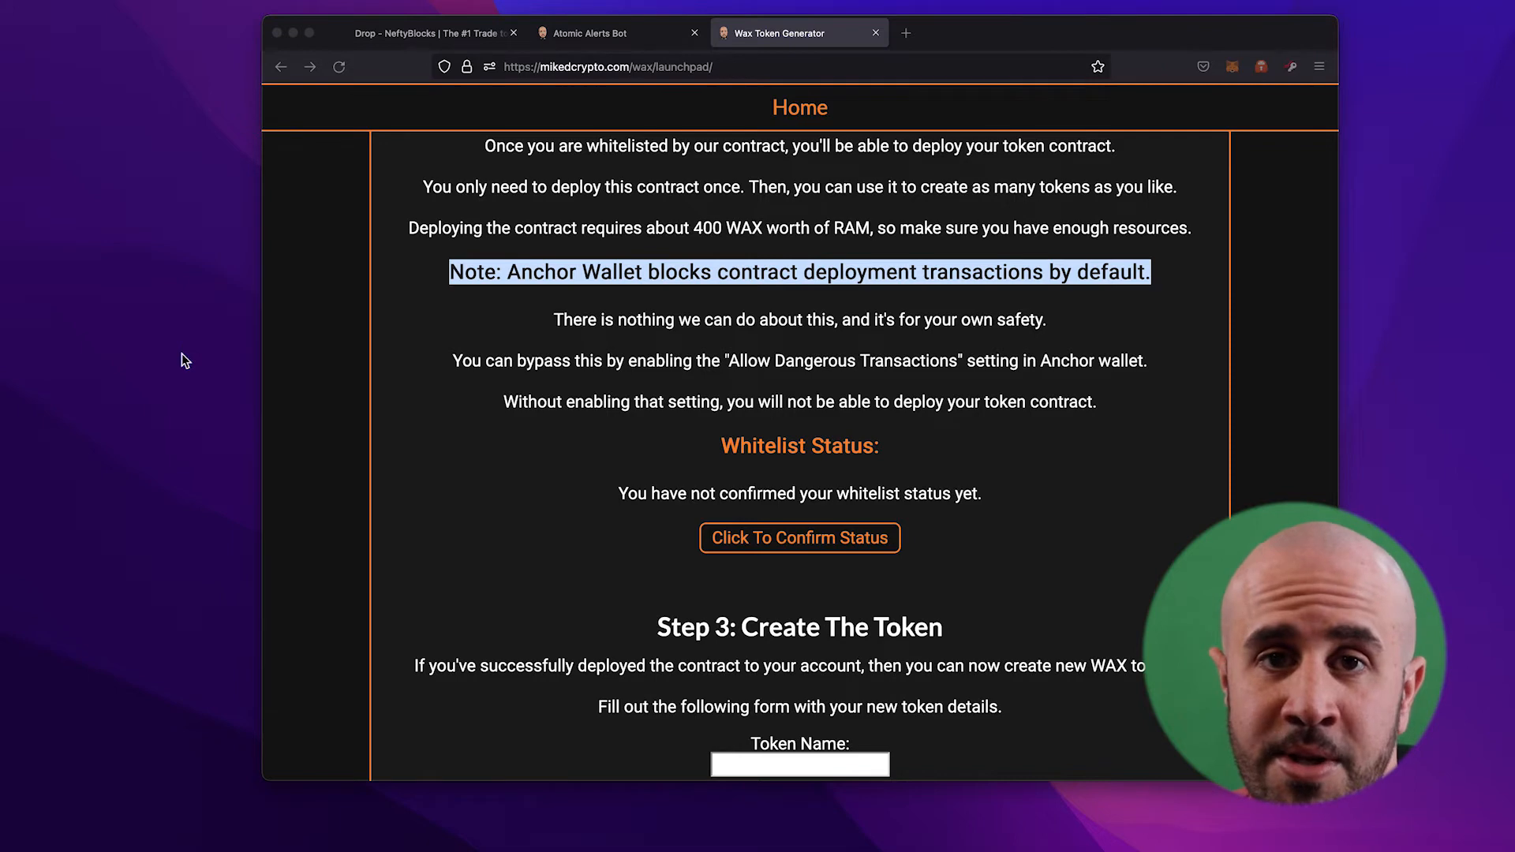
Step: Confirm the account's whitelist status, then choose Deploy Contract Now
{"action": "scroll", "scroll_direction": "down", "scroll_amount": 3}
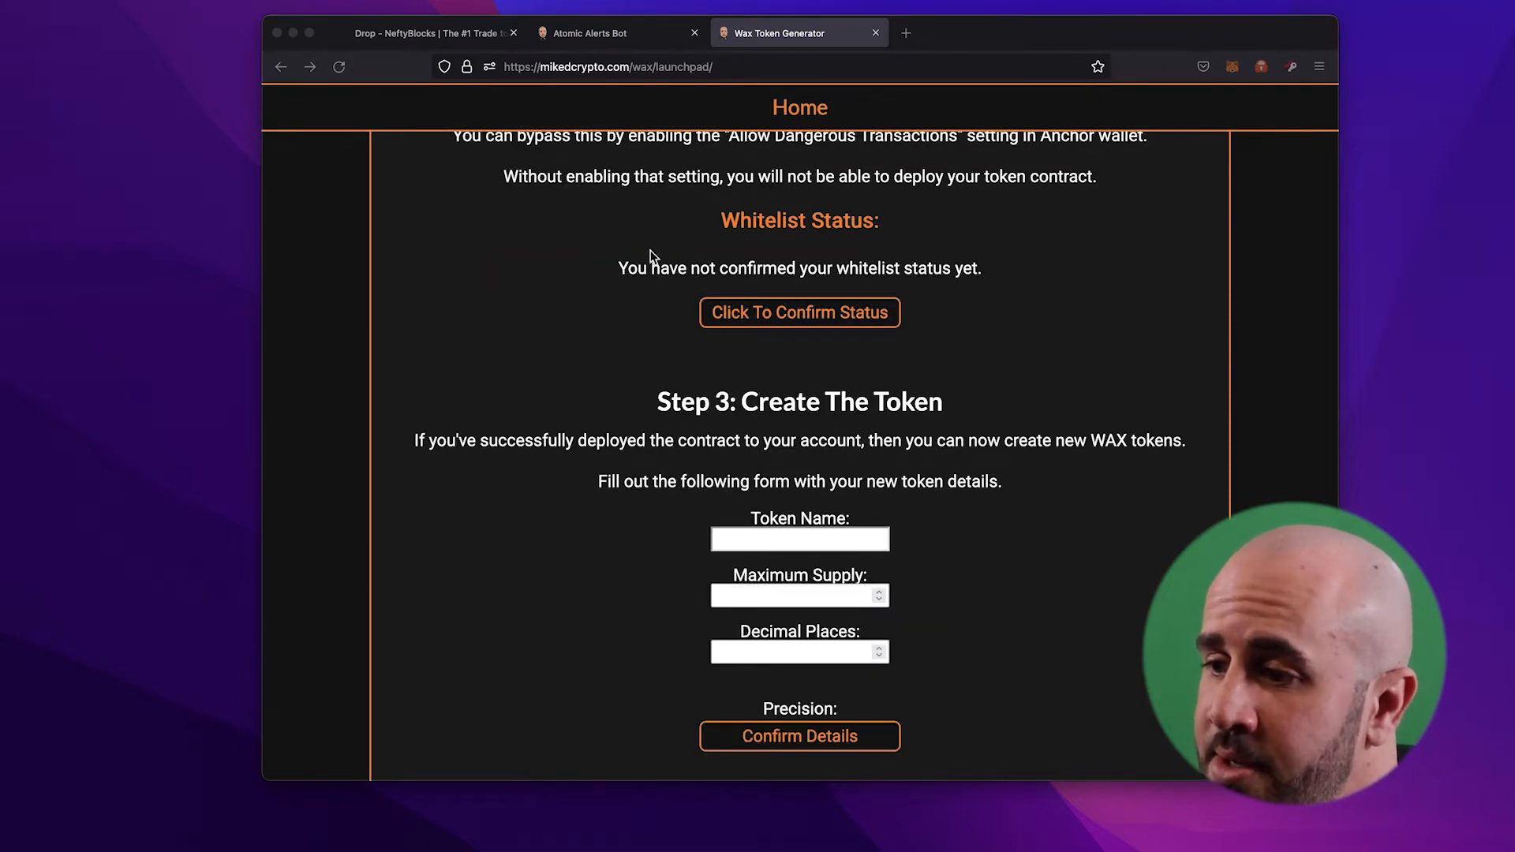
{"action": "scroll", "scroll_direction": "down", "scroll_amount": 3}
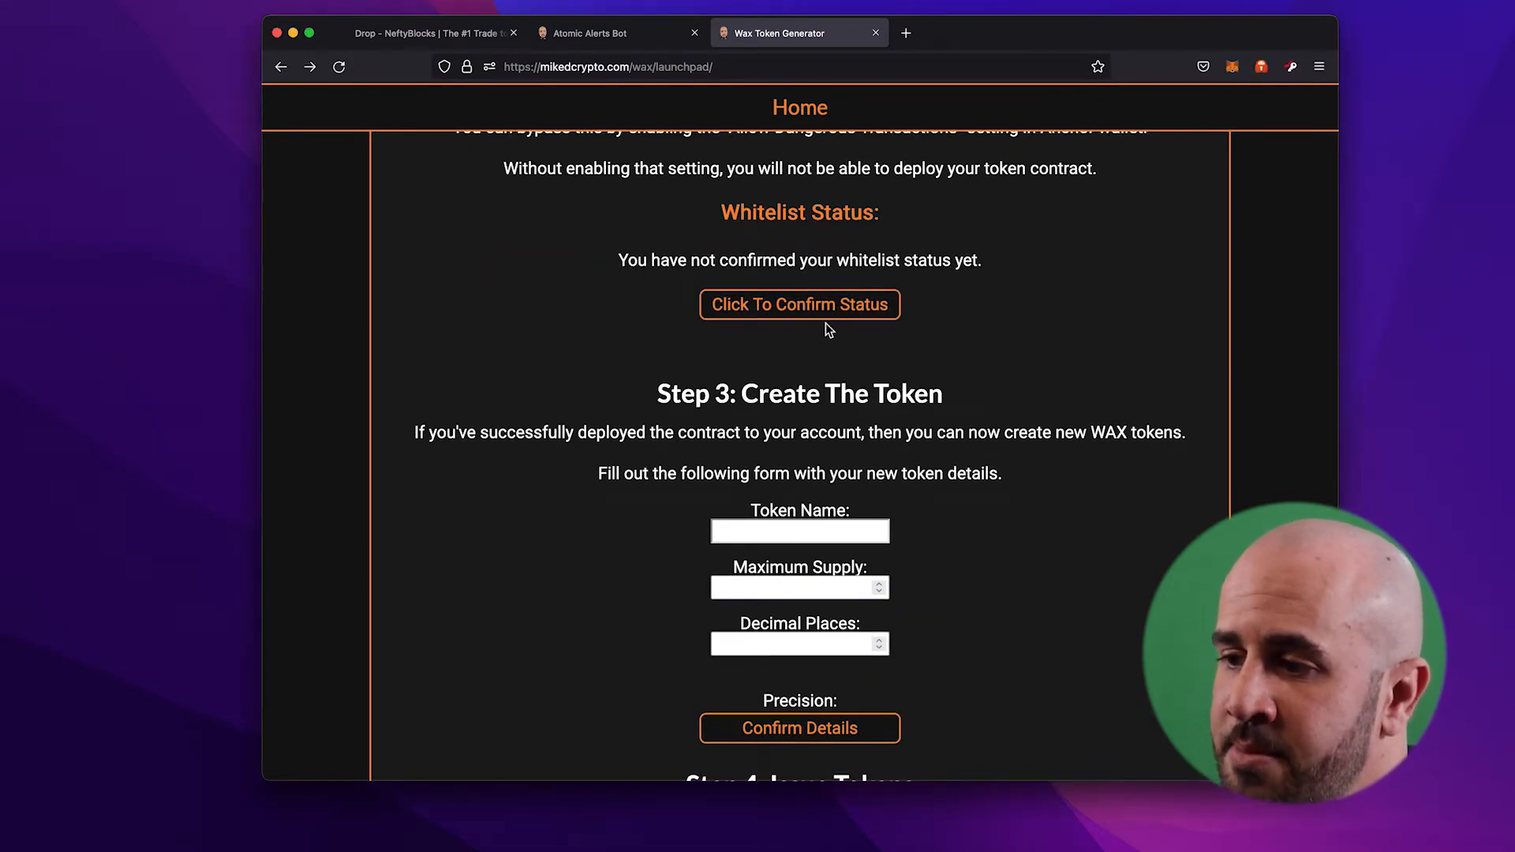
{"action": "left_click", "coordinate": [799, 305]}
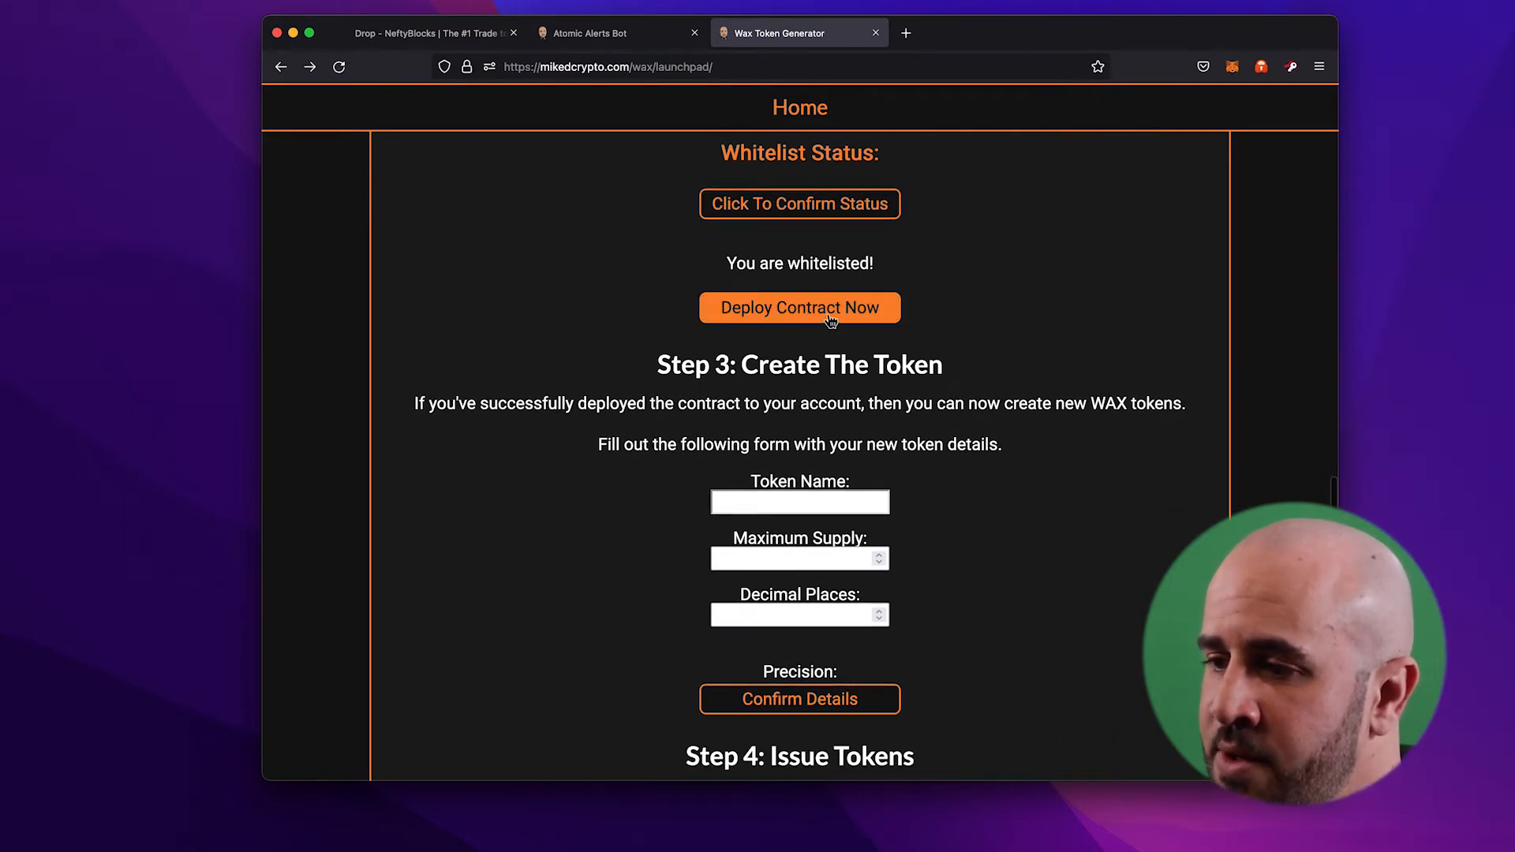
{"action": "left_click", "coordinate": [799, 307]}
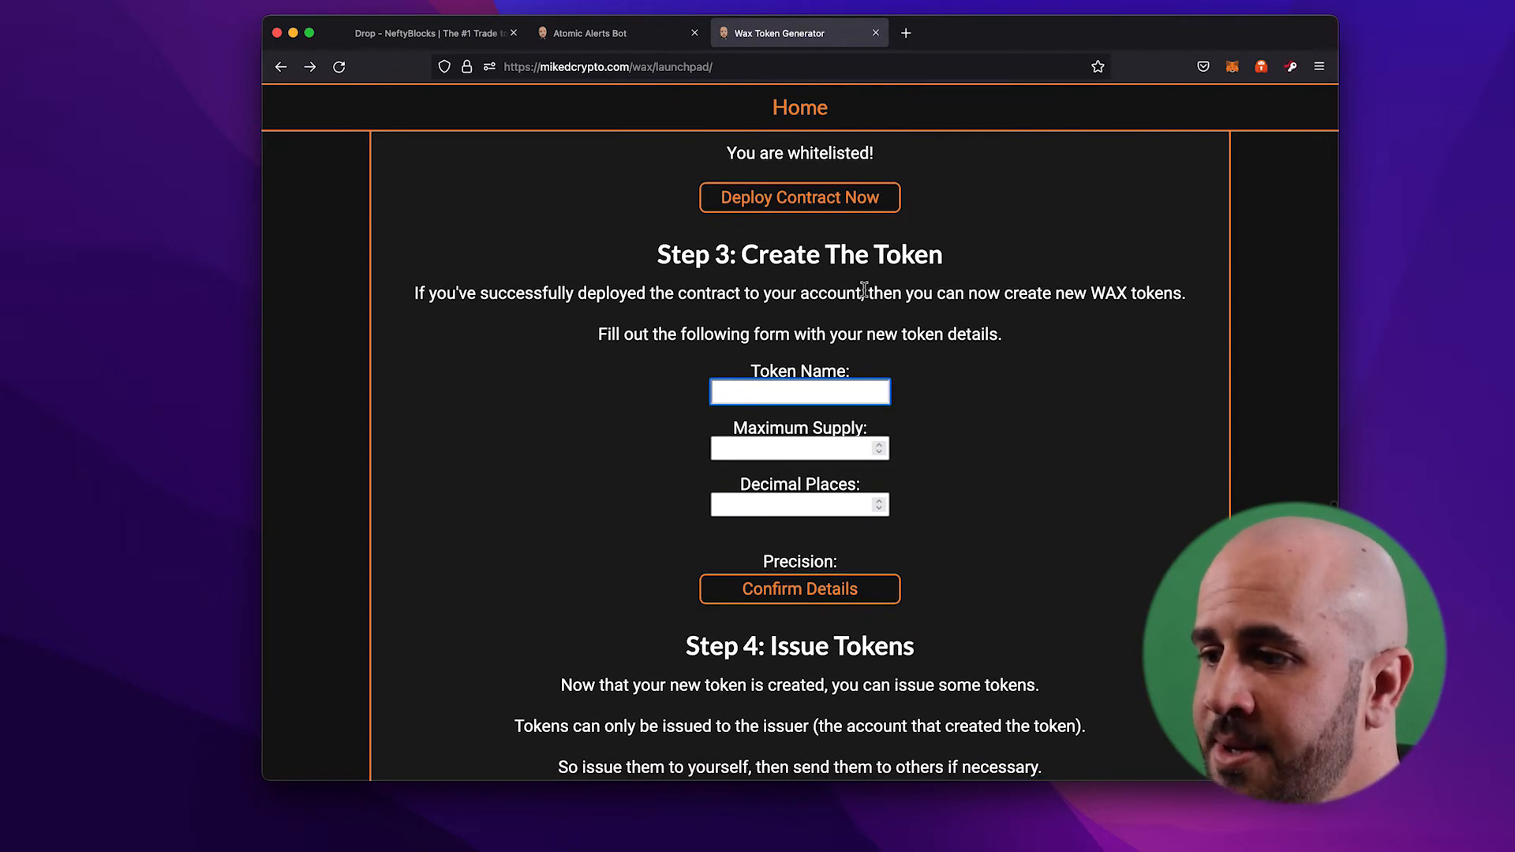
Step: Fill the token form: name WAX, maximum supply 21000, 8 decimal places
{"action": "scroll", "scroll_direction": "down", "scroll_amount": 3}
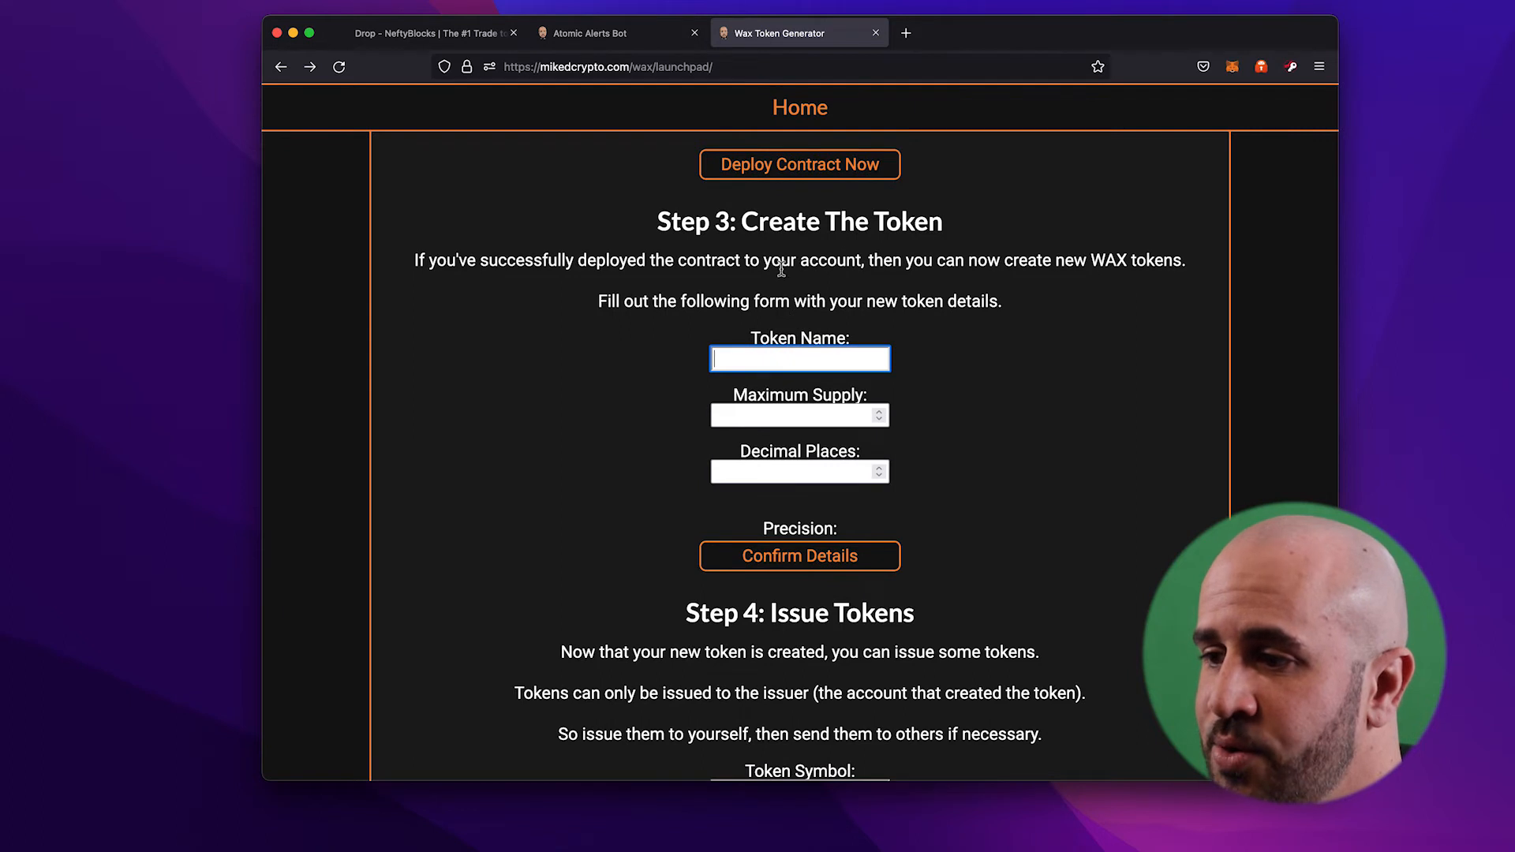
{"action": "mouse_move", "coordinate": [800, 359]}
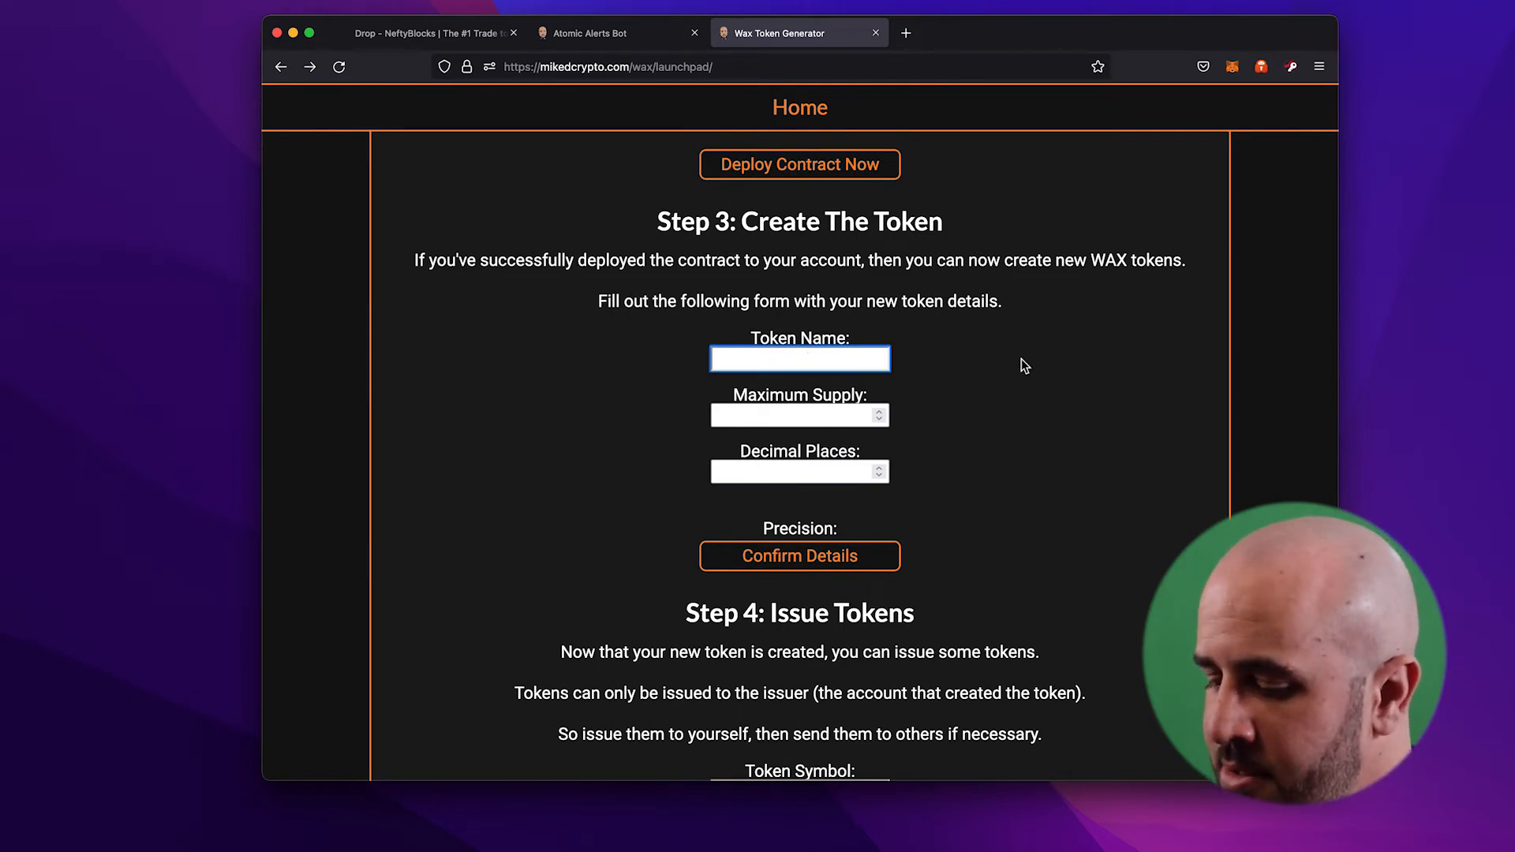
{"action": "type", "text": "WAX"}
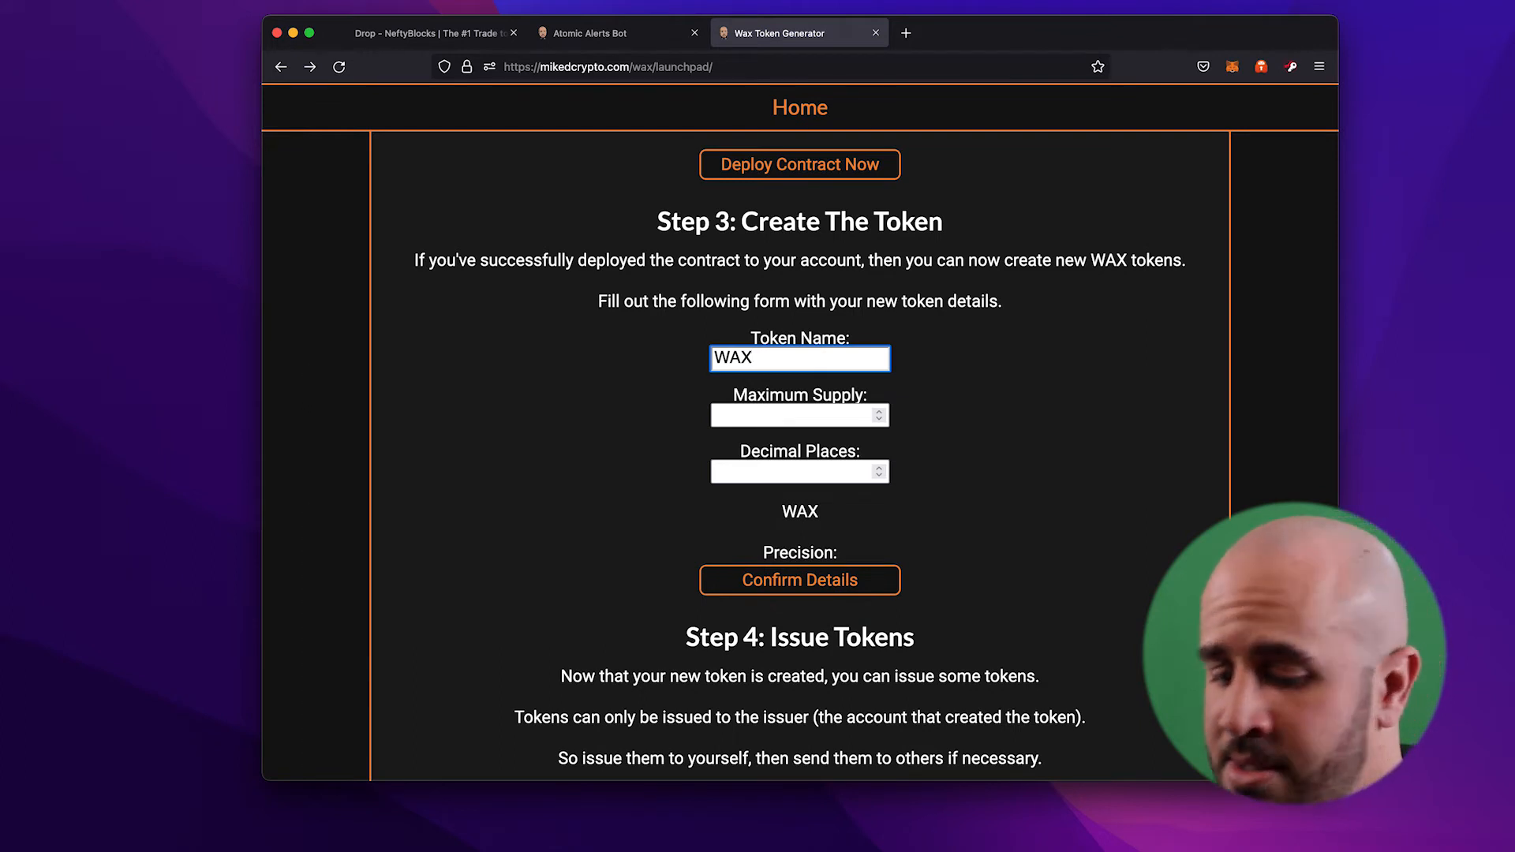
{"action": "left_click", "coordinate": [799, 414]}
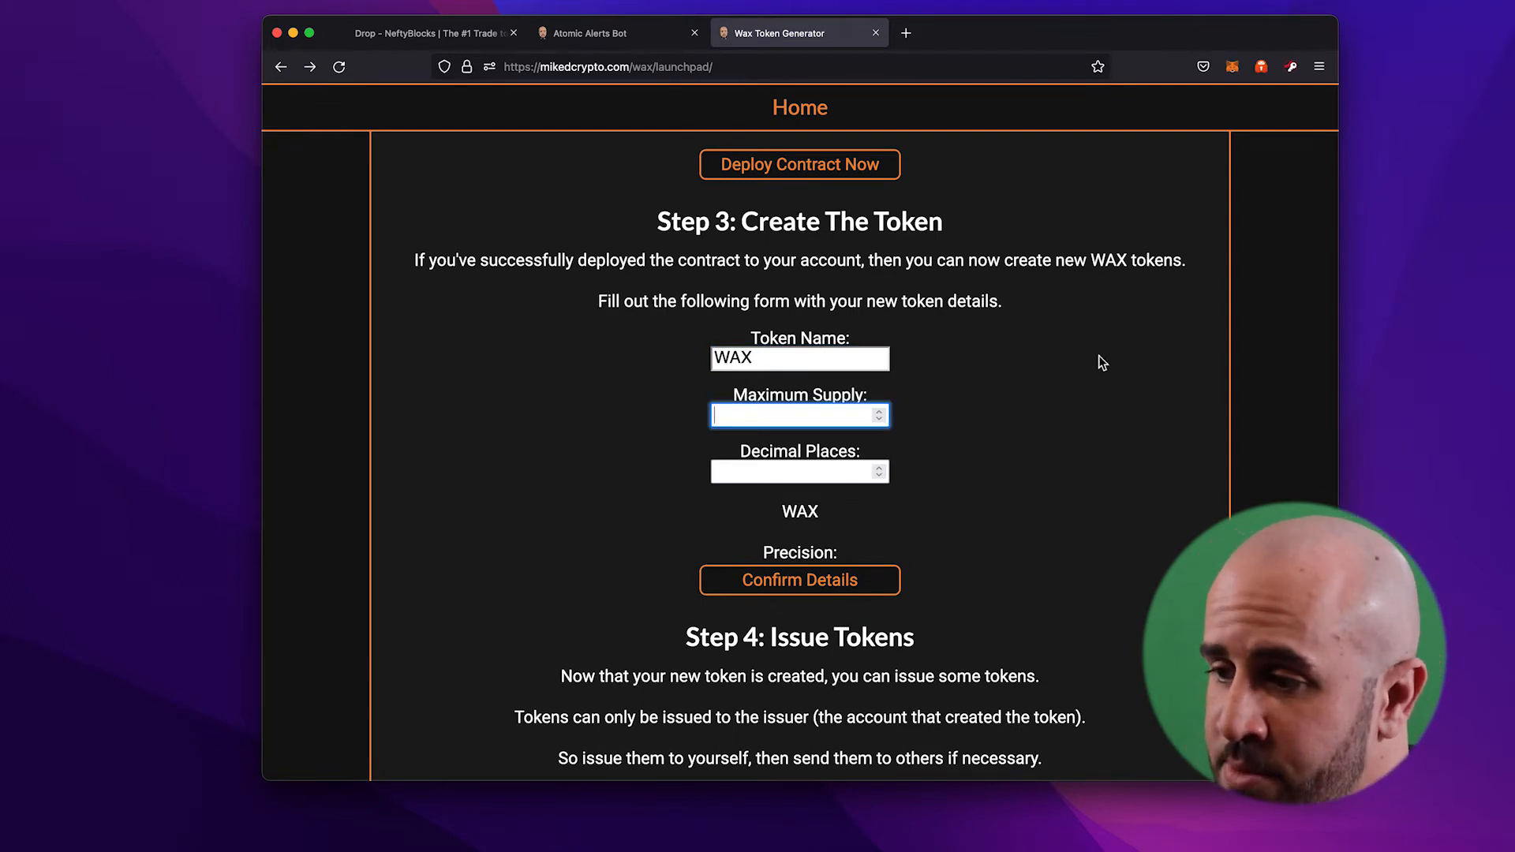
{"action": "type", "text": "21000"}
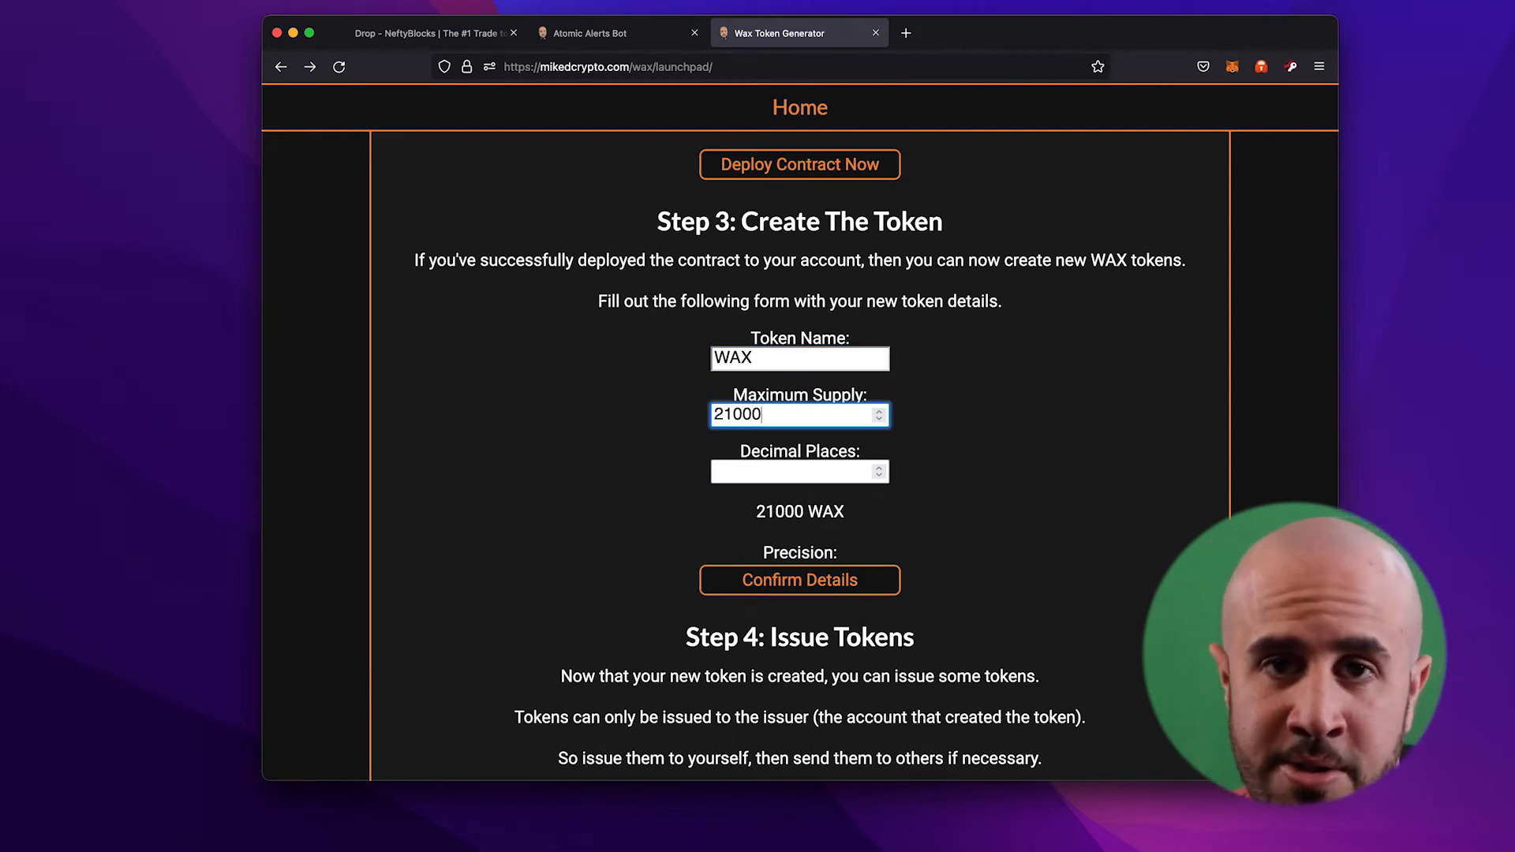
{"action": "left_click", "coordinate": [792, 470]}
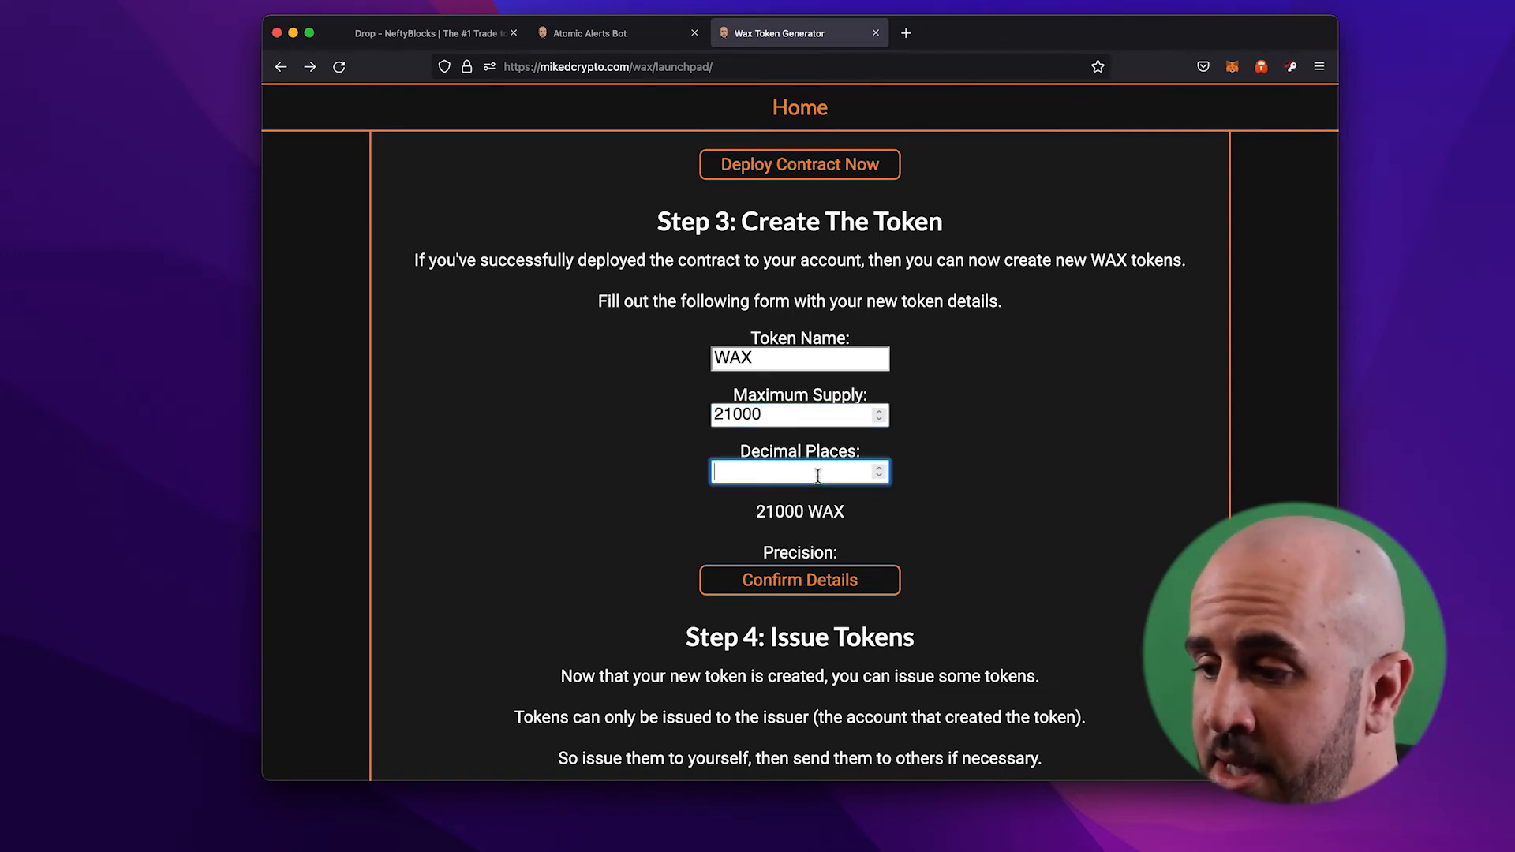
{"action": "mouse_move", "coordinate": [1217, 449]}
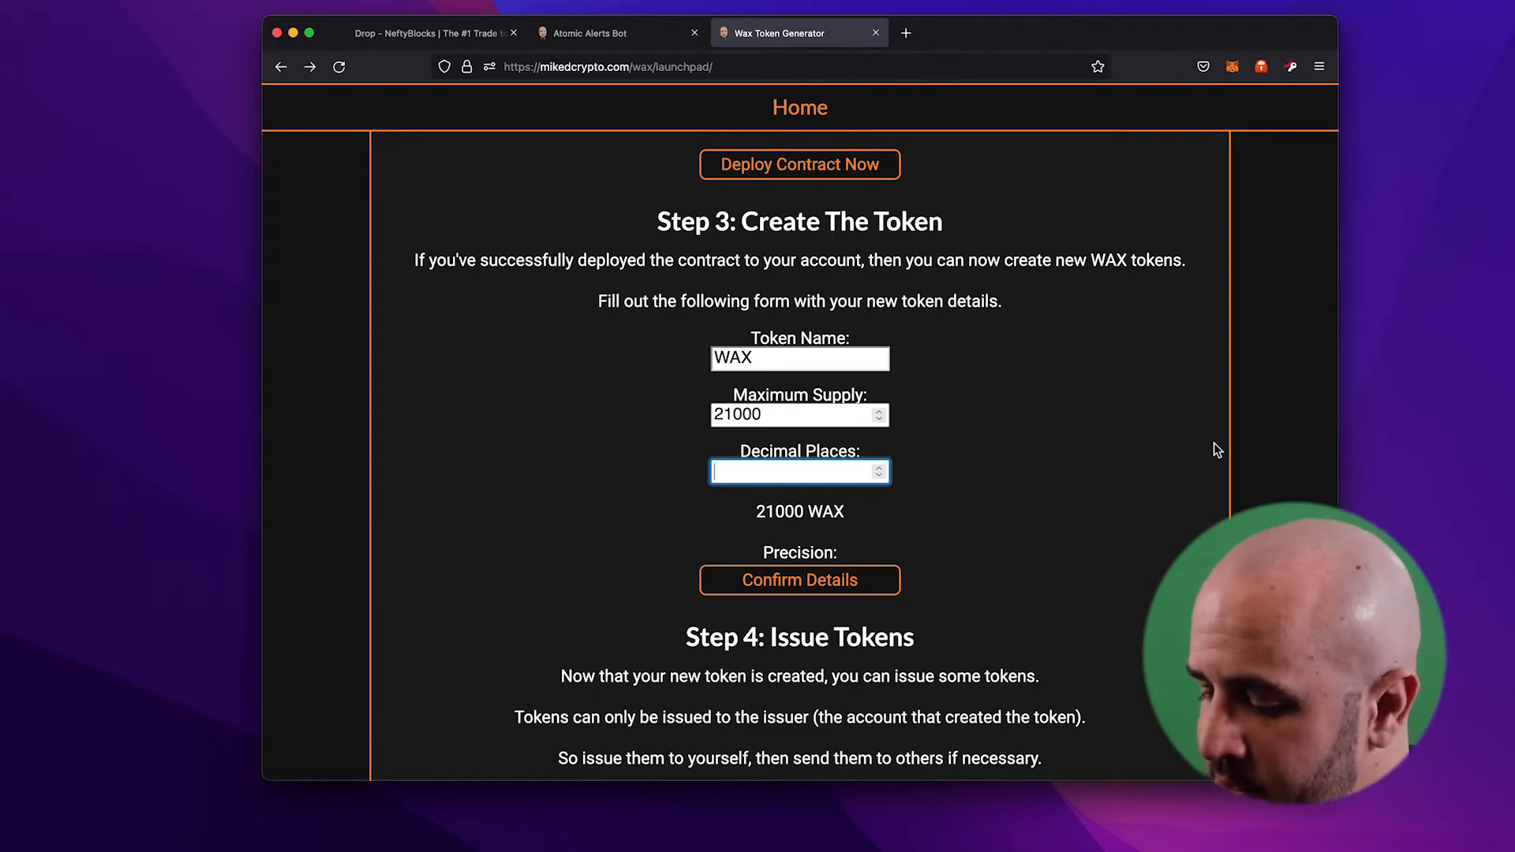
{"action": "type", "text": "8"}
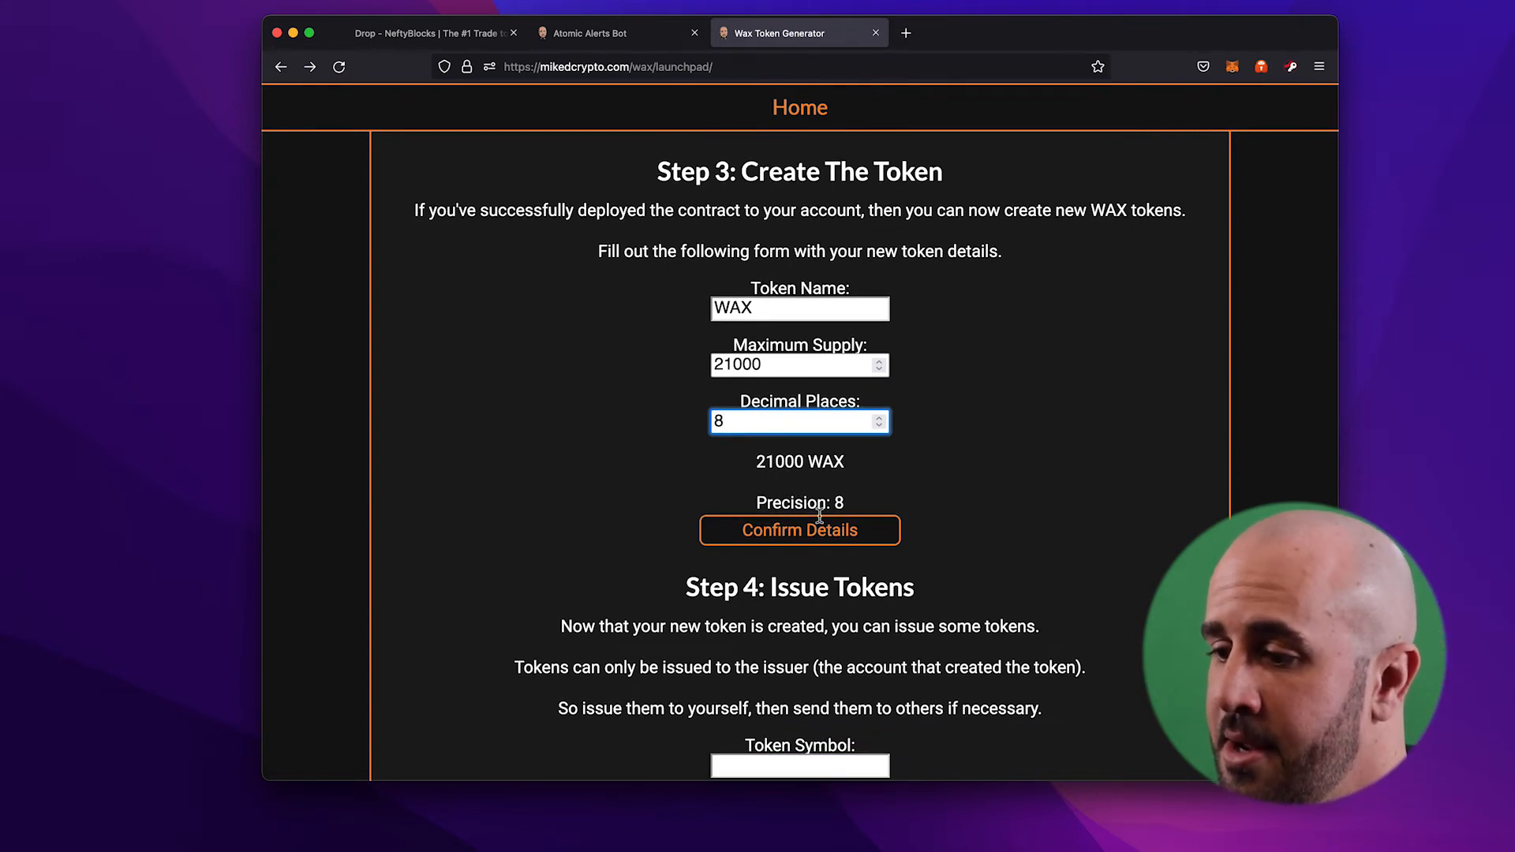
Step: Confirm the WAX token details, answering YES to the confirmation prompt
{"action": "left_click", "coordinate": [799, 529]}
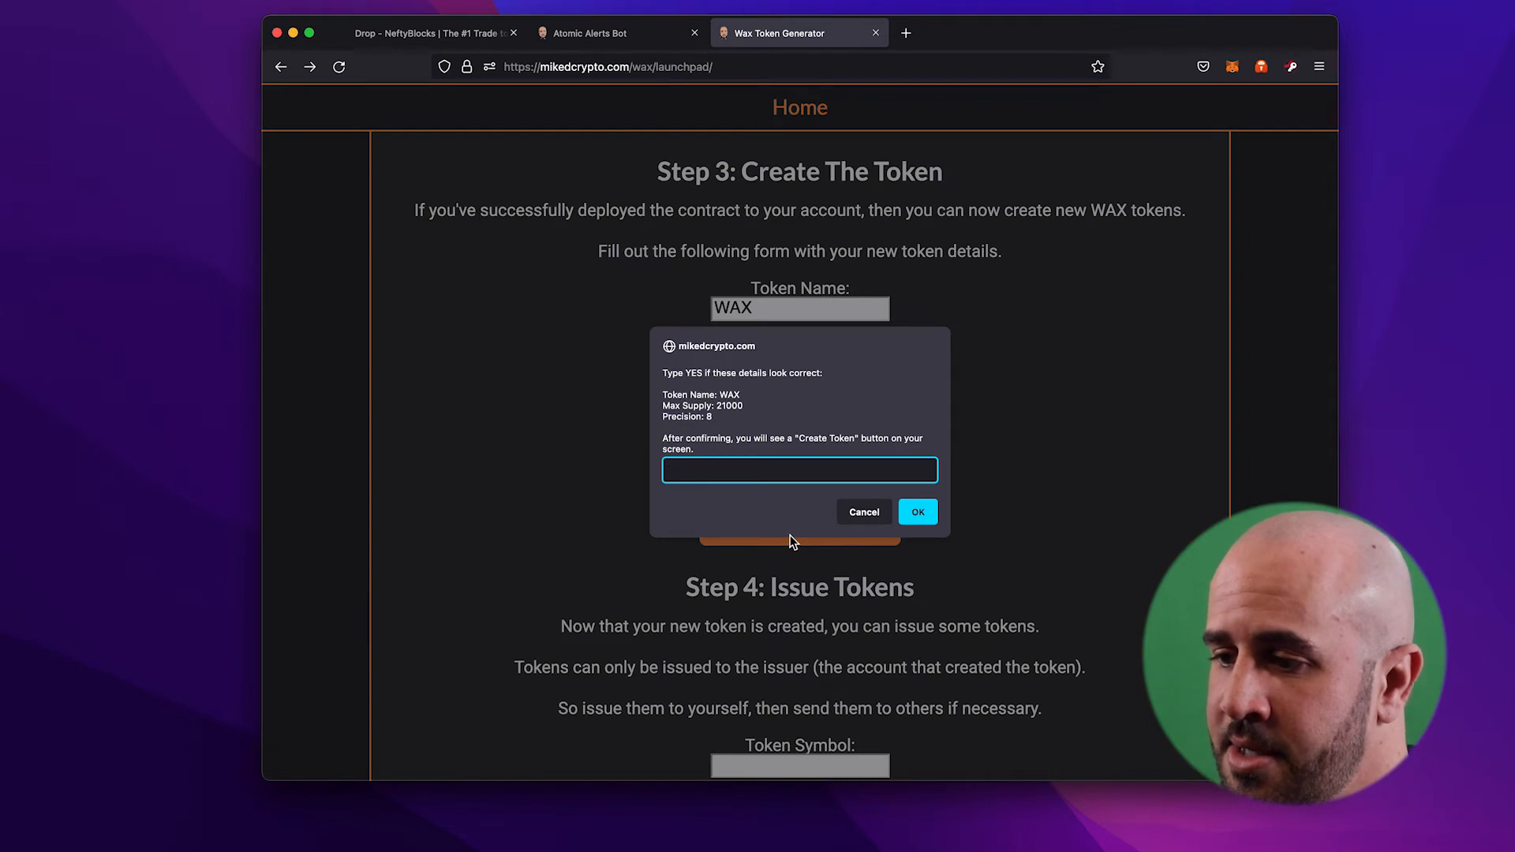
{"action": "type", "text": "Y"}
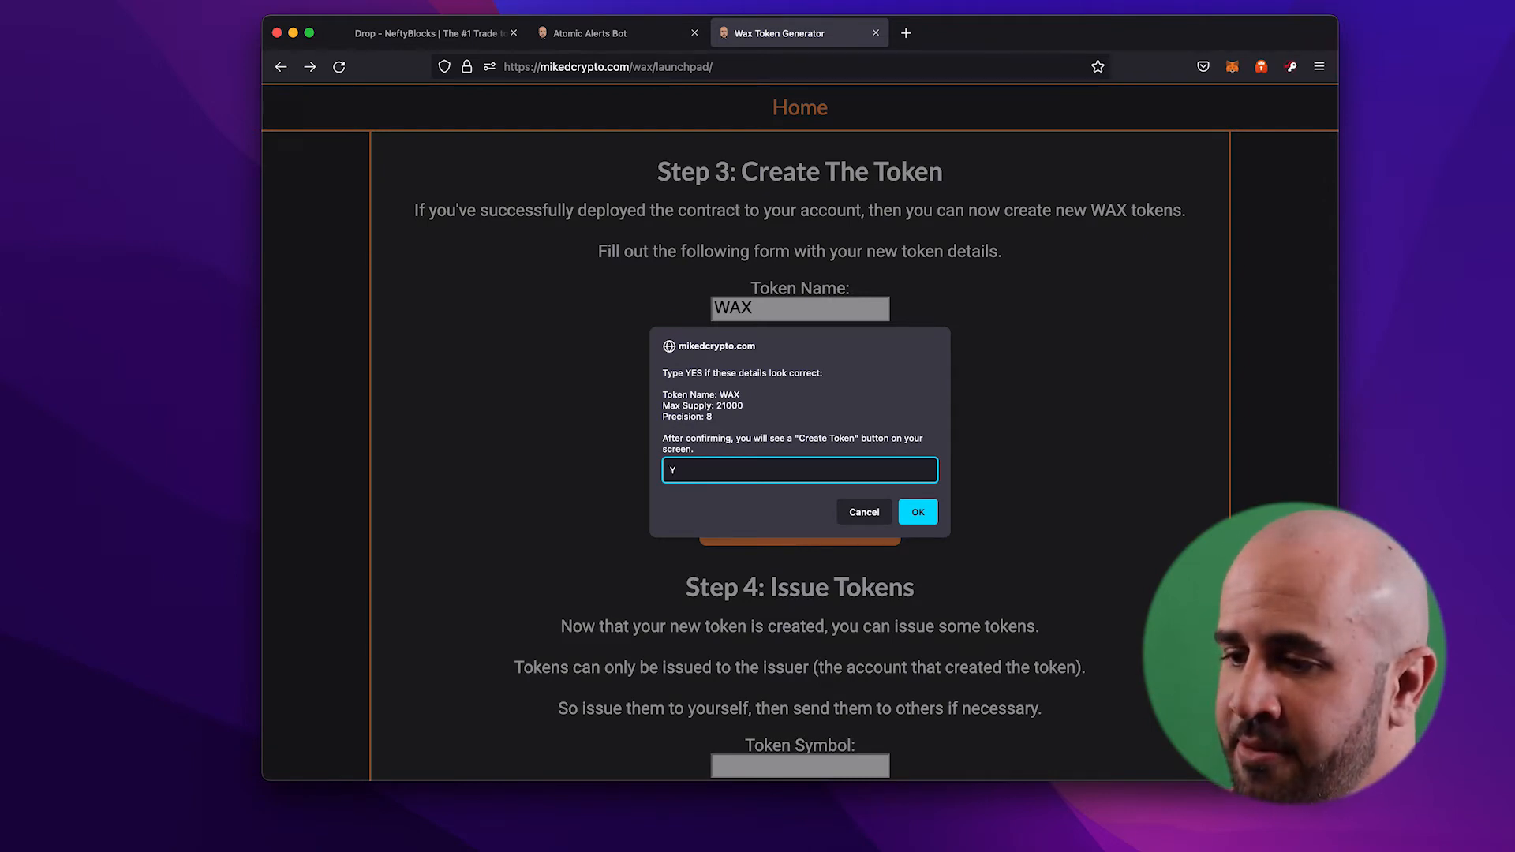
{"action": "type", "text": "ES"}
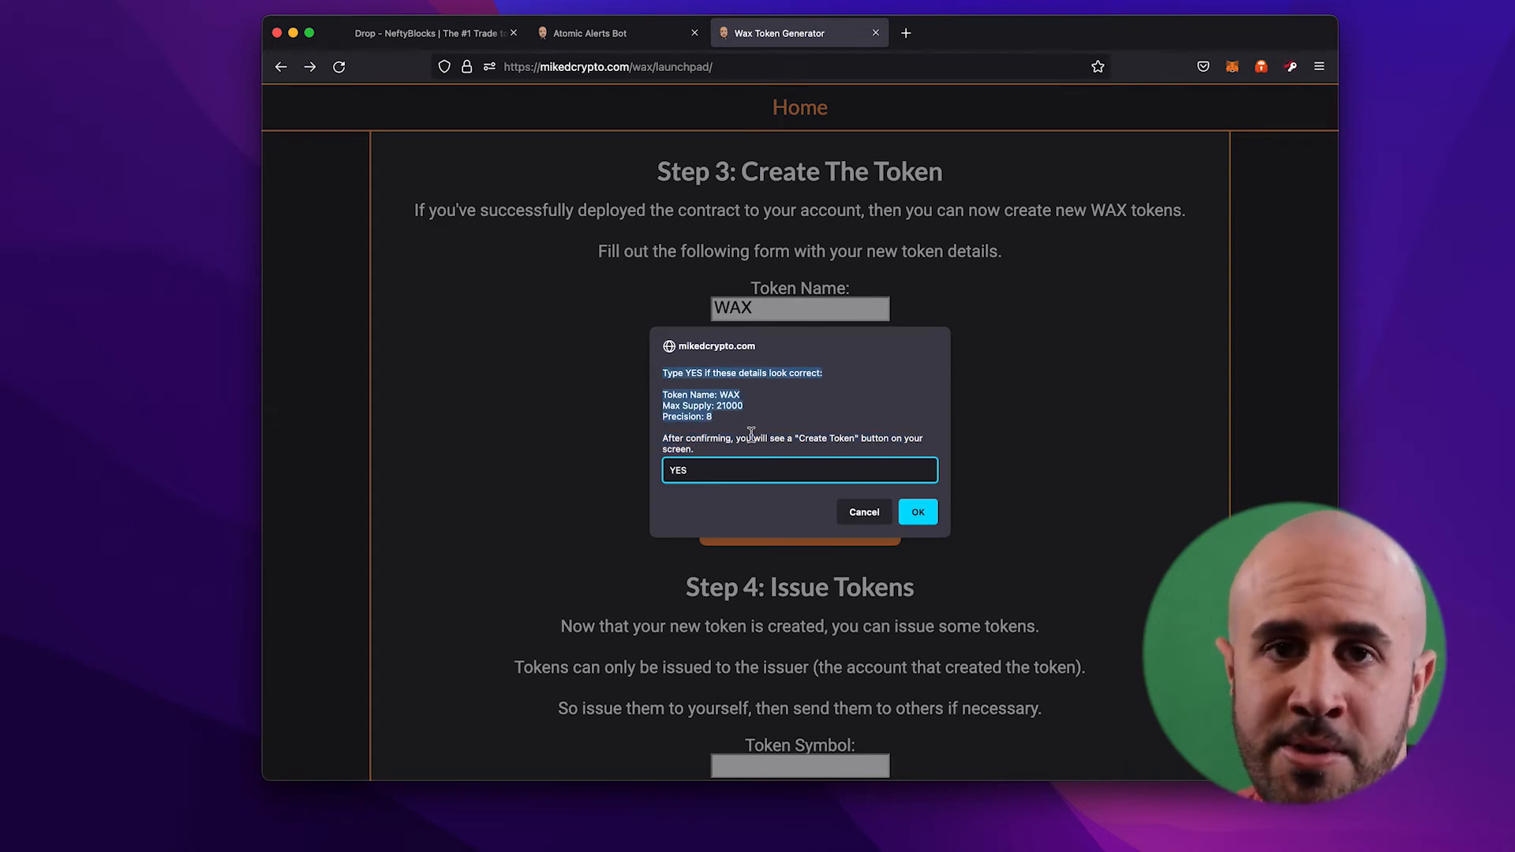
{"action": "left_click", "coordinate": [916, 511]}
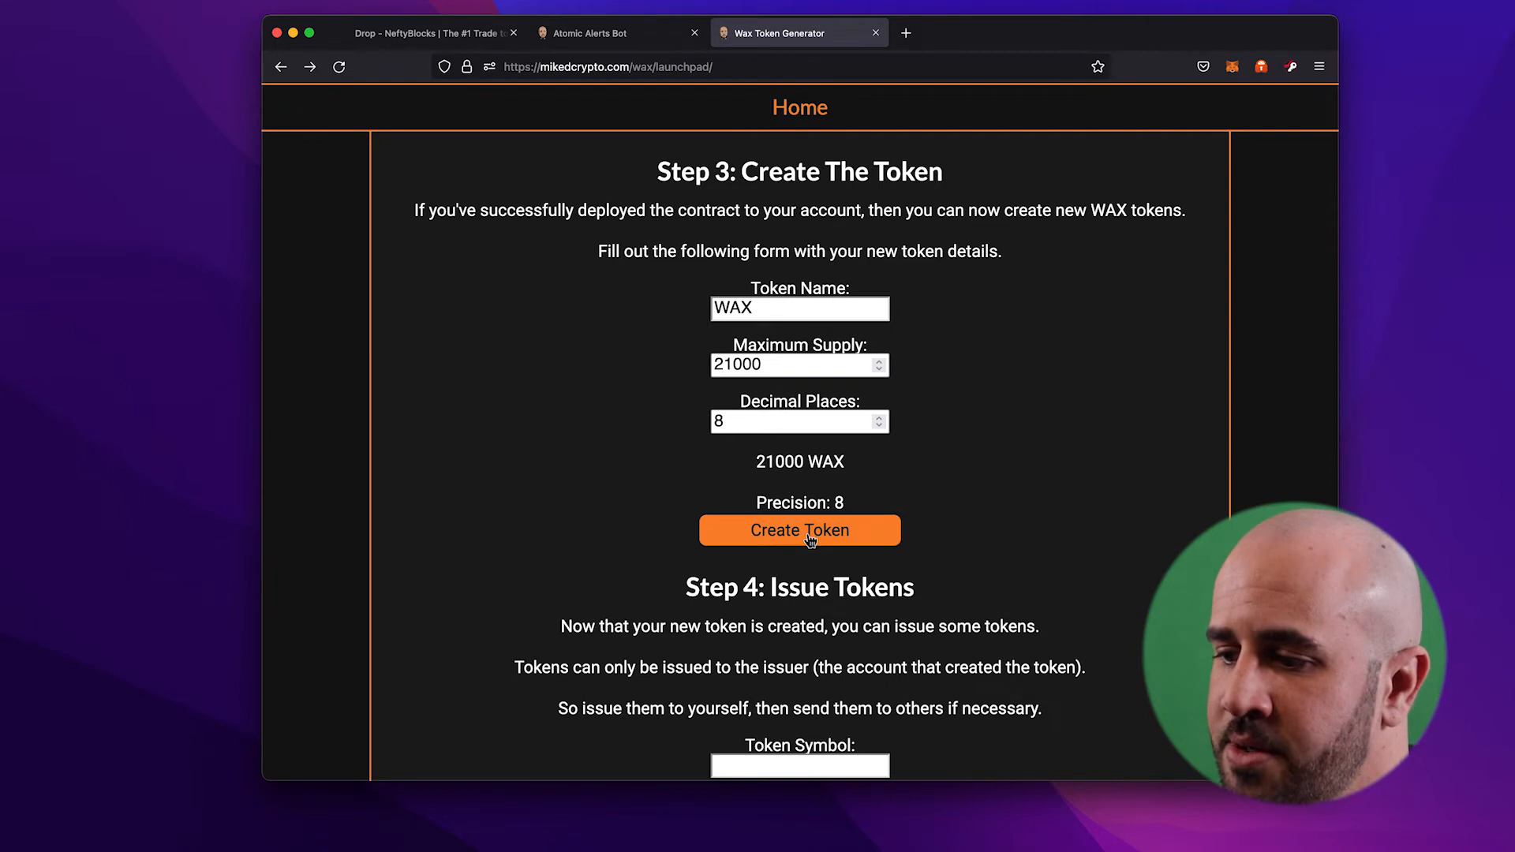
Step: Sign the Anchor request creating the WAX token with 21000 supply
{"action": "left_click", "coordinate": [800, 529]}
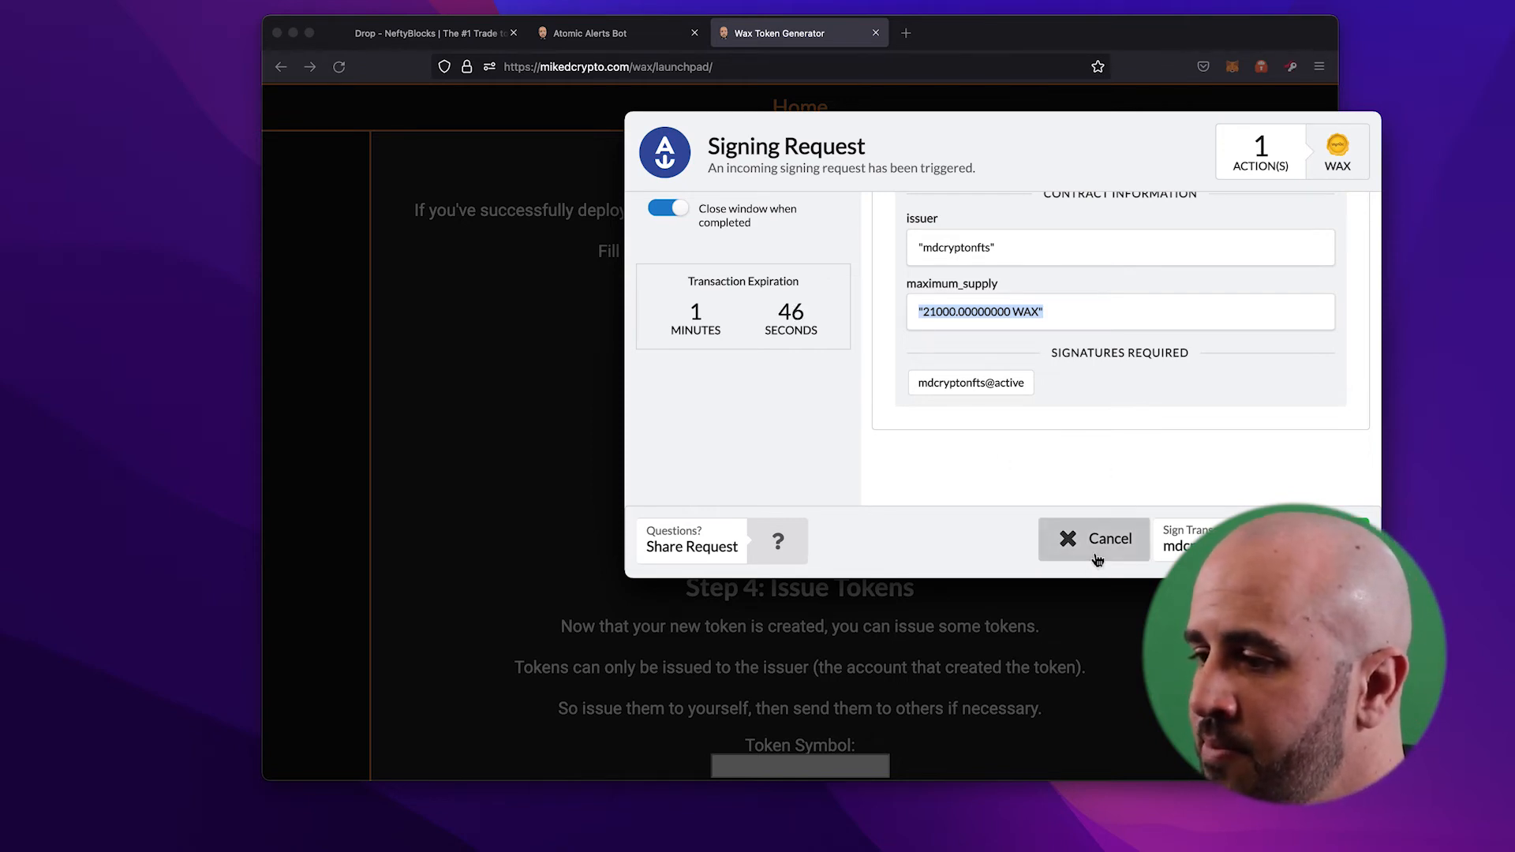
{"action": "left_click", "coordinate": [1107, 538]}
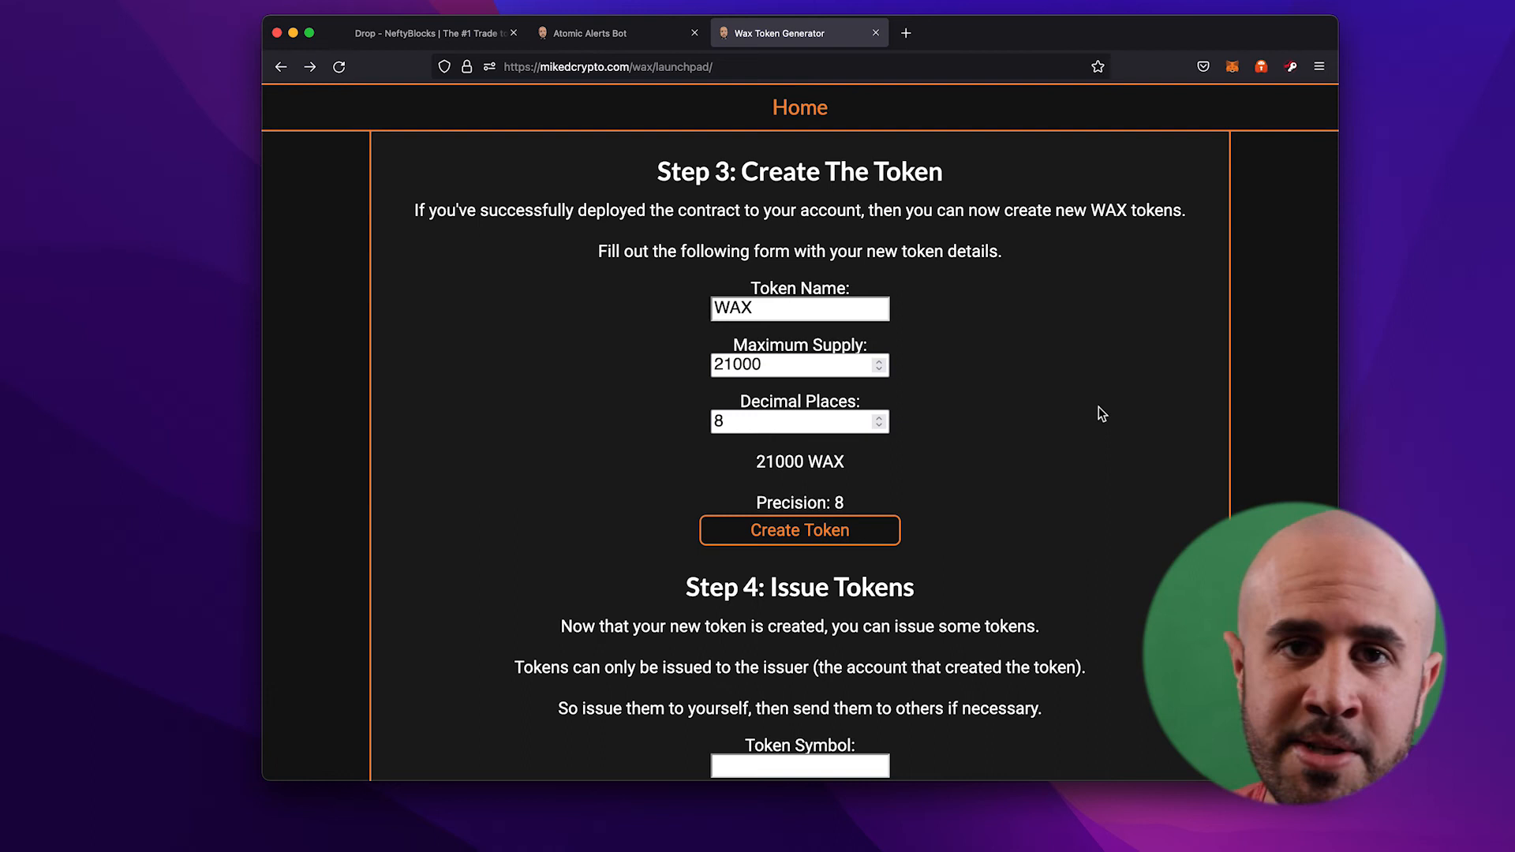
{"action": "mouse_move", "coordinate": [1097, 362]}
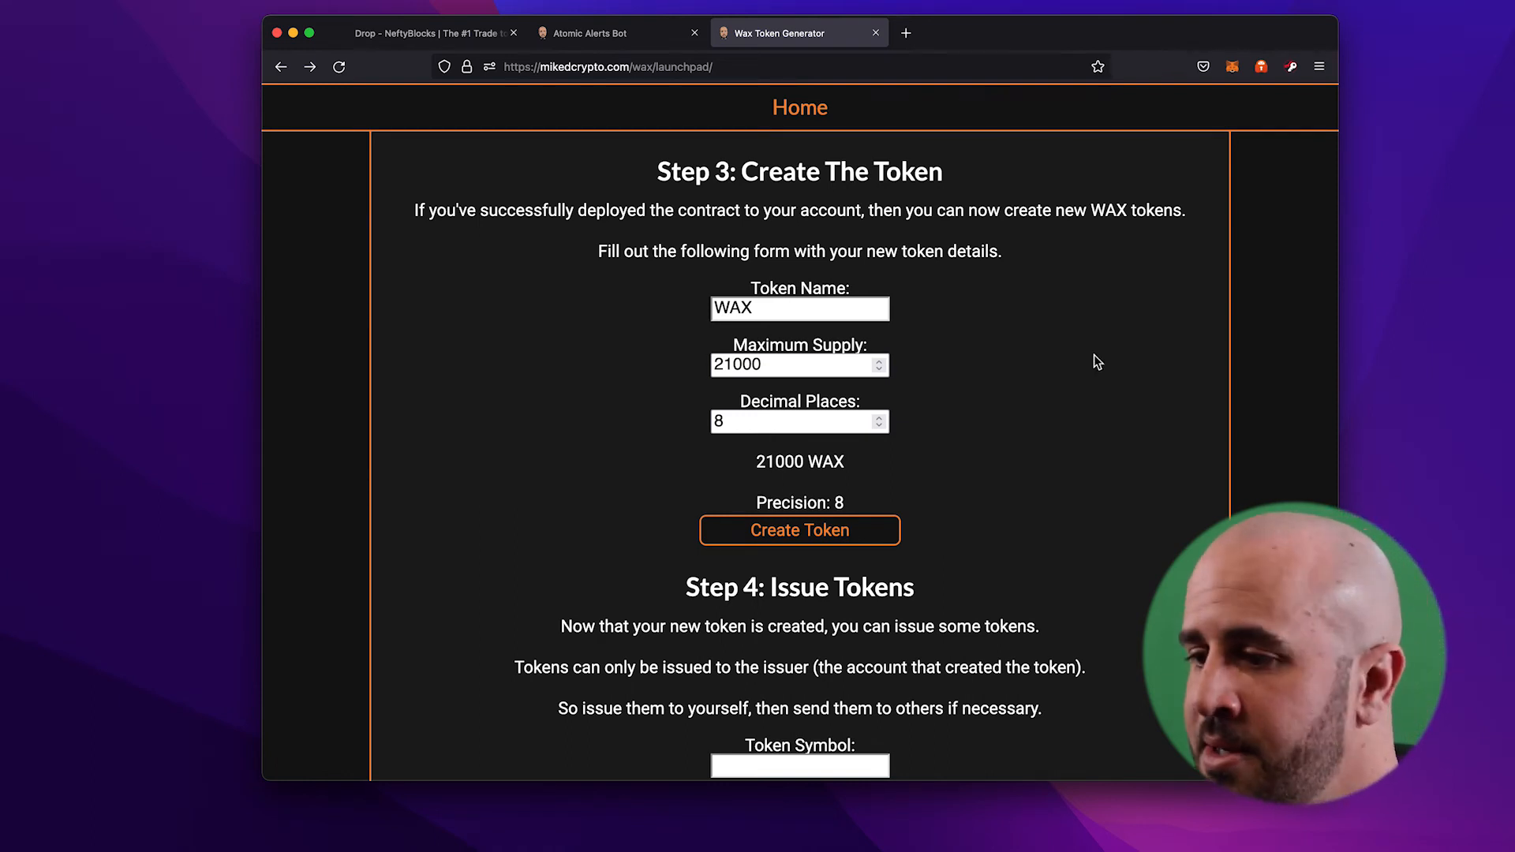
Step: In Step 4, enter token symbol WAX, amount 10000 and 8 decimal places
{"action": "scroll", "scroll_direction": "down", "scroll_amount": 3}
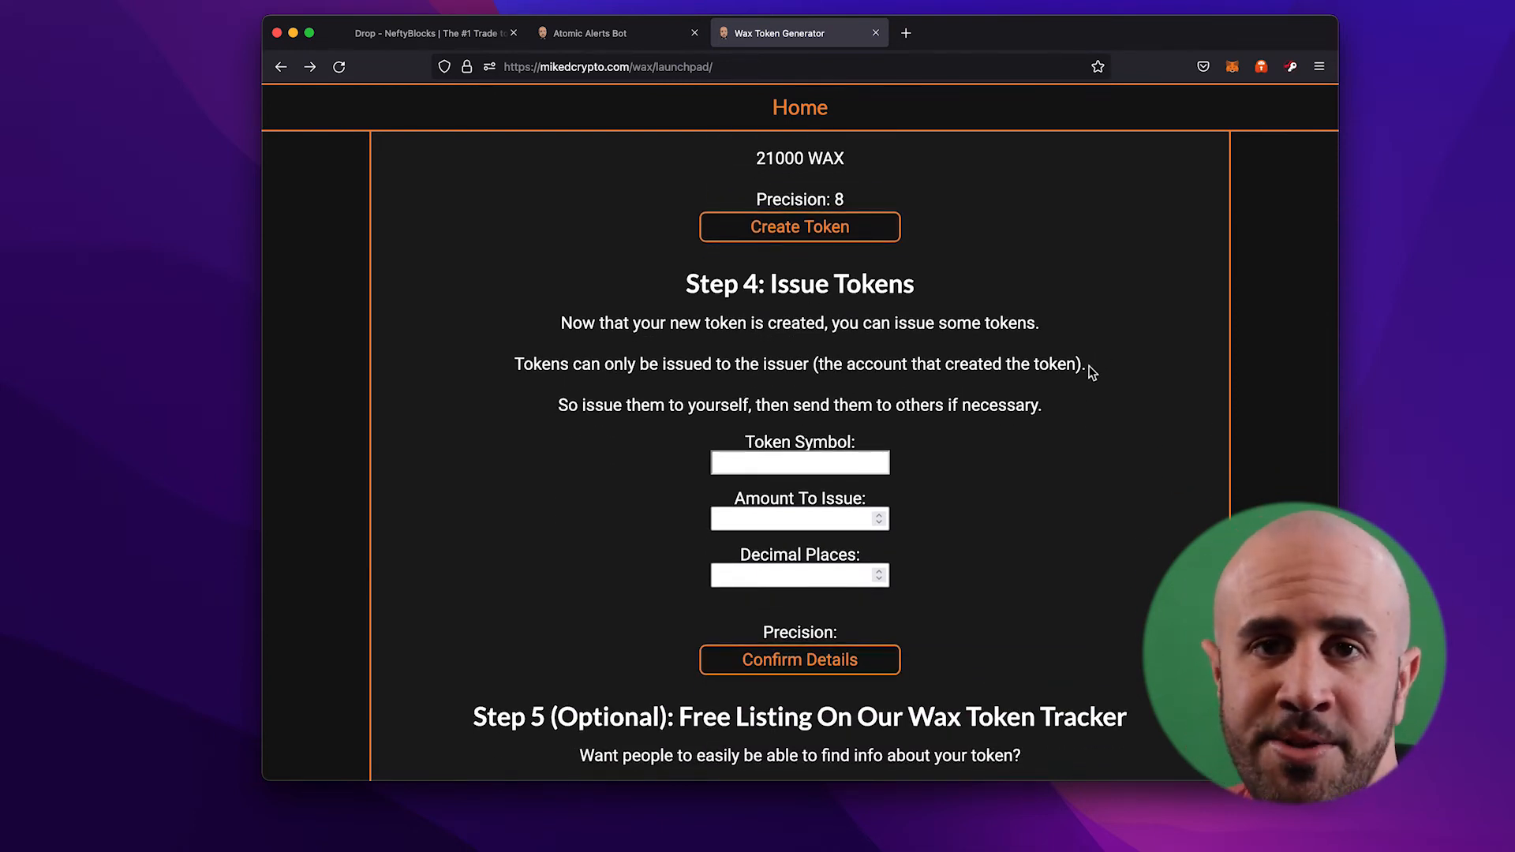
{"action": "scroll", "scroll_direction": "down", "scroll_amount": 3}
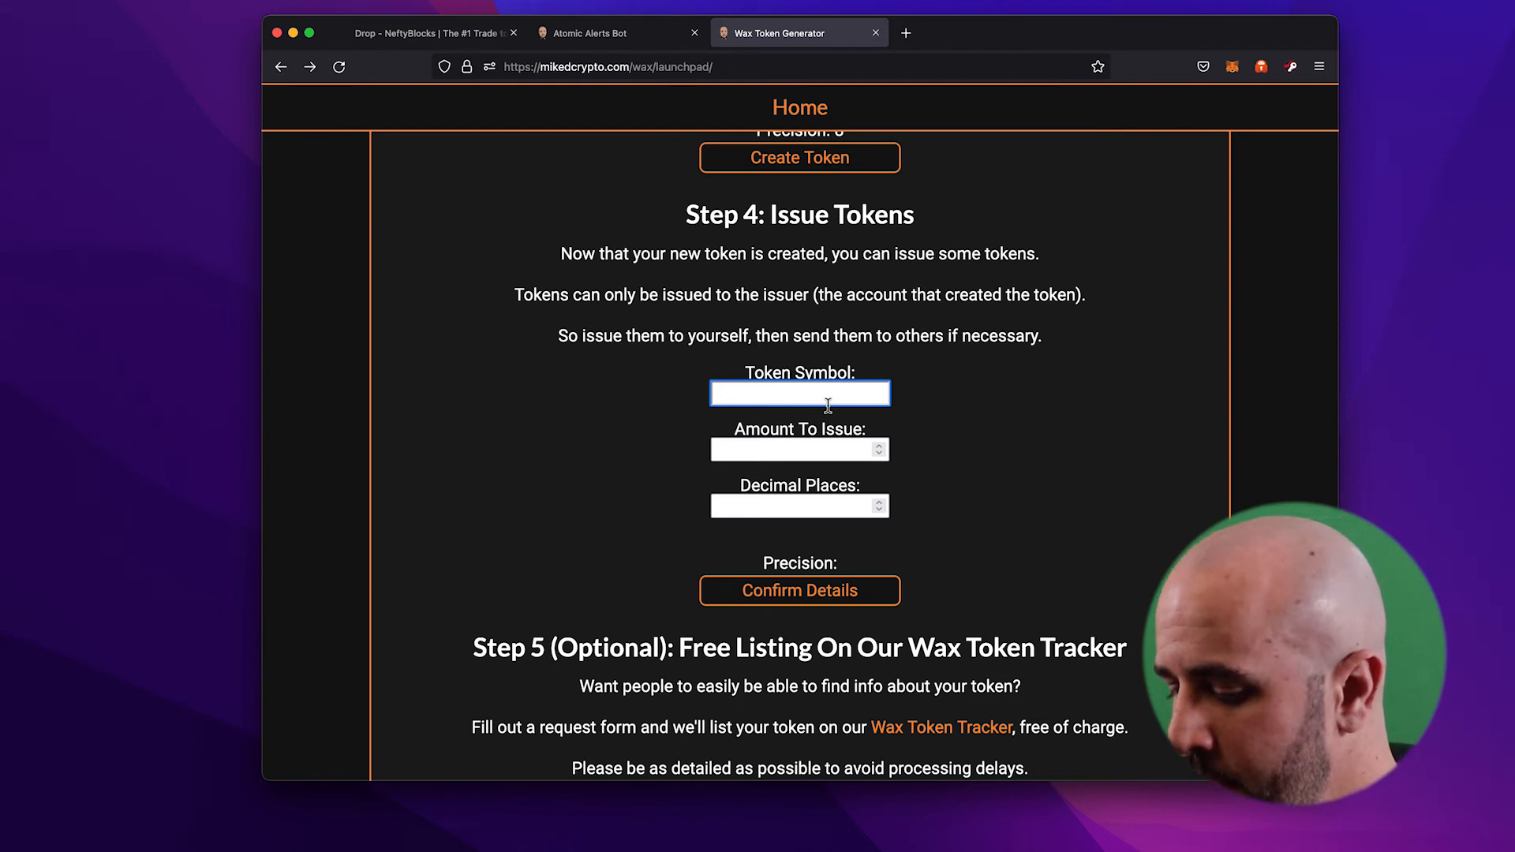
{"action": "type", "text": "WAX"}
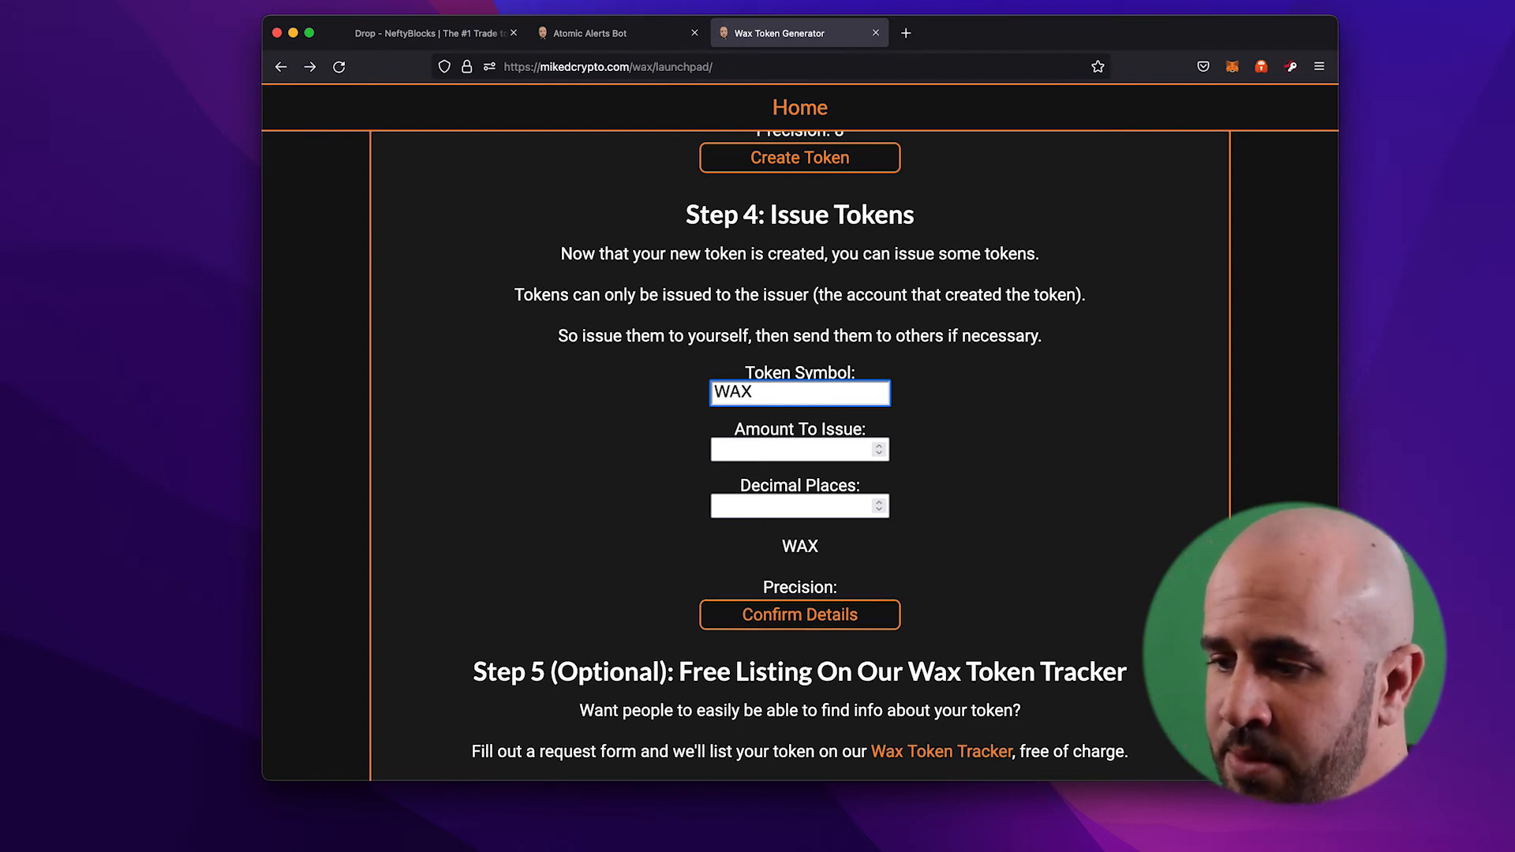
{"action": "type", "text": "100"}
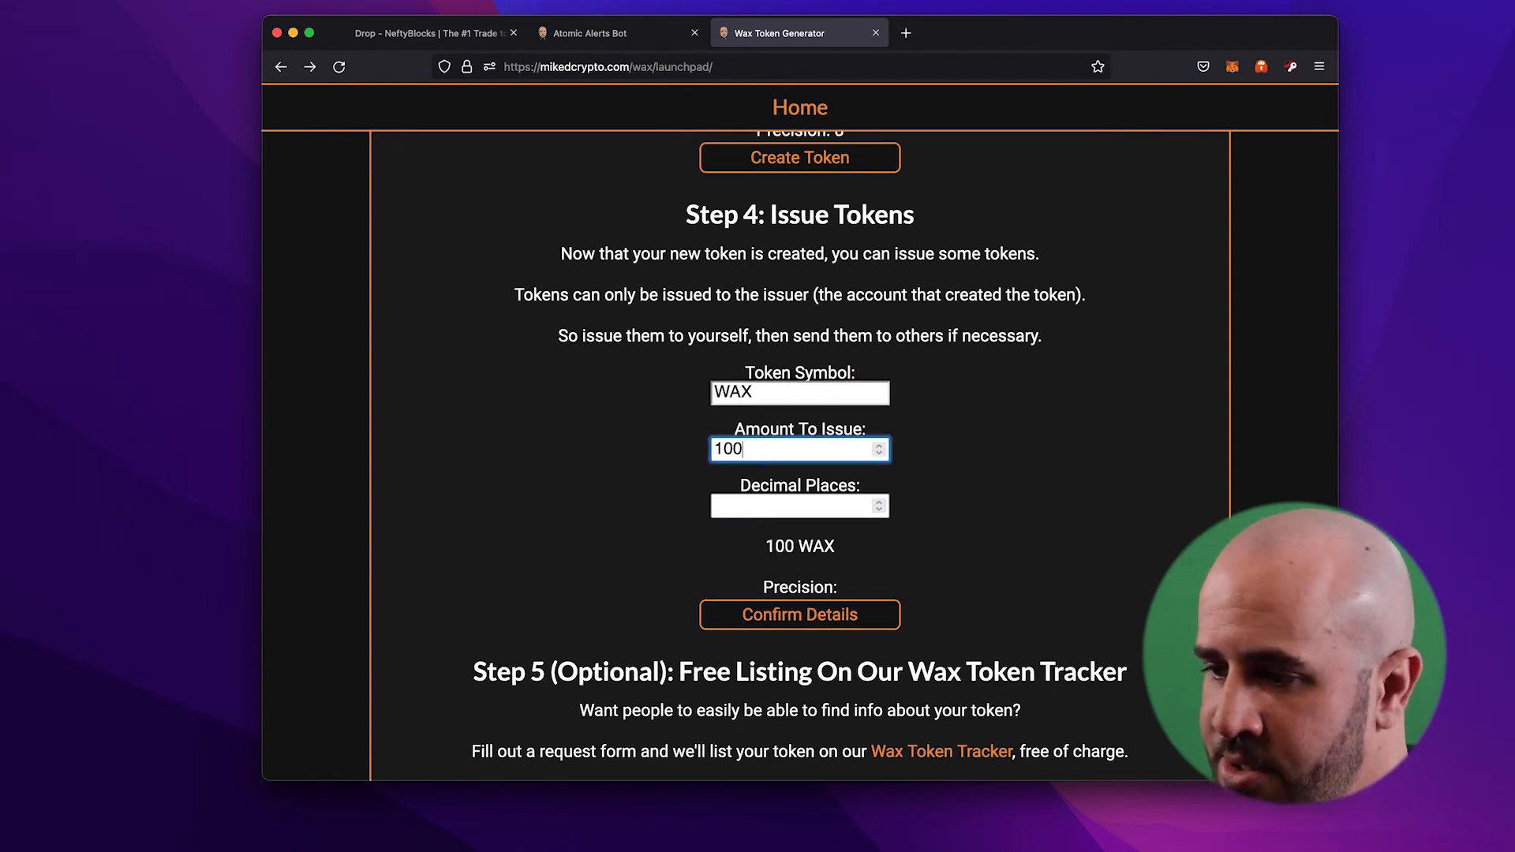
{"action": "type", "text": "10000"}
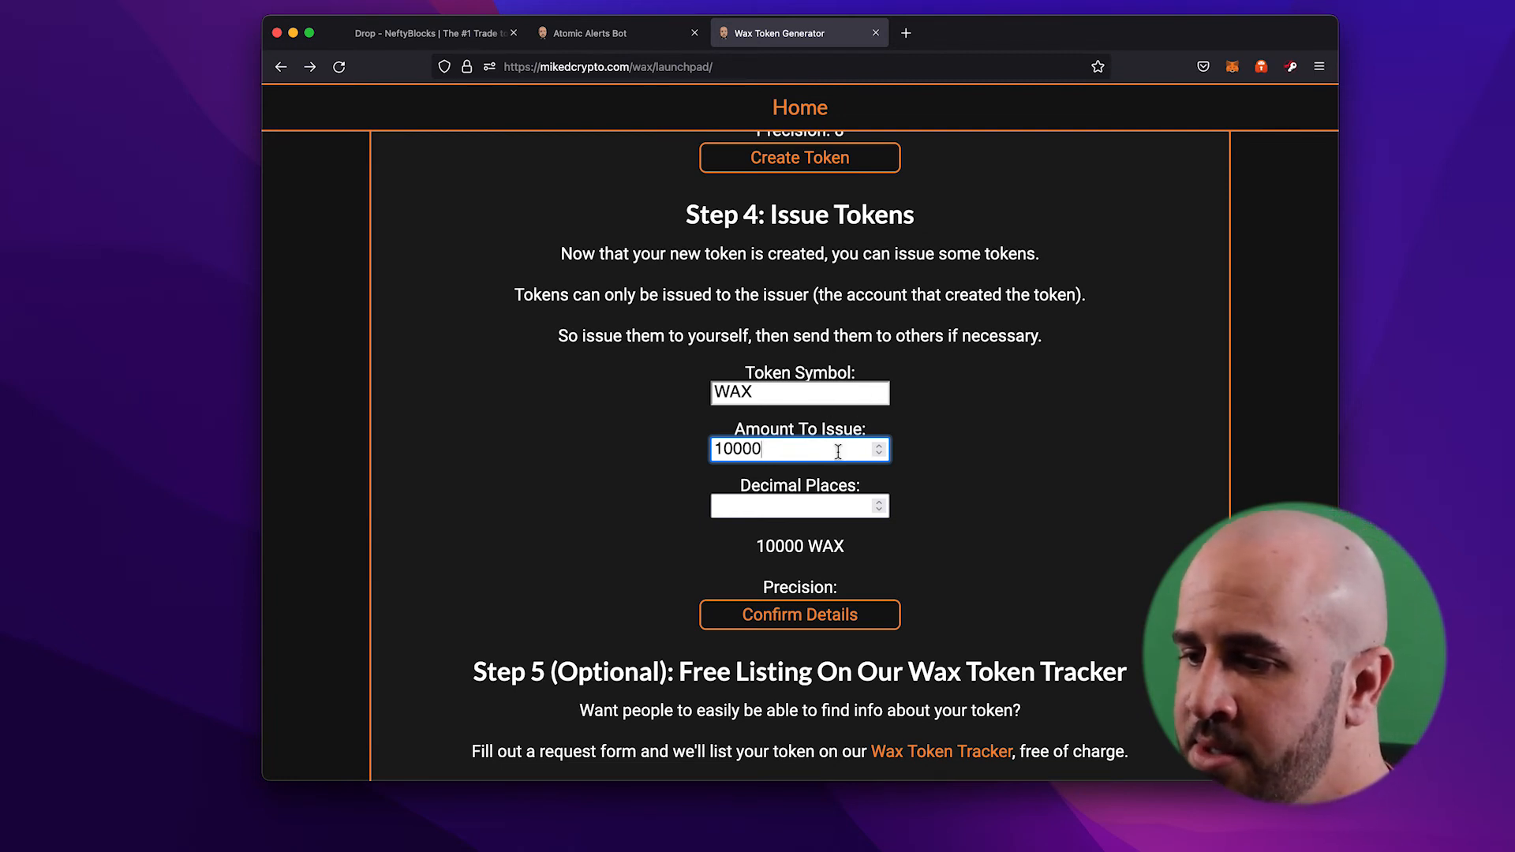
{"action": "left_click", "coordinate": [792, 505]}
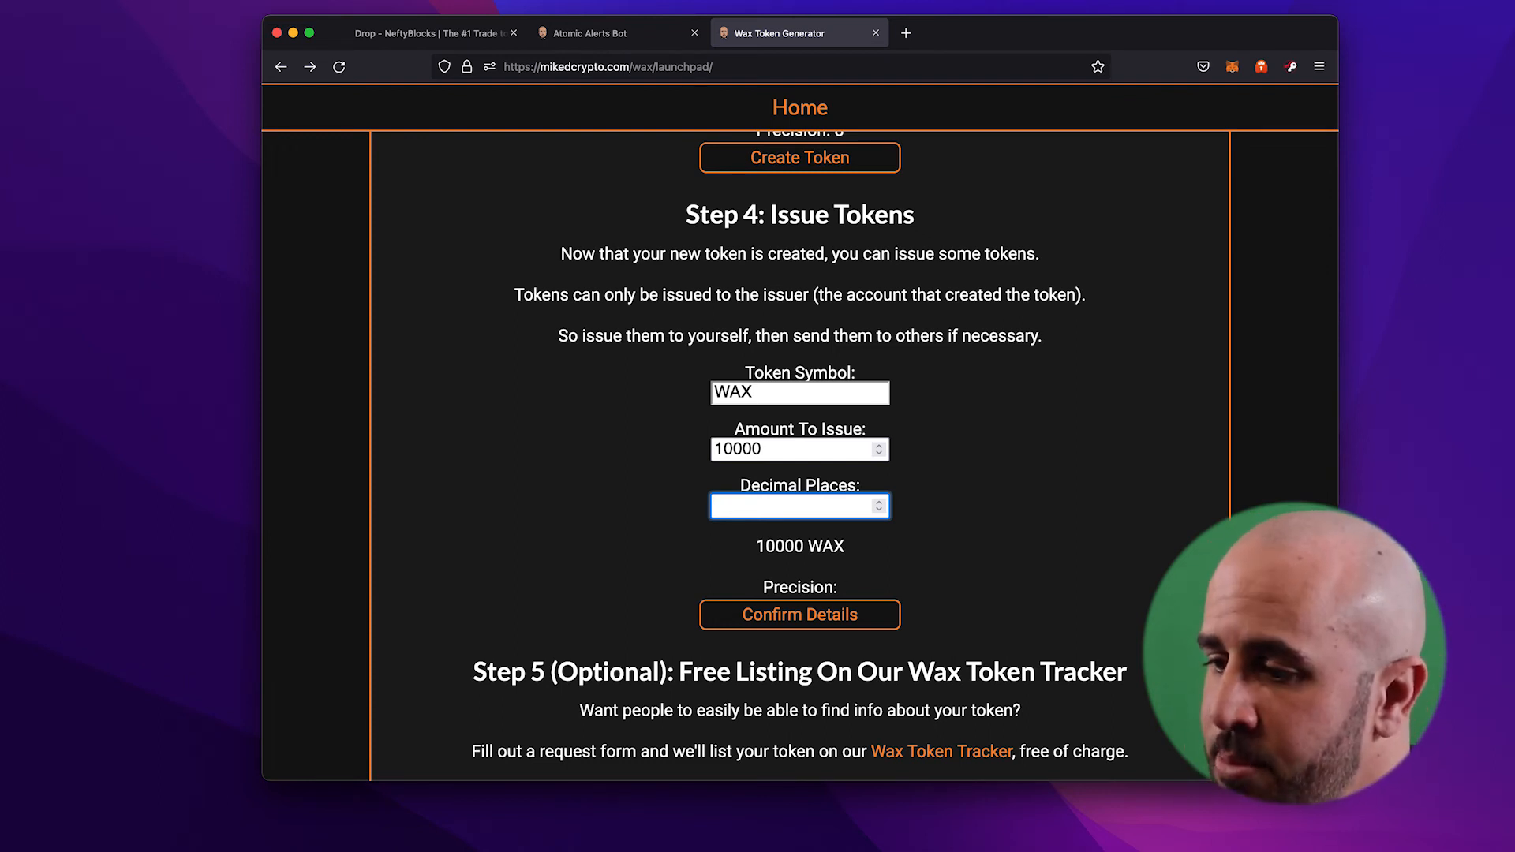
{"action": "type", "text": "8"}
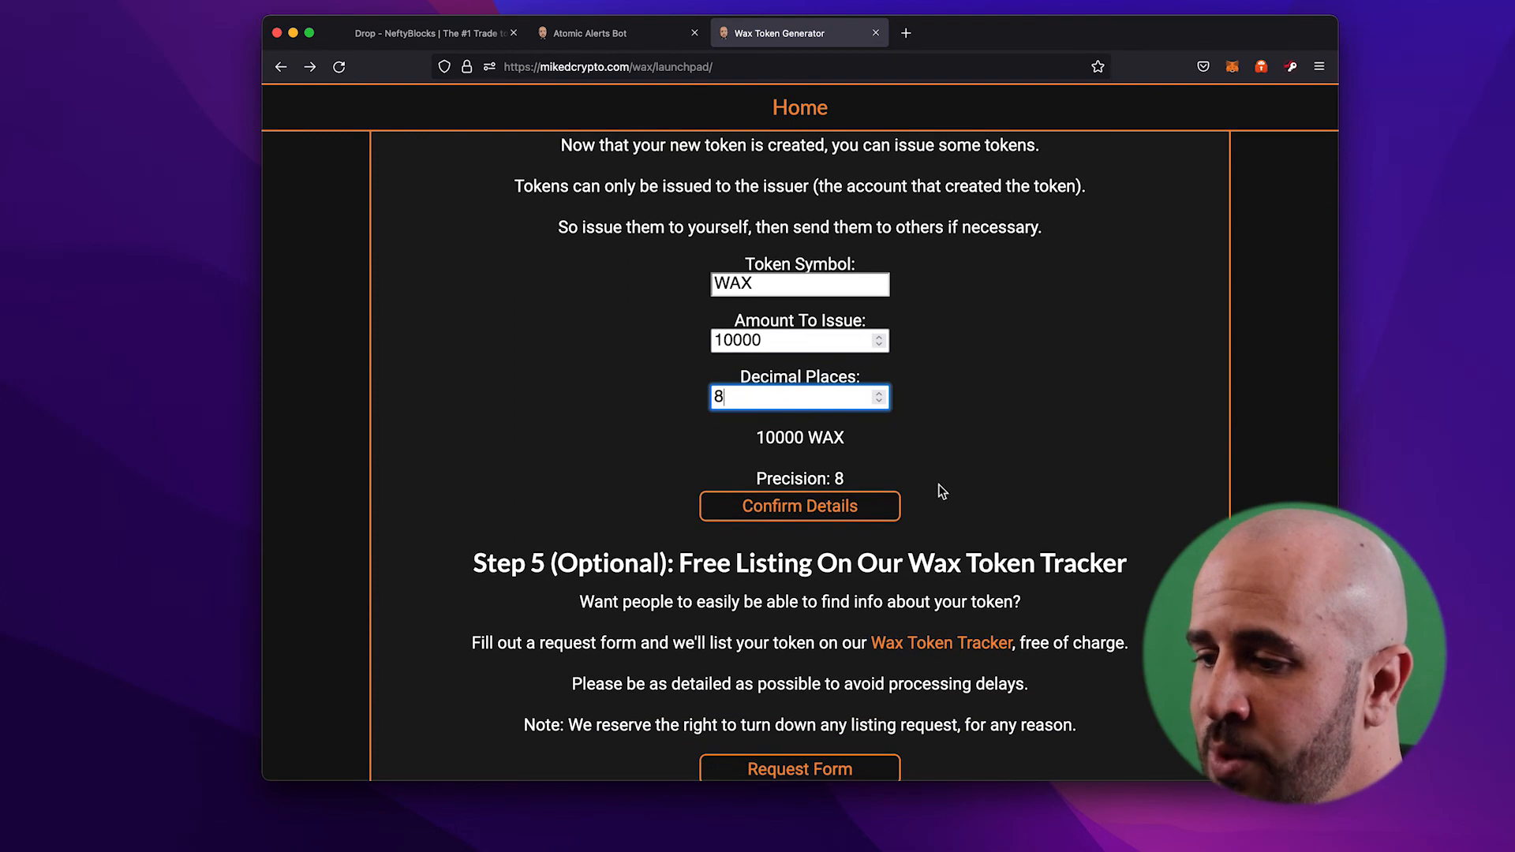
Step: Confirm the 10000 WAX issuance details by answering YES
{"action": "left_click", "coordinate": [799, 505]}
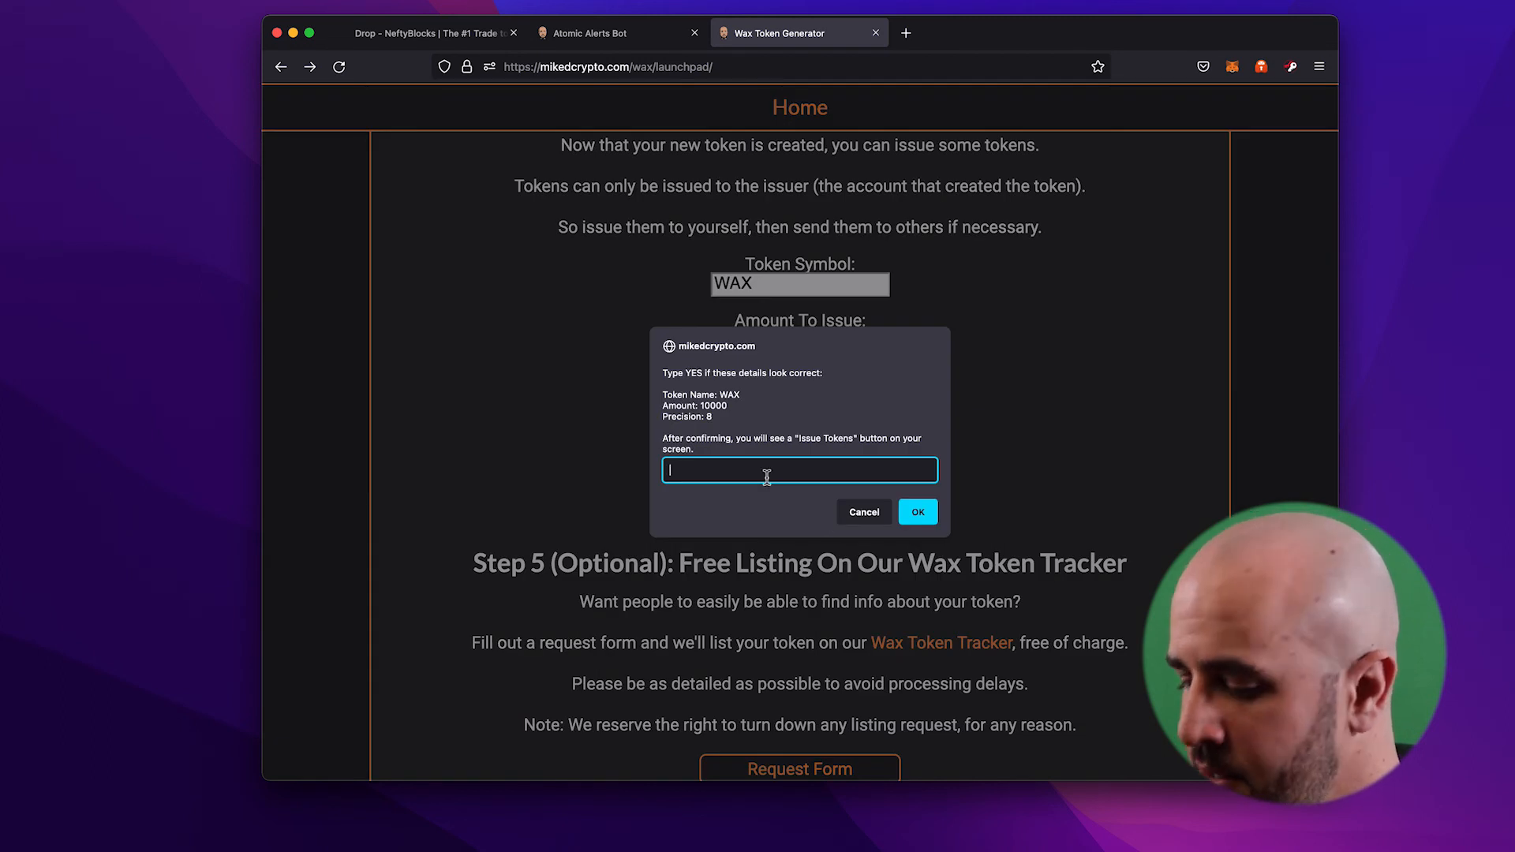
{"action": "type", "text": "YES"}
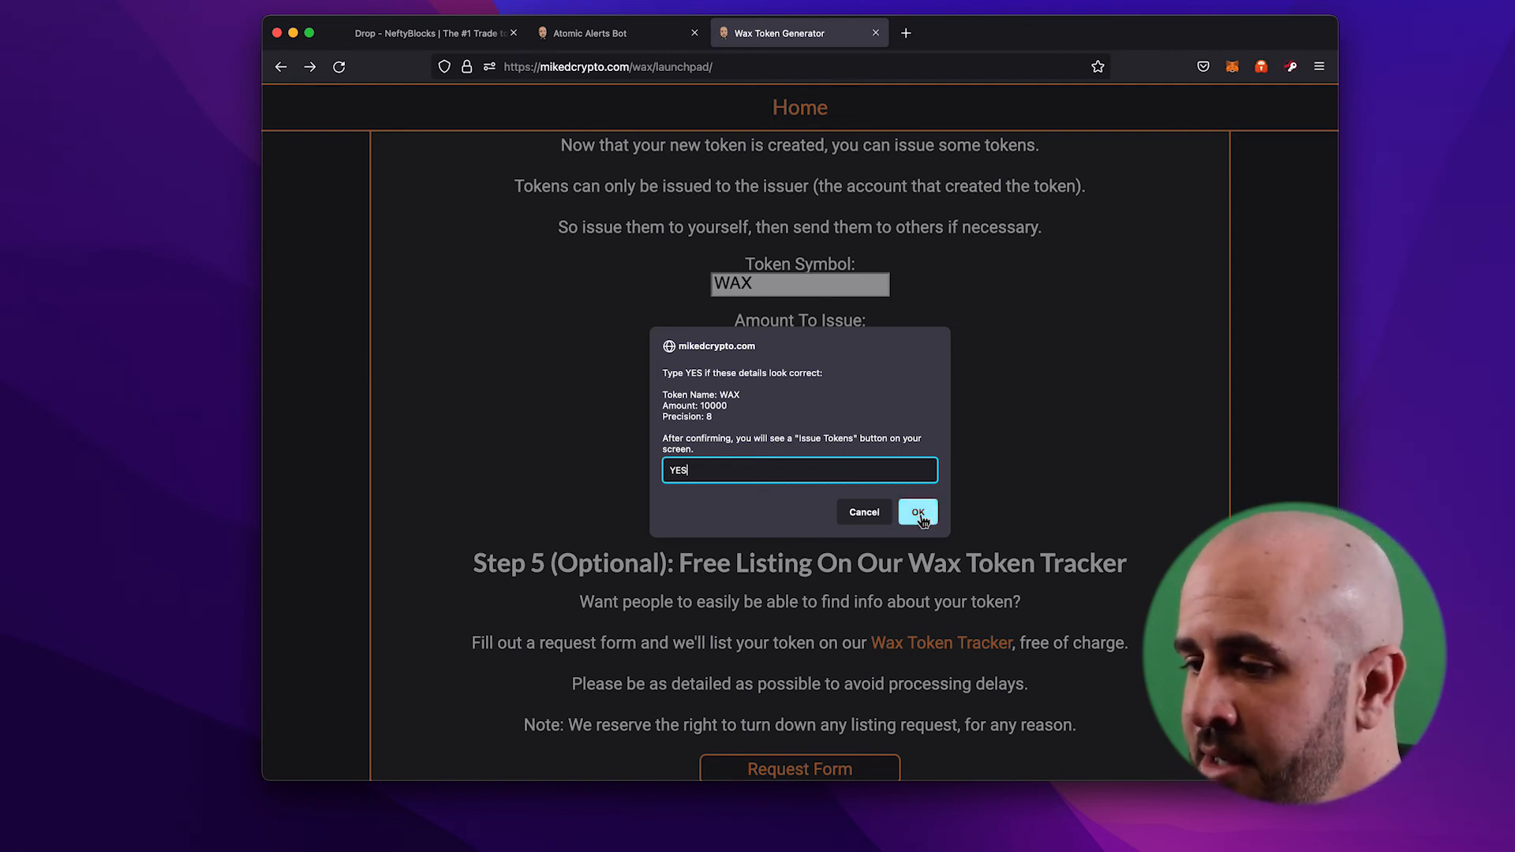
{"action": "left_click", "coordinate": [916, 512]}
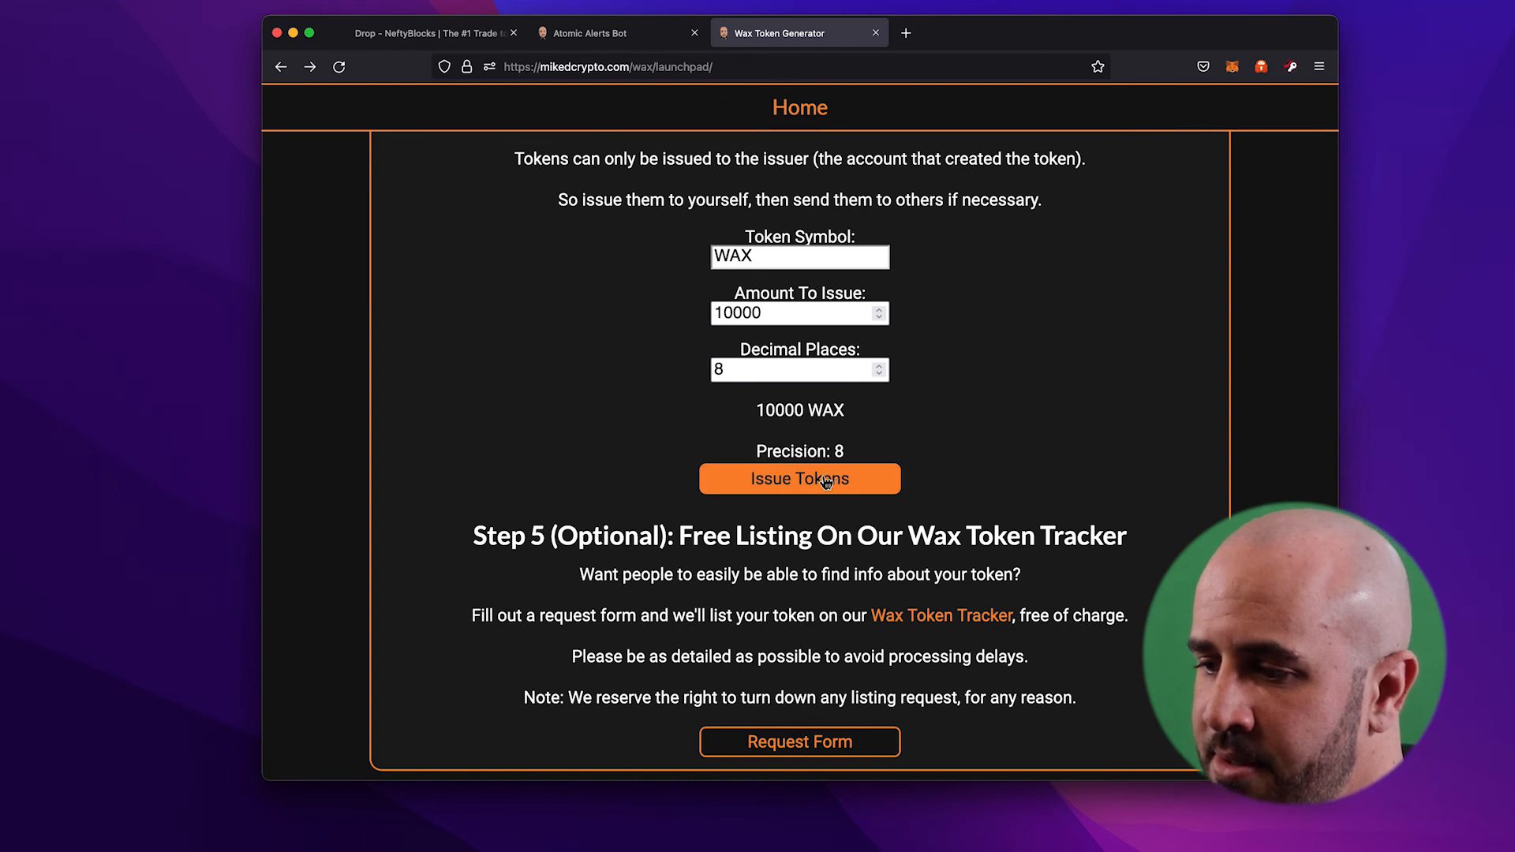
Step: Sign the Anchor request issuing 10000 WAX to the creator account
{"action": "left_click", "coordinate": [800, 478]}
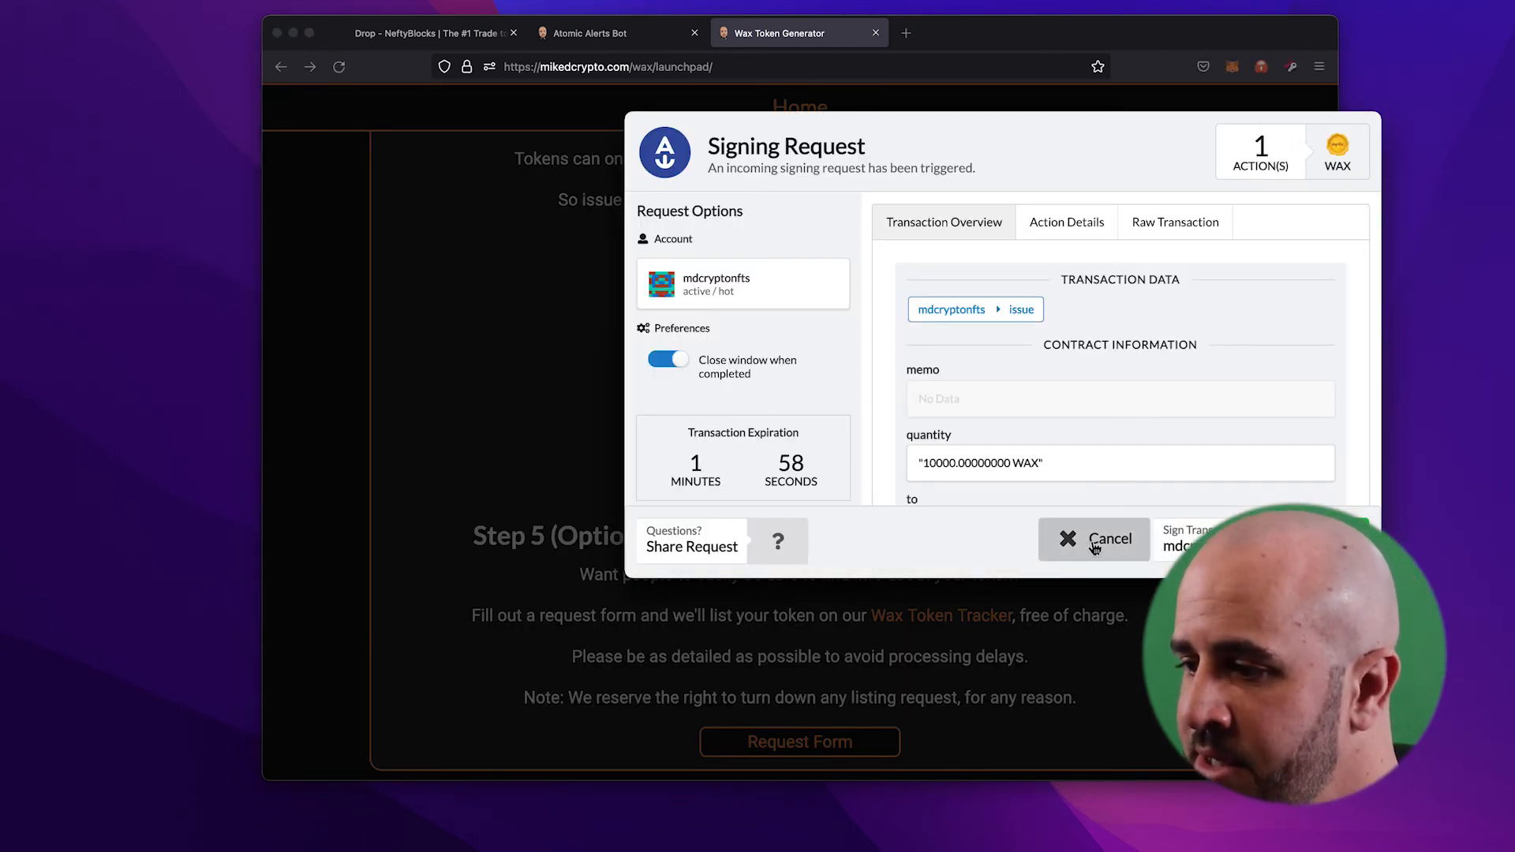
{"action": "left_click", "coordinate": [1093, 538]}
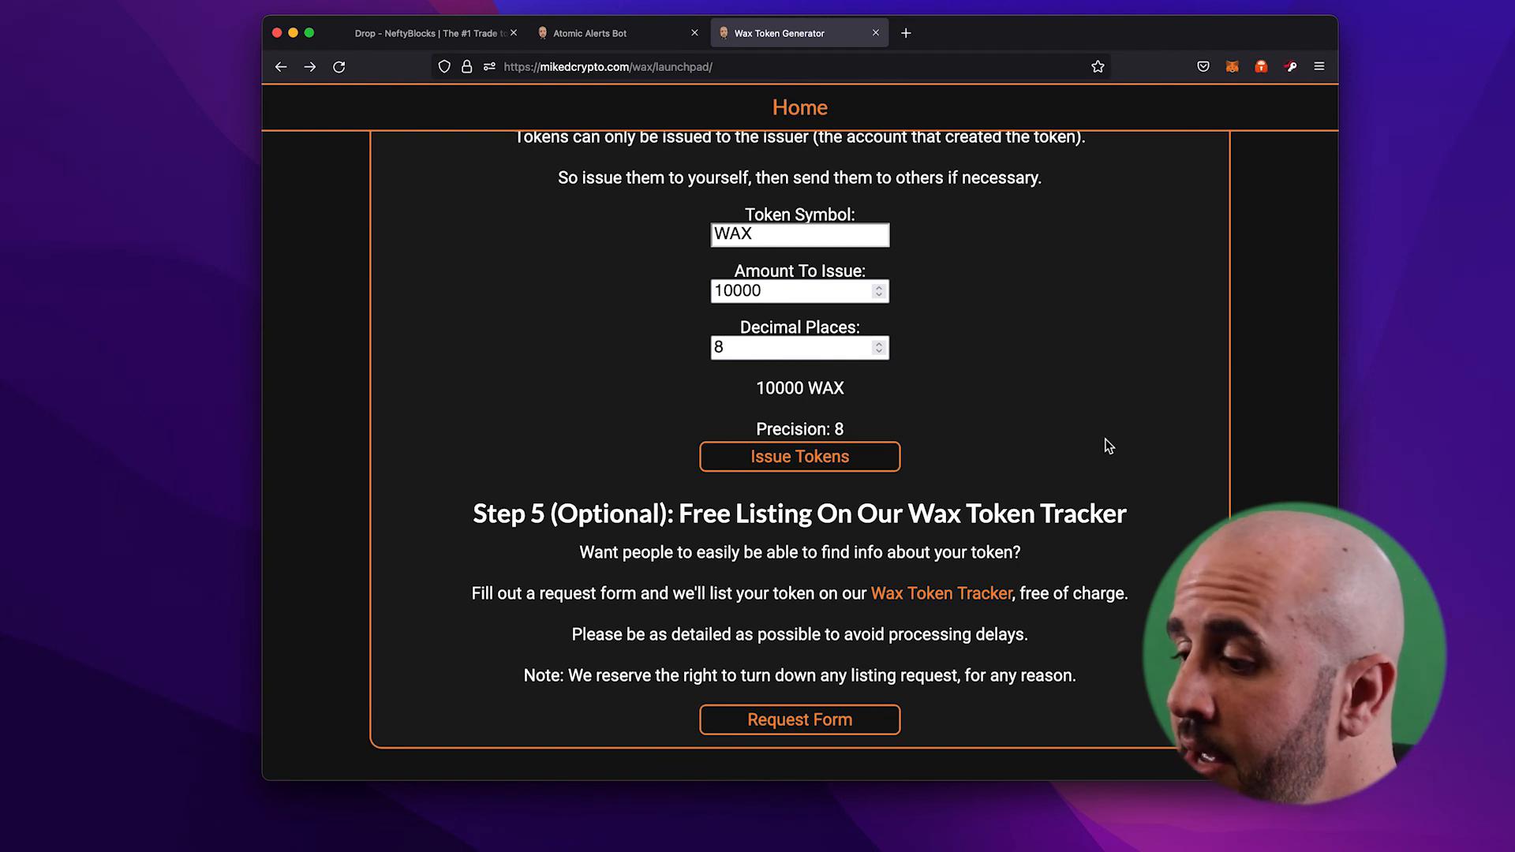
{"action": "mouse_move", "coordinate": [973, 504]}
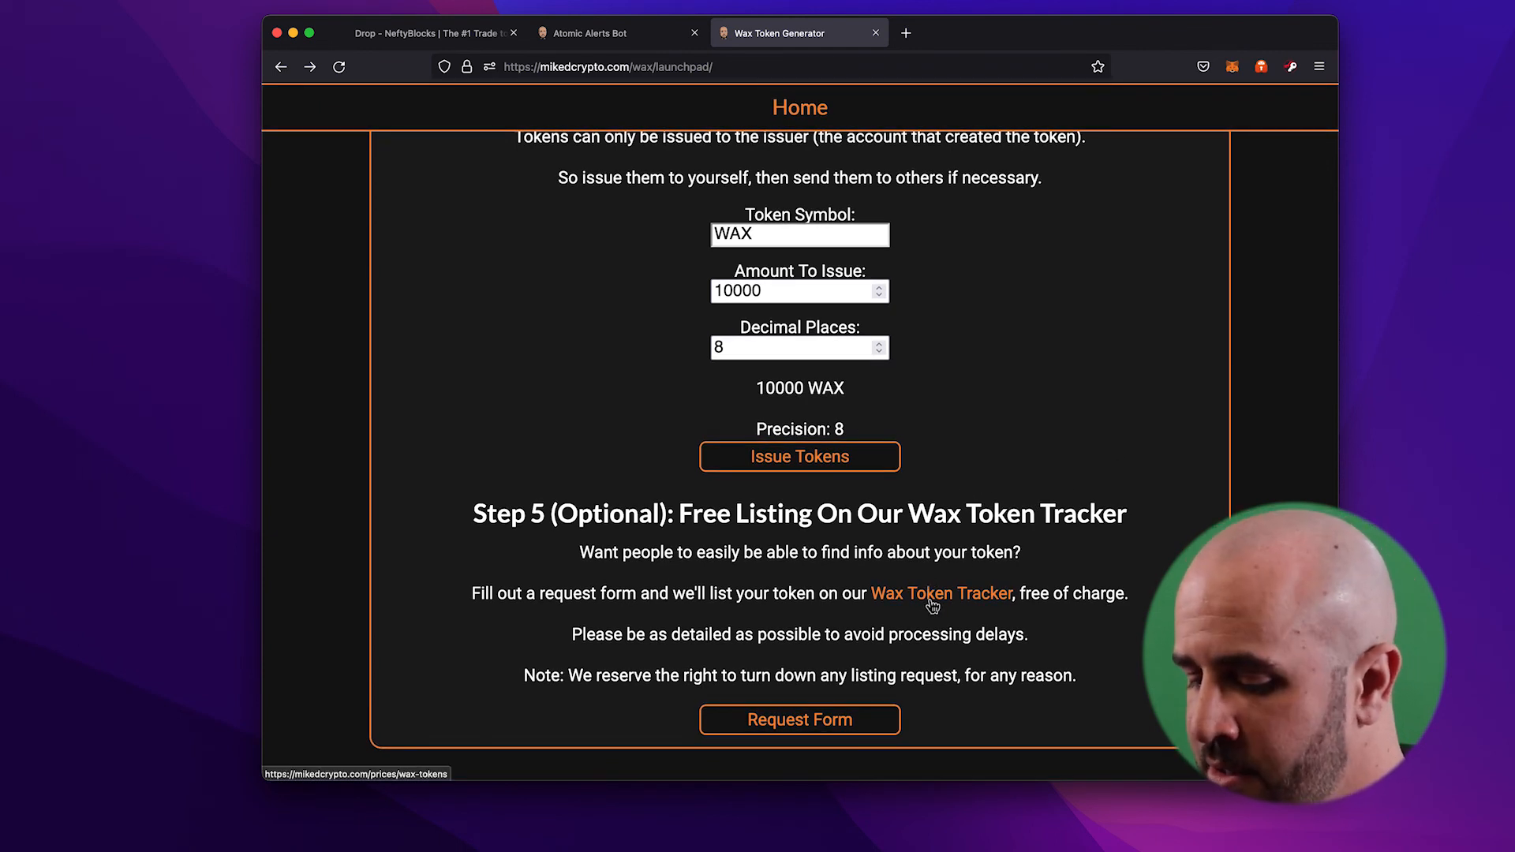
Step: Browse the Wax Token Tracker's top-tokens-by-volume list in a new tab, then return to the generator
{"action": "left_click", "coordinate": [939, 593]}
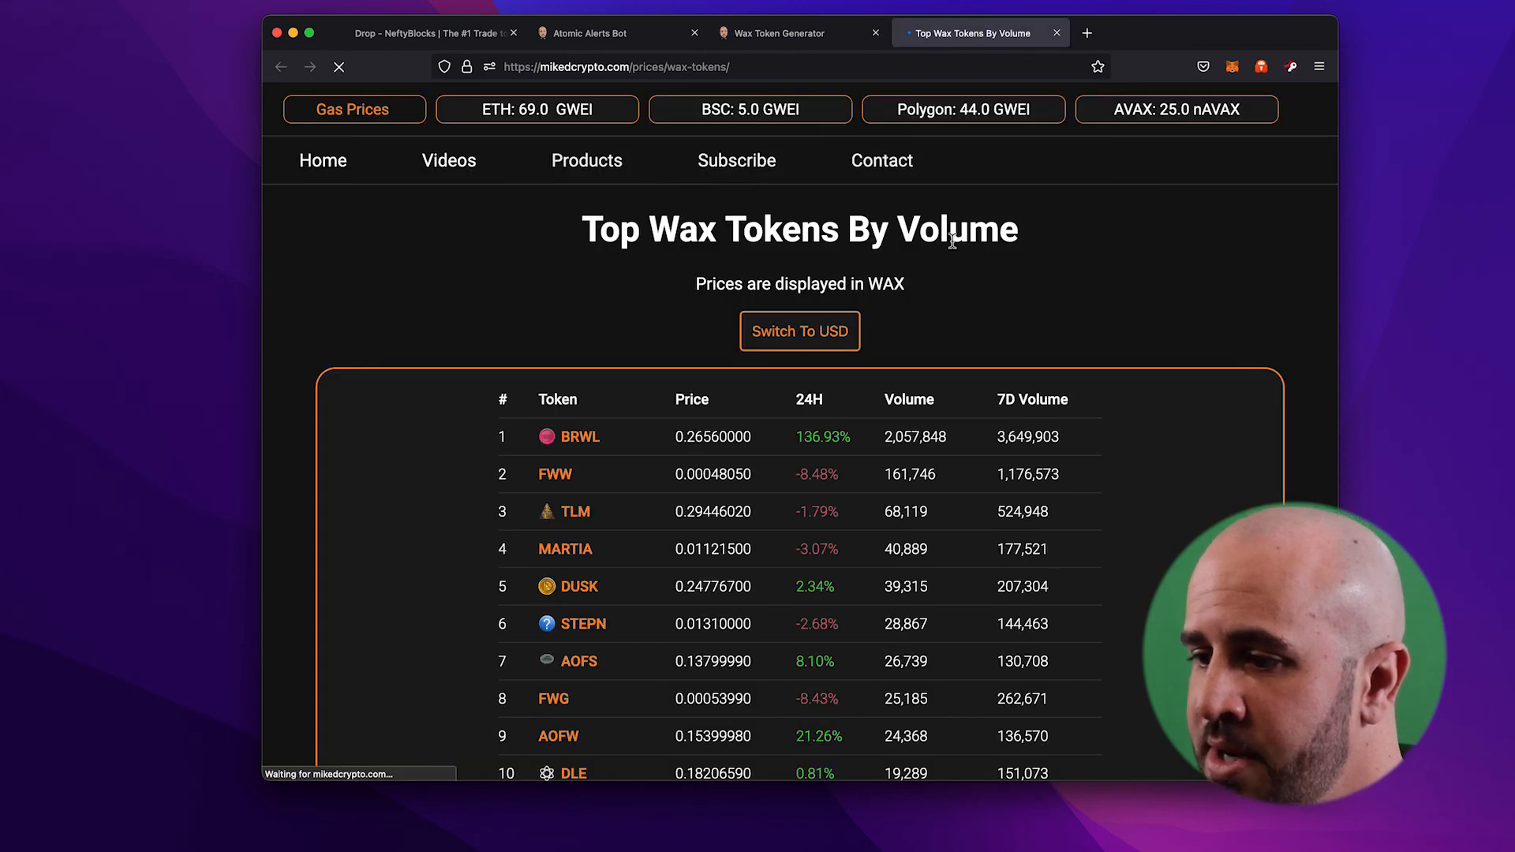
{"action": "scroll", "scroll_direction": "down", "scroll_amount": 3}
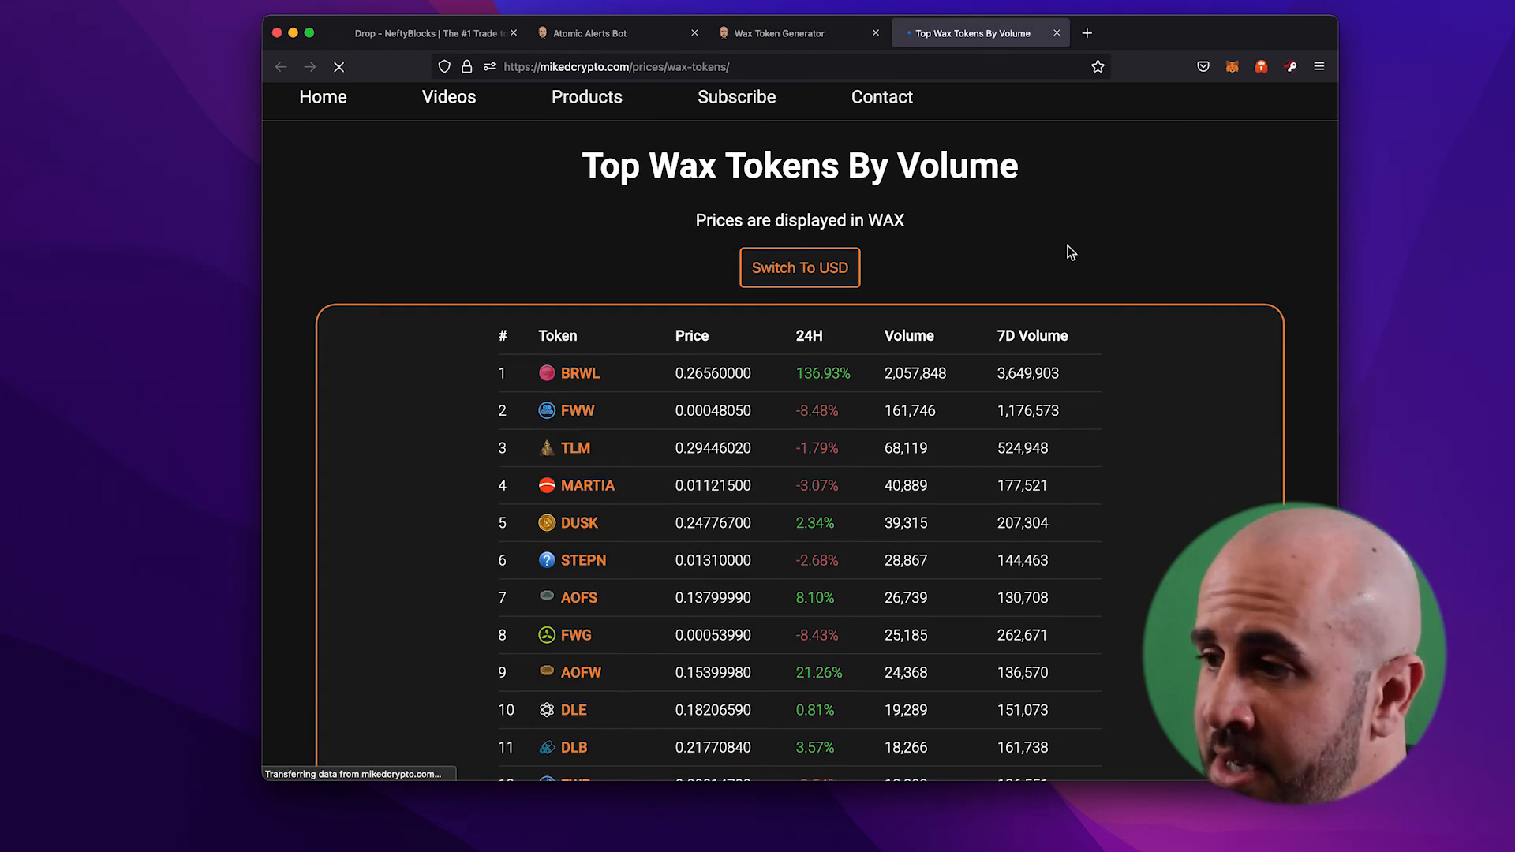
{"action": "left_click", "coordinate": [773, 33]}
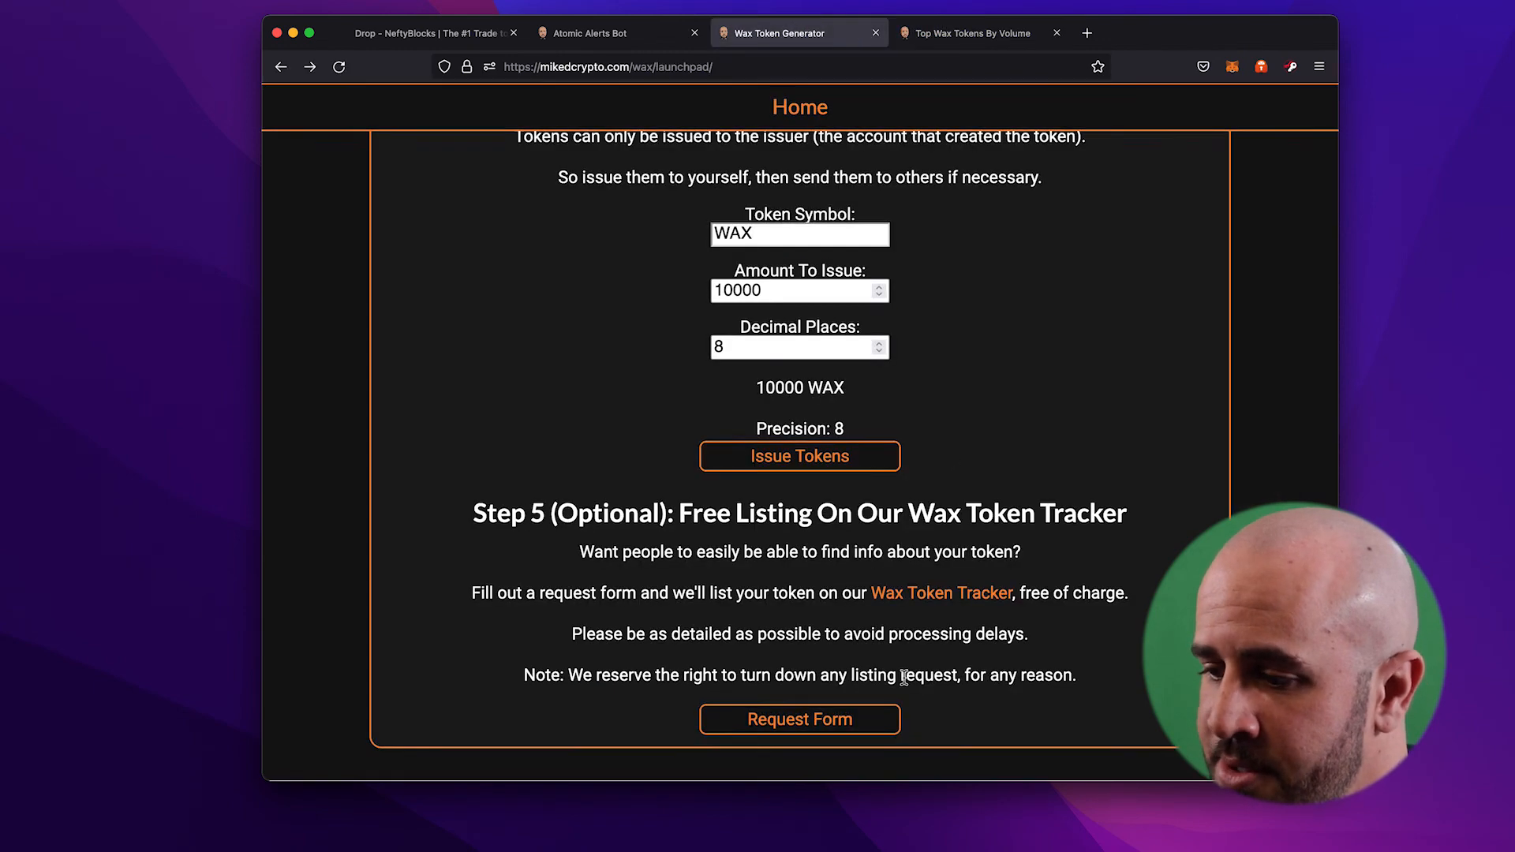